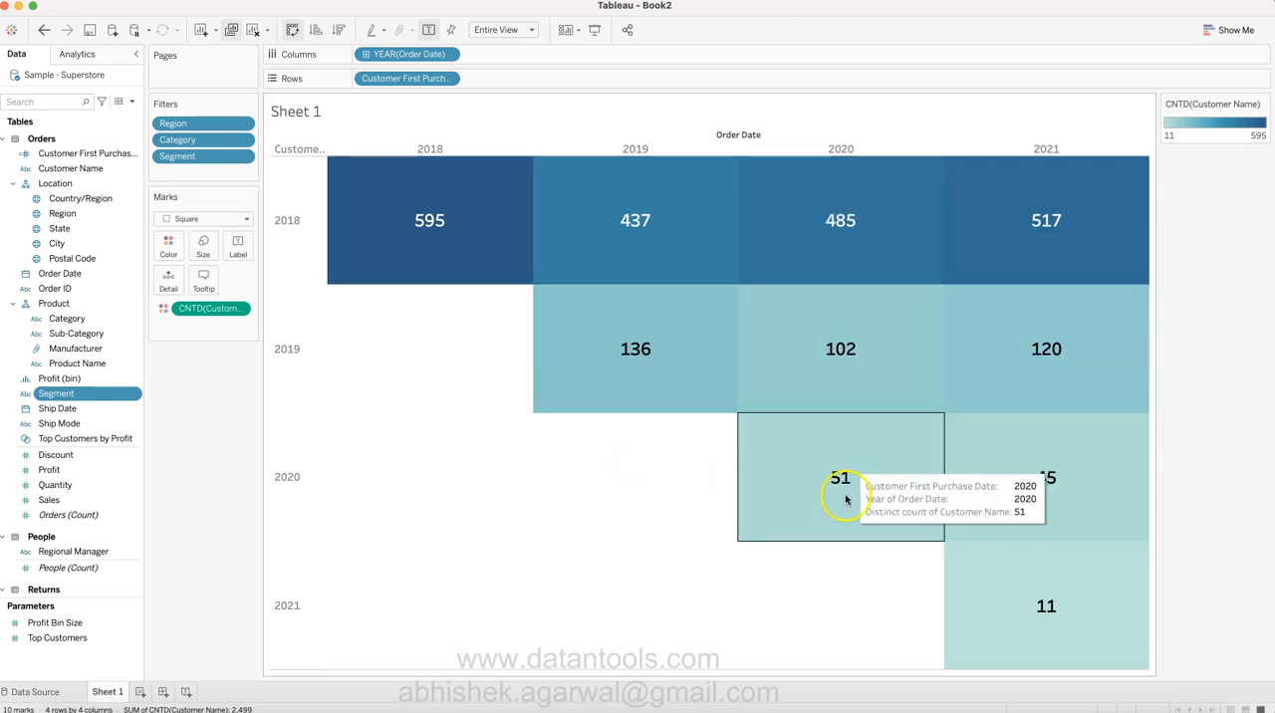
pyautogui.moveTo(561, 524)
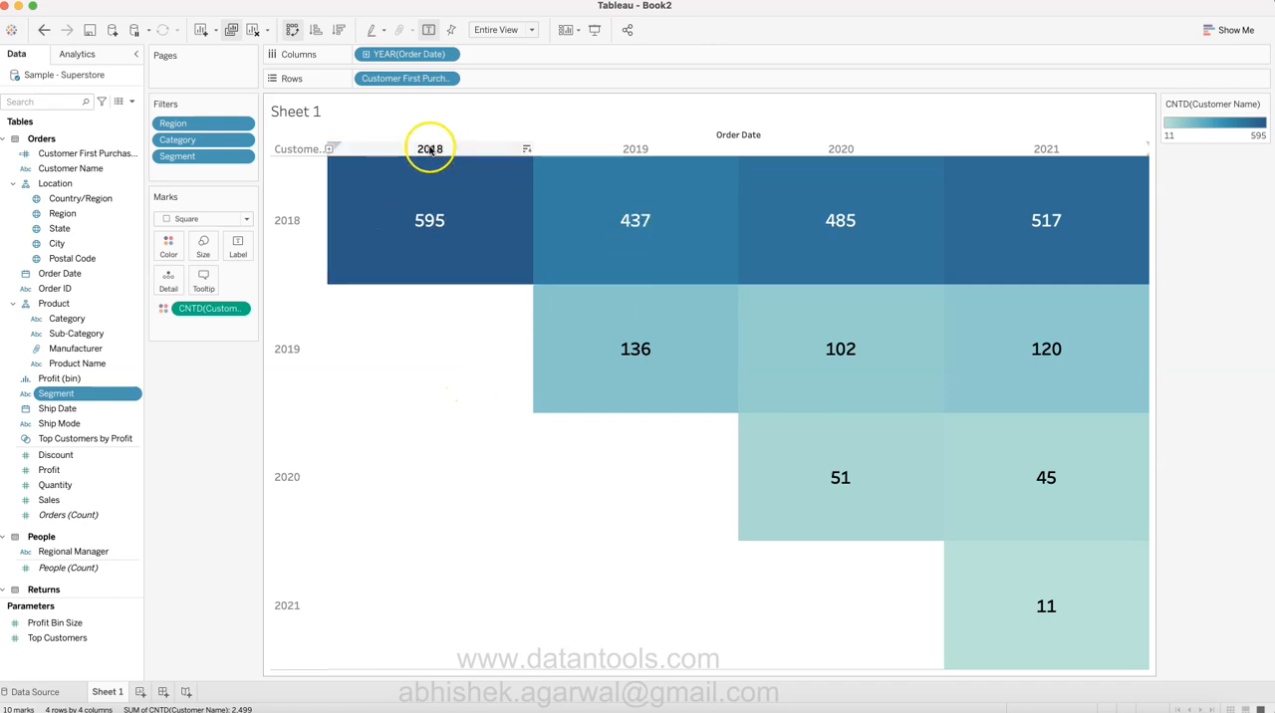
pyautogui.moveTo(429, 220)
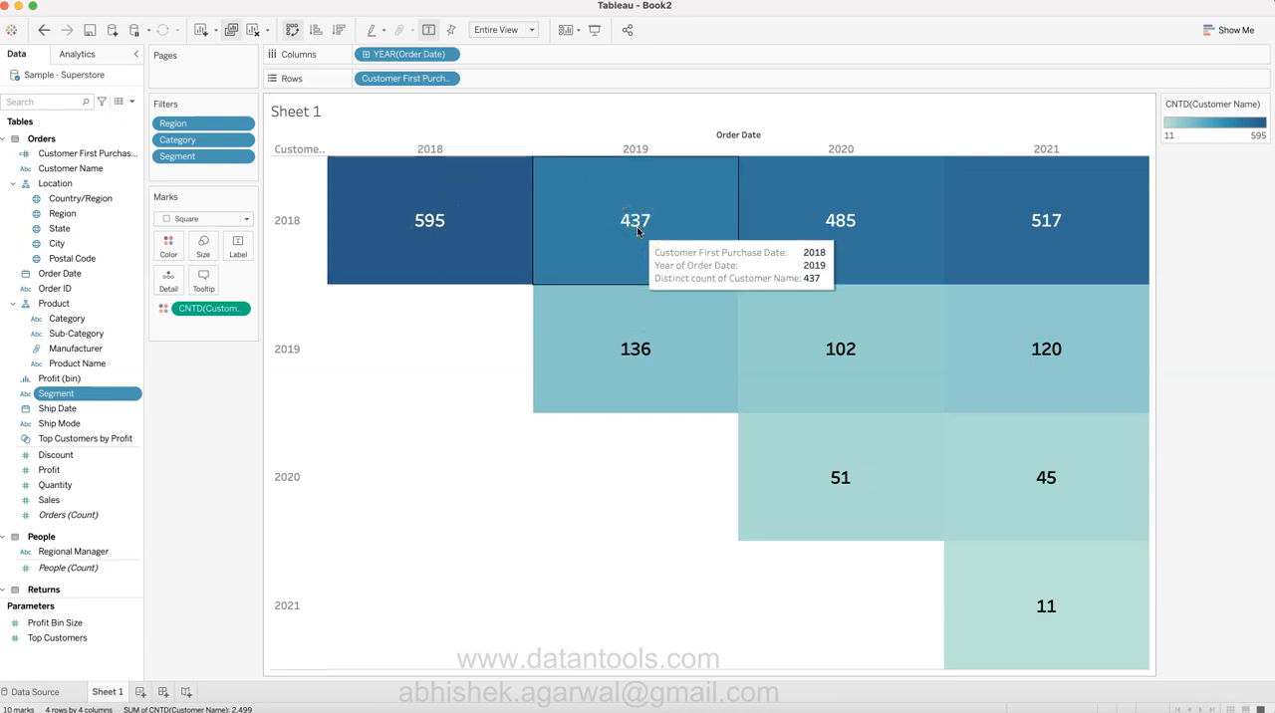
# Start a new worksheet with Customer Name and Order Date on Rows.
pyautogui.click(634, 220)
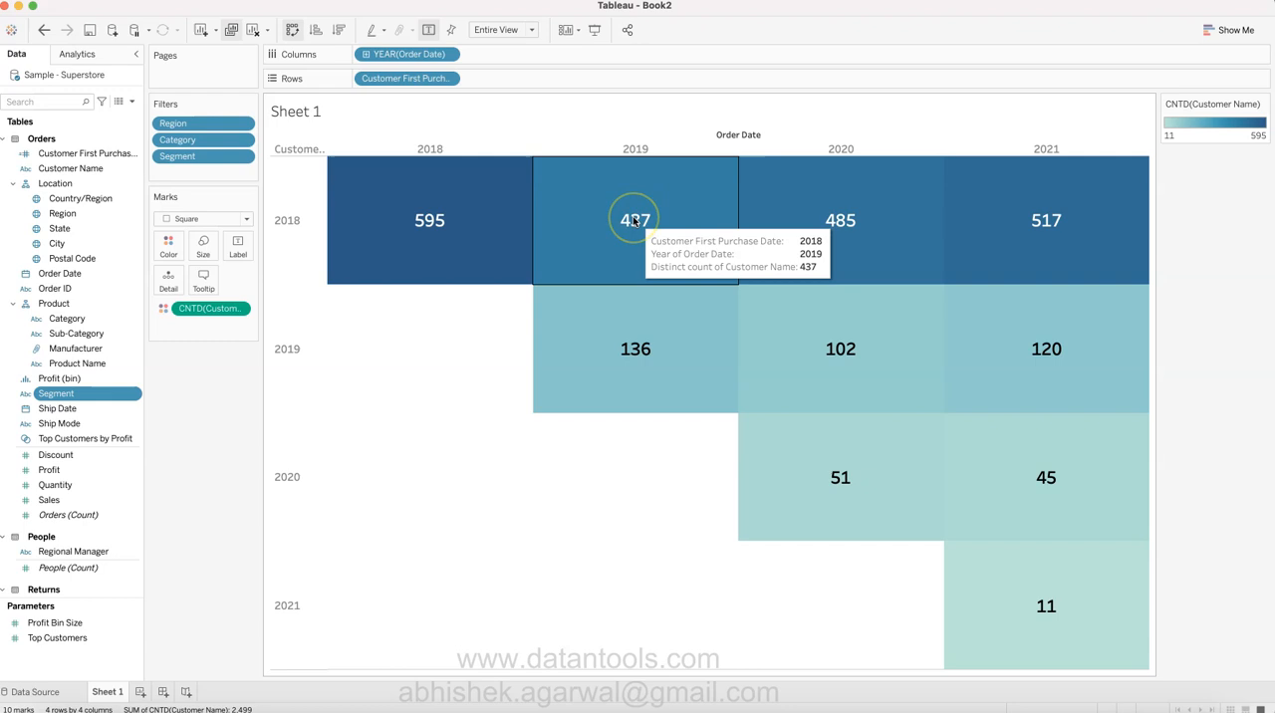
pyautogui.moveTo(469, 220)
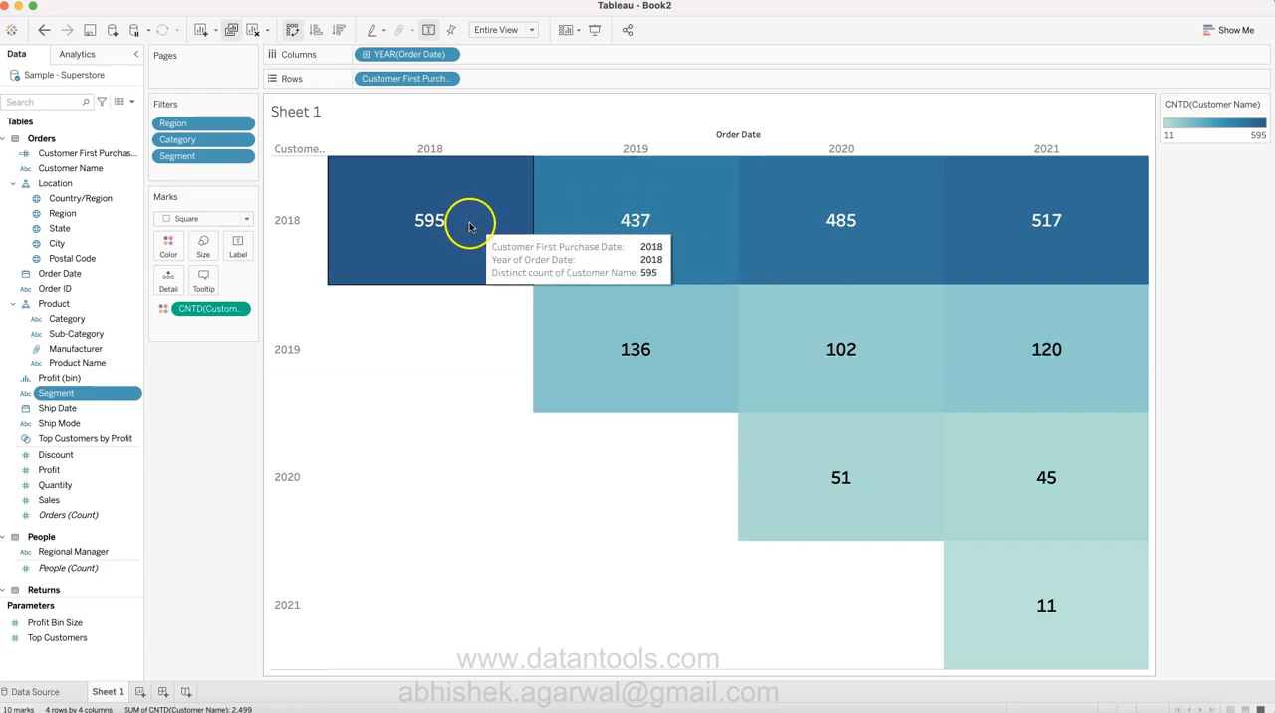
pyautogui.moveTo(481, 227)
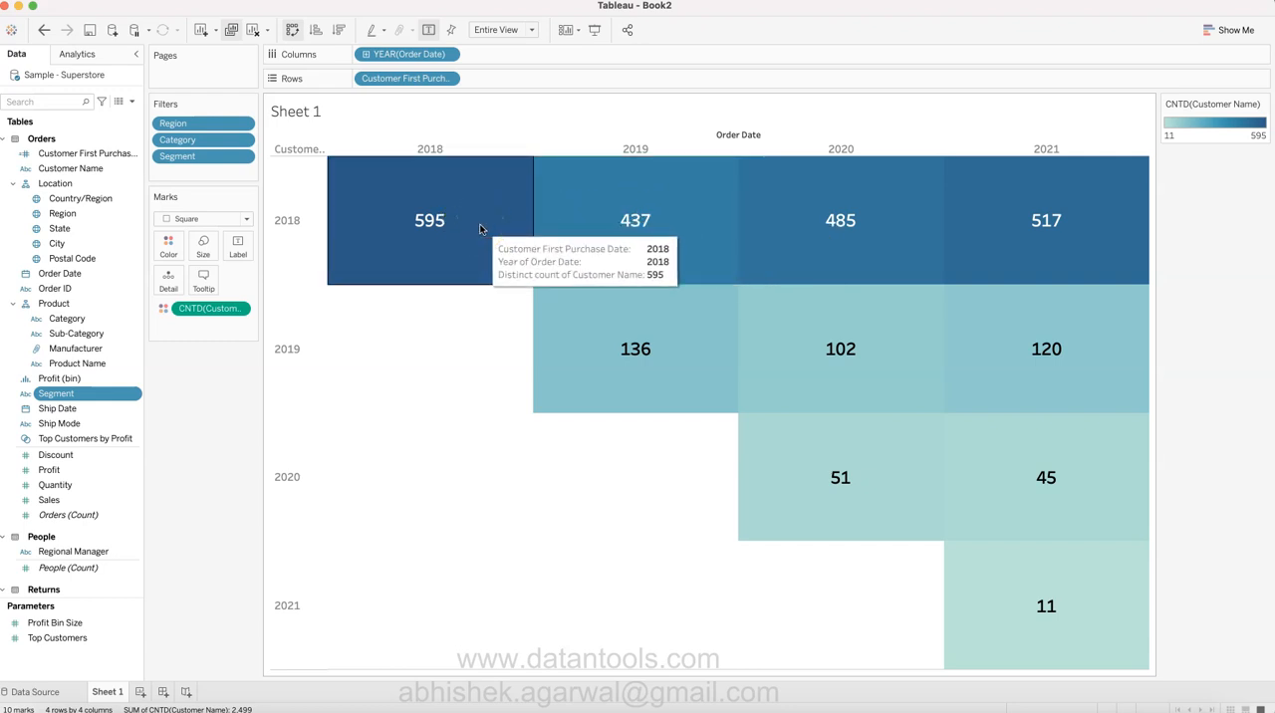
pyautogui.moveTo(635, 220)
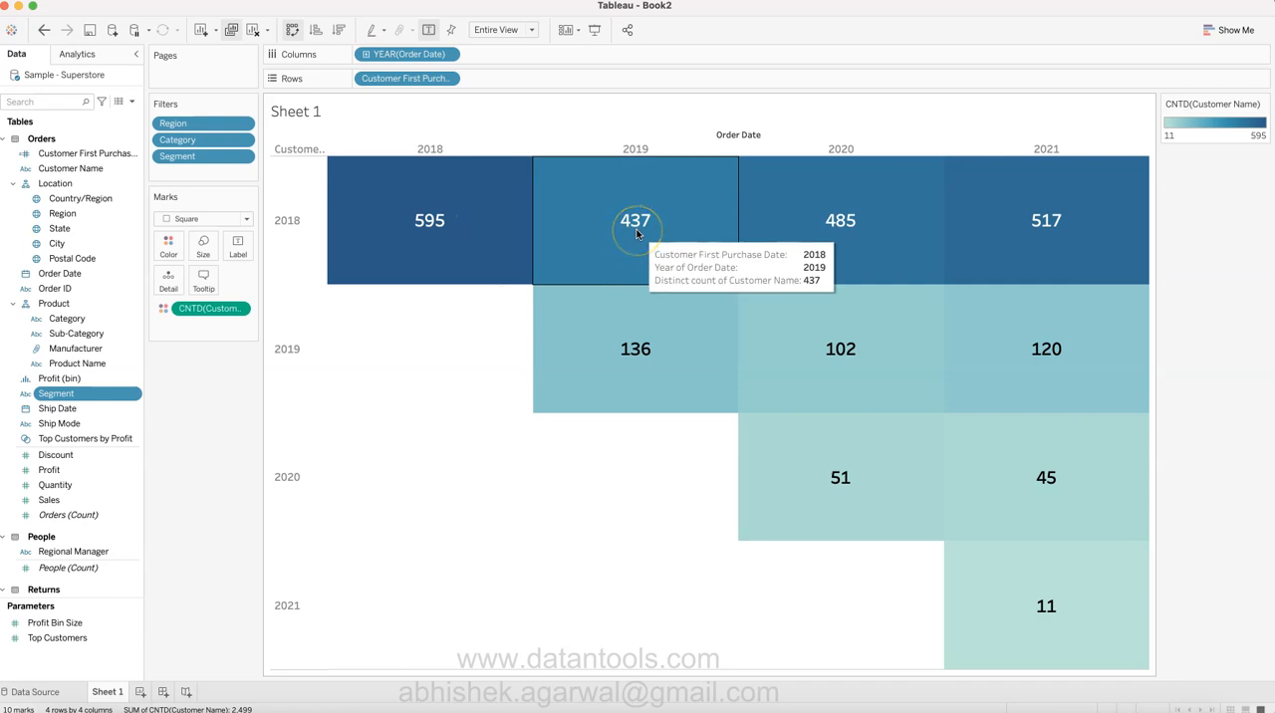
pyautogui.moveTo(655, 224)
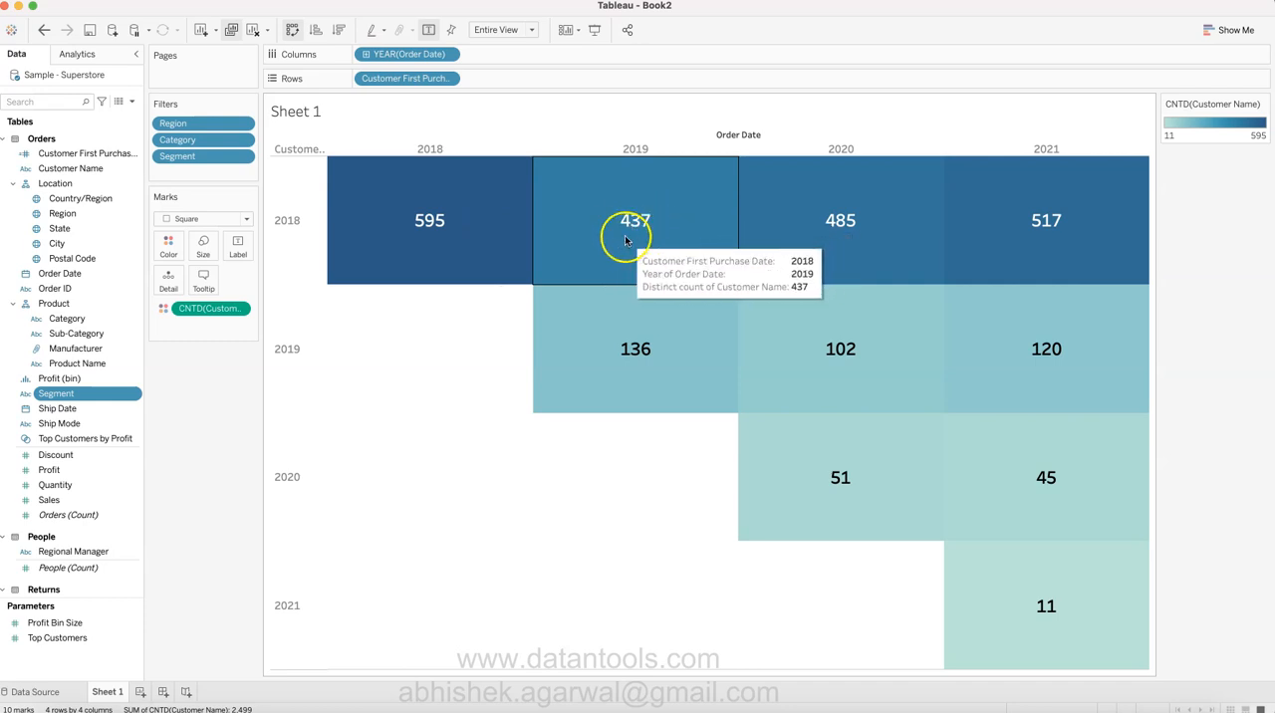
pyautogui.moveTo(458, 220)
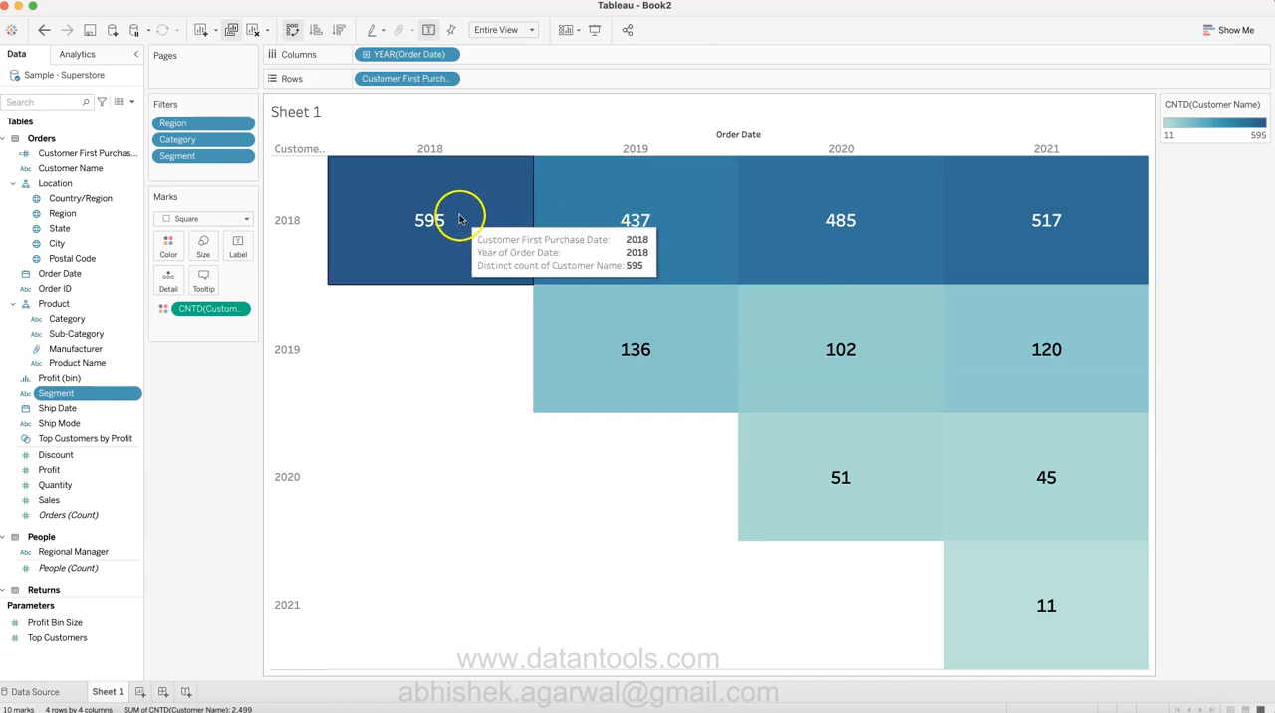
pyautogui.moveTo(634, 220)
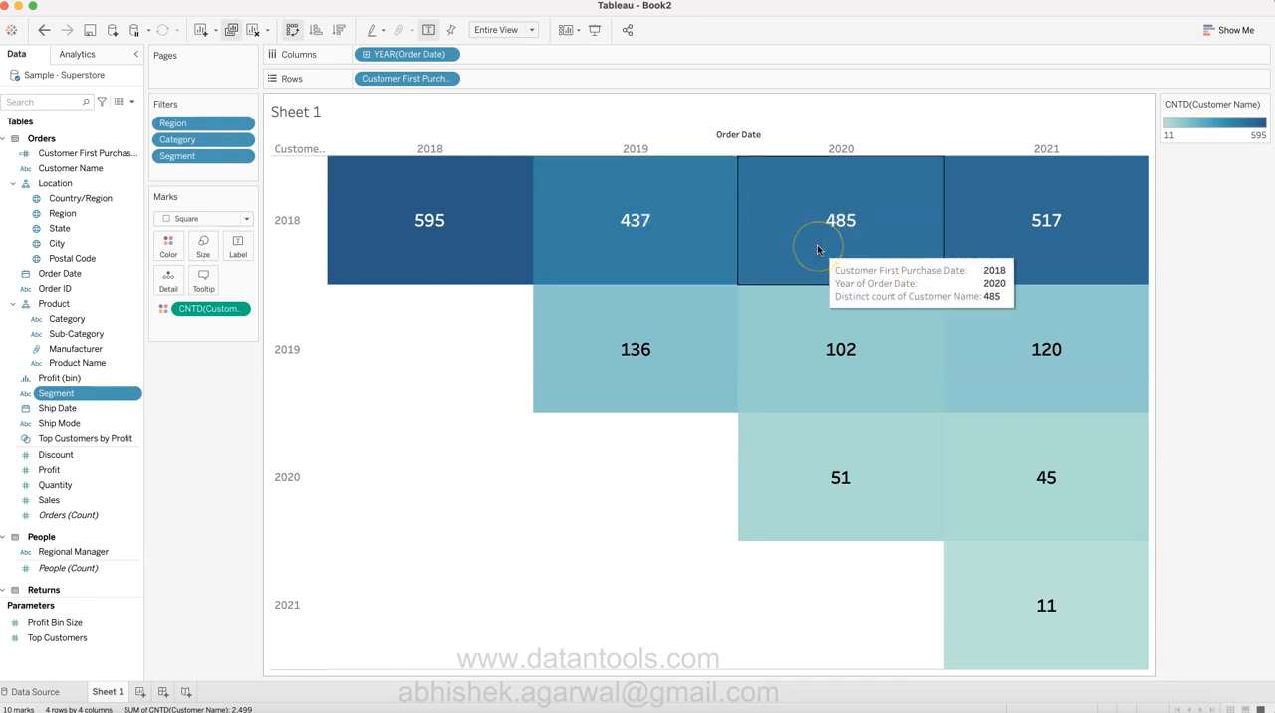
pyautogui.moveTo(841, 224)
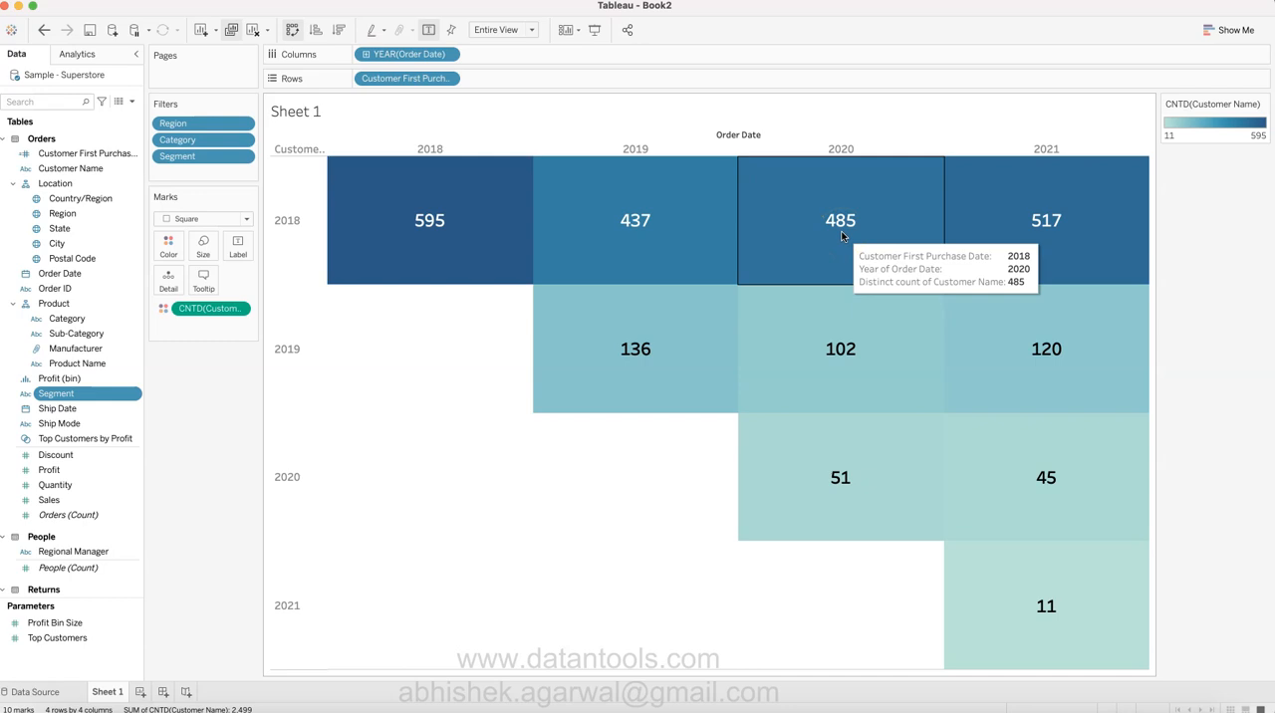
pyautogui.moveTo(1046, 220)
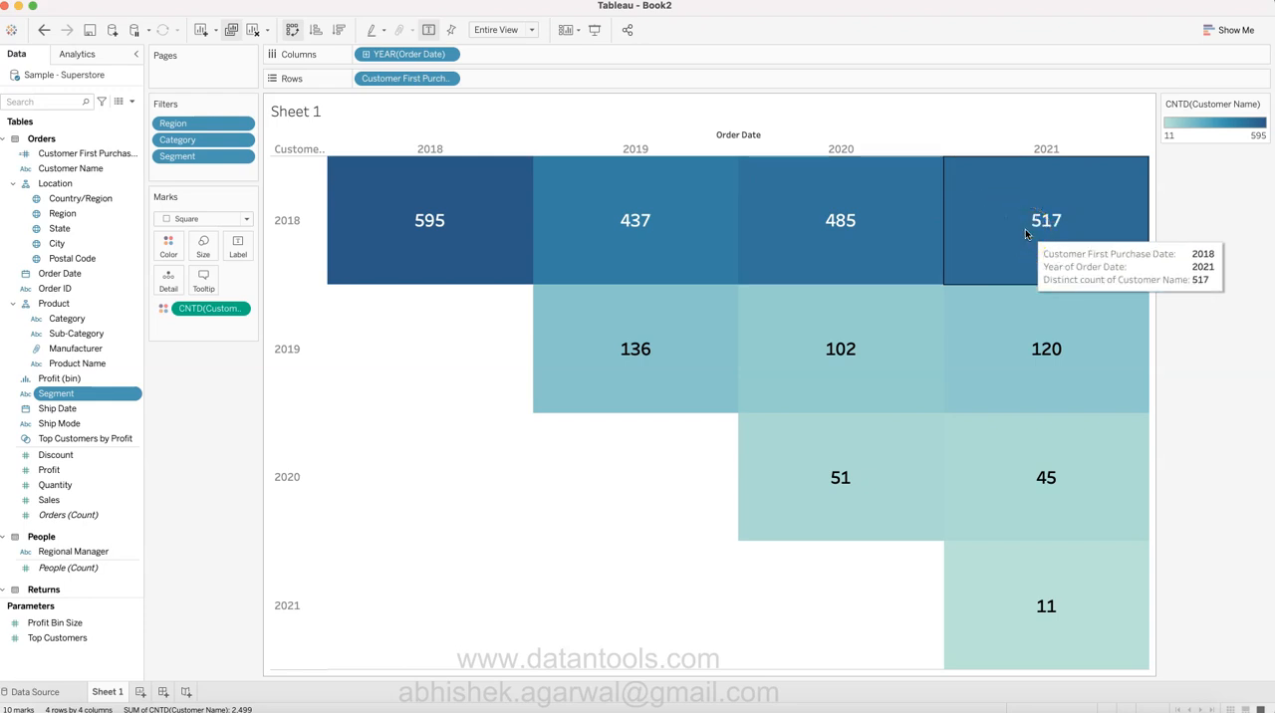
pyautogui.moveTo(404, 214)
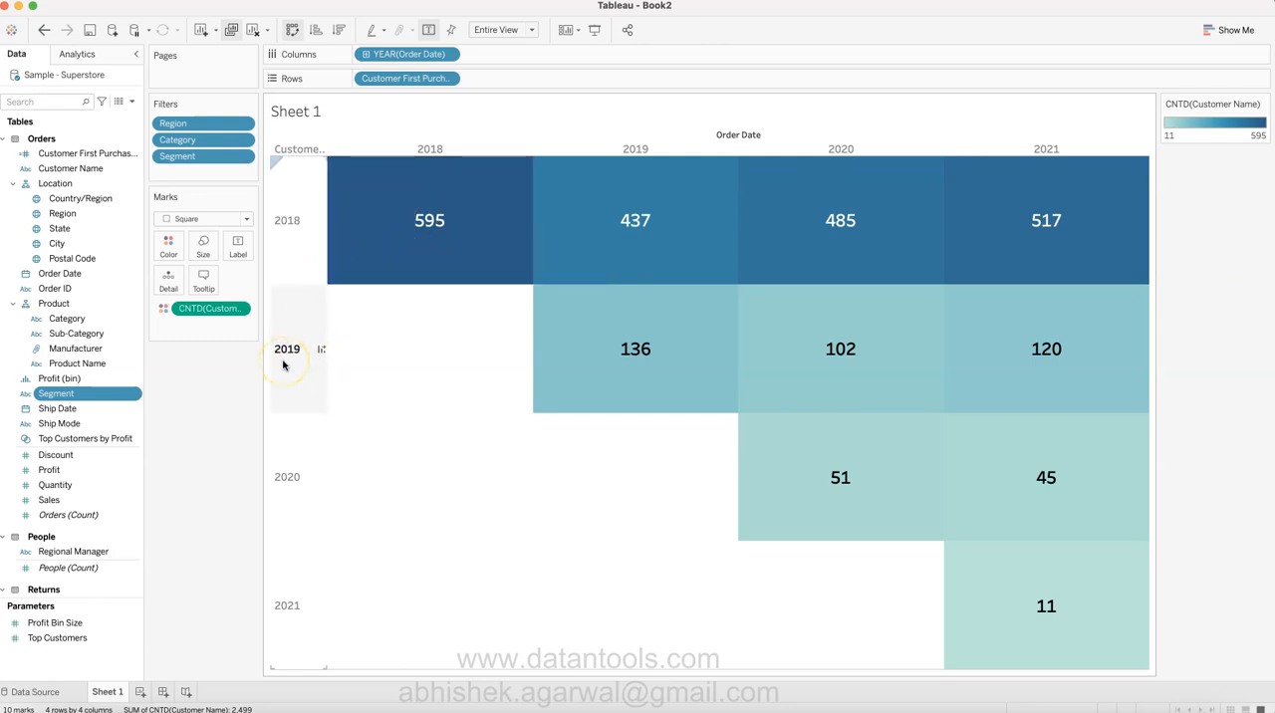
pyautogui.moveTo(635, 349)
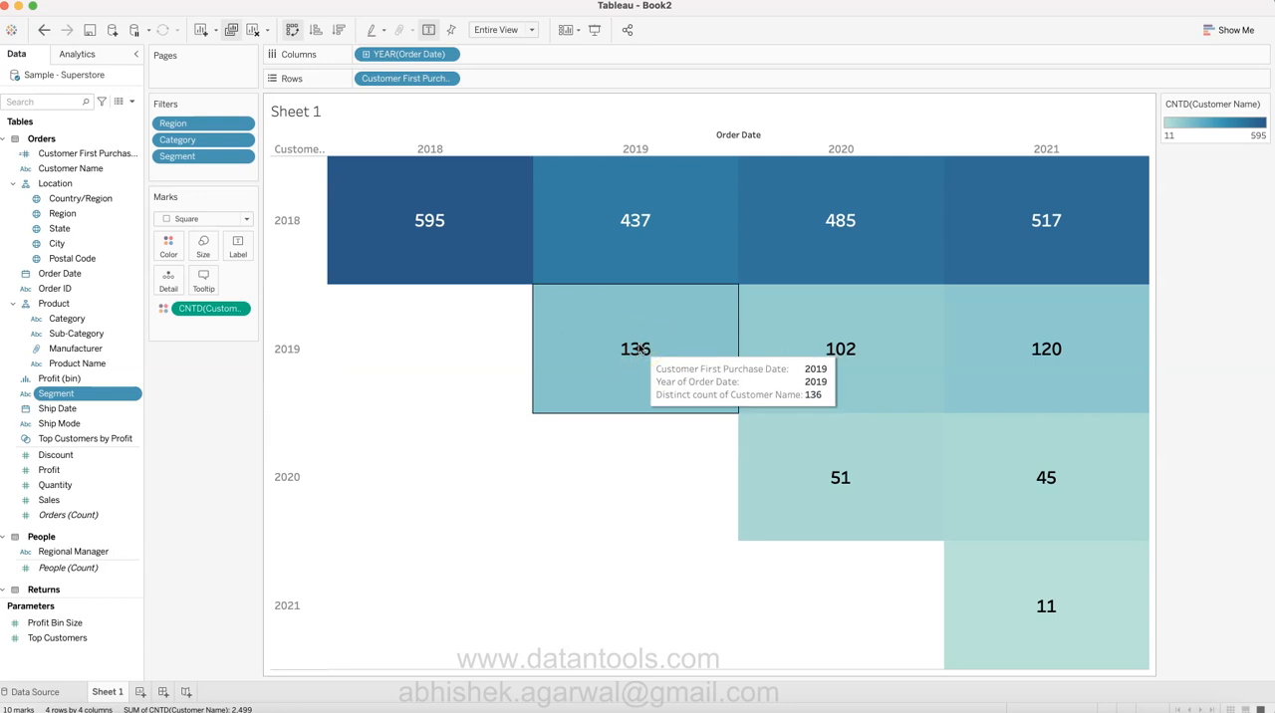
pyautogui.moveTo(900, 379)
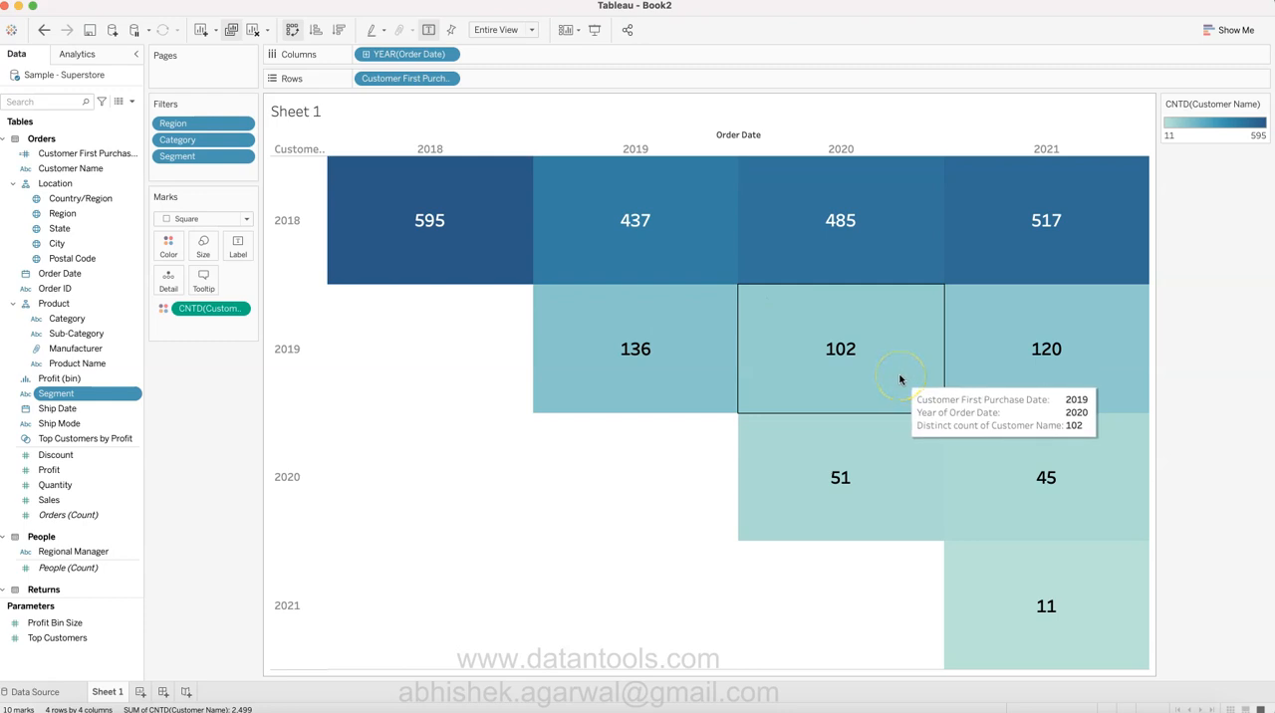
pyautogui.moveTo(900, 378)
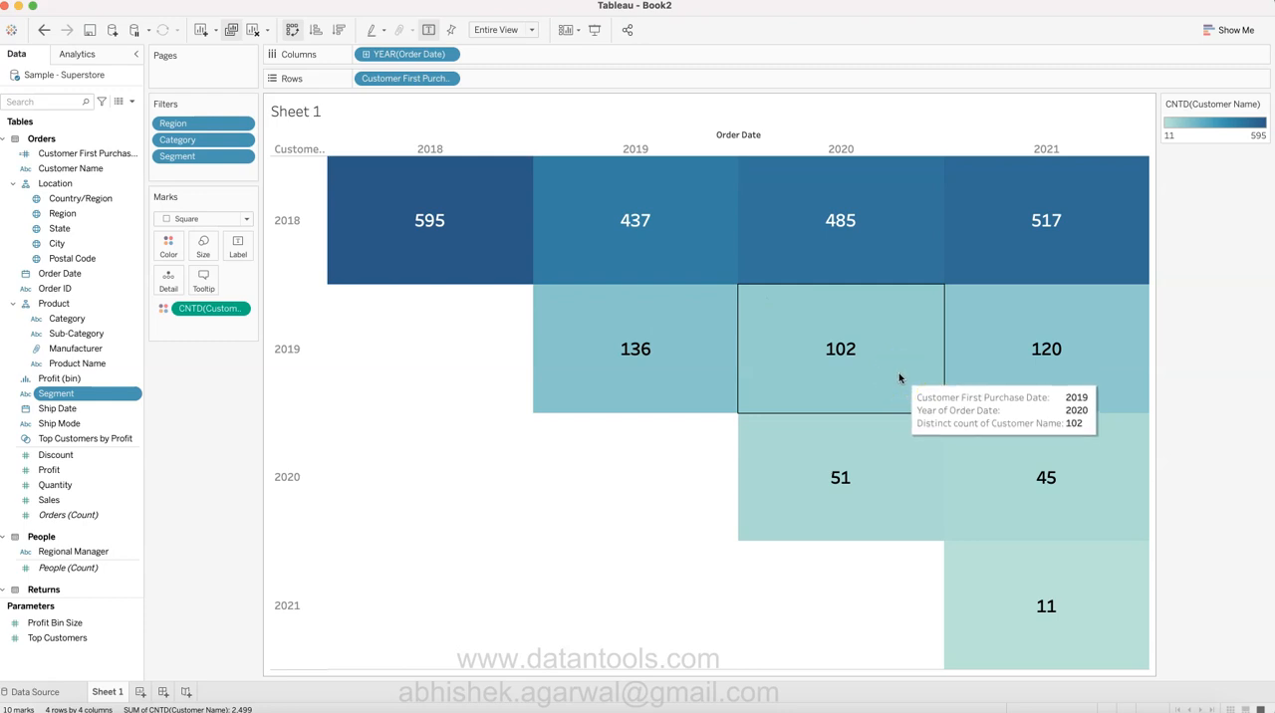
pyautogui.moveTo(1046, 366)
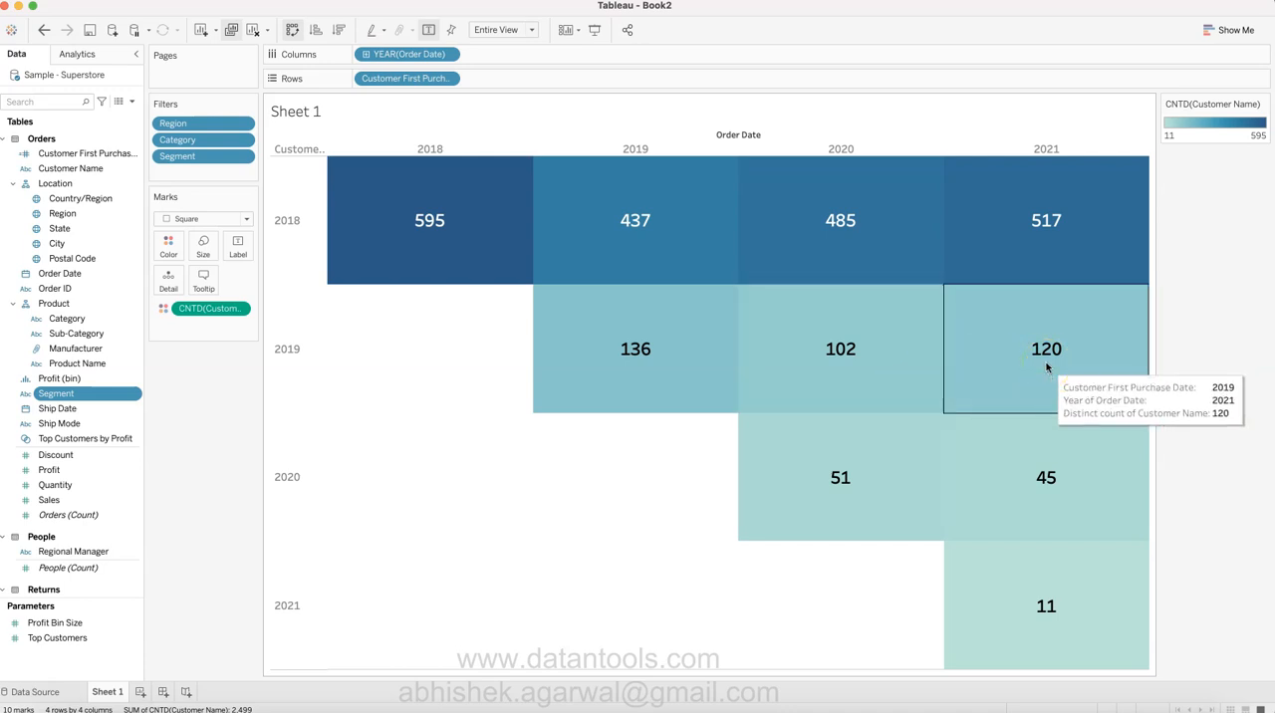
pyautogui.moveTo(443, 402)
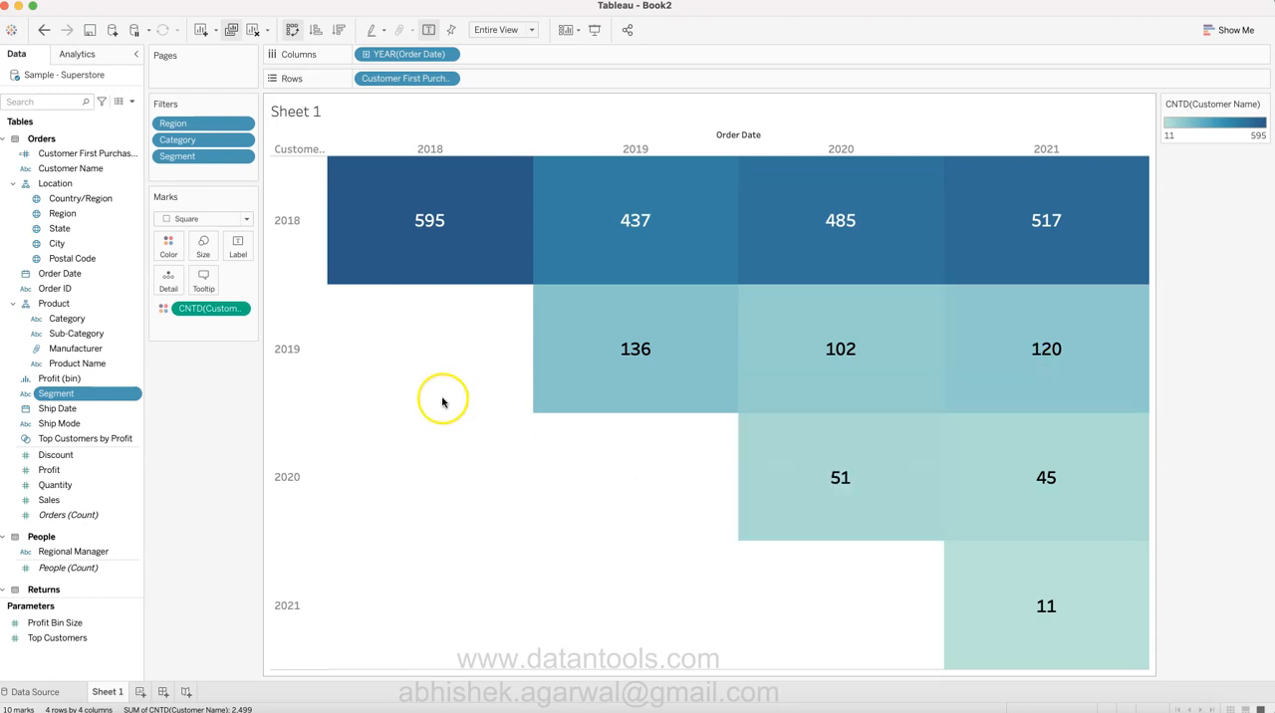
pyautogui.moveTo(825, 608)
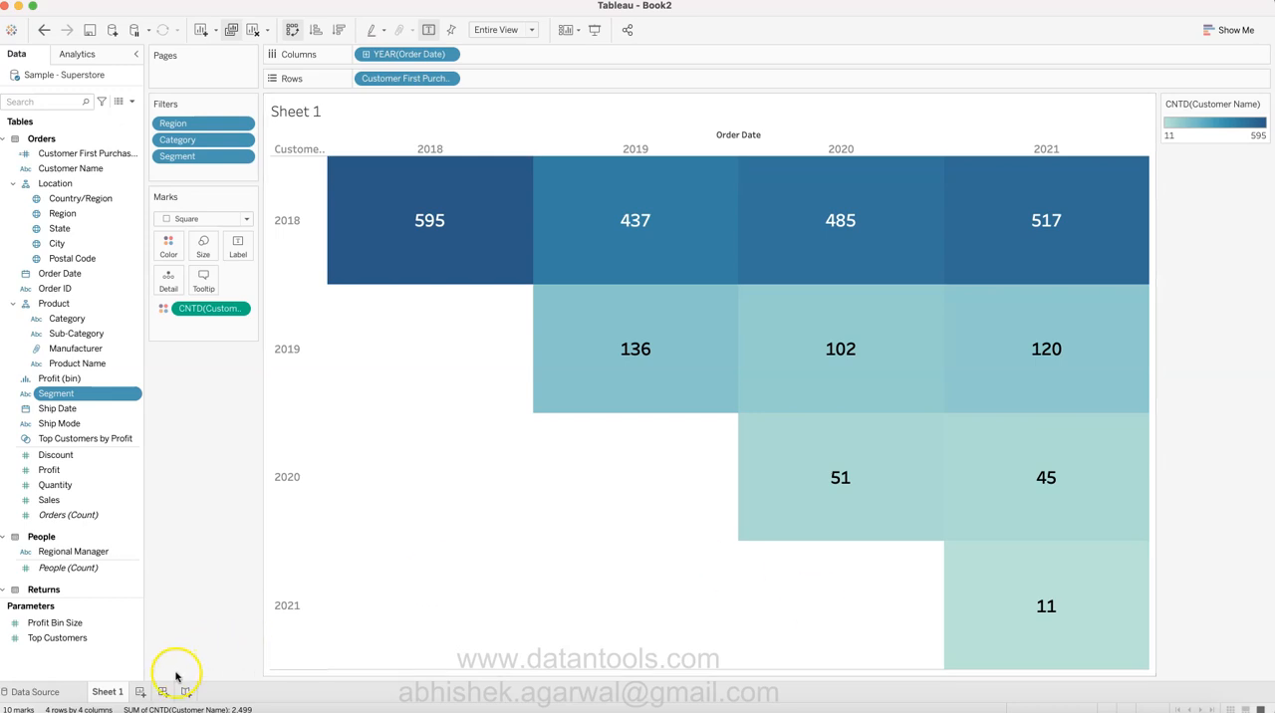
pyautogui.click(141, 692)
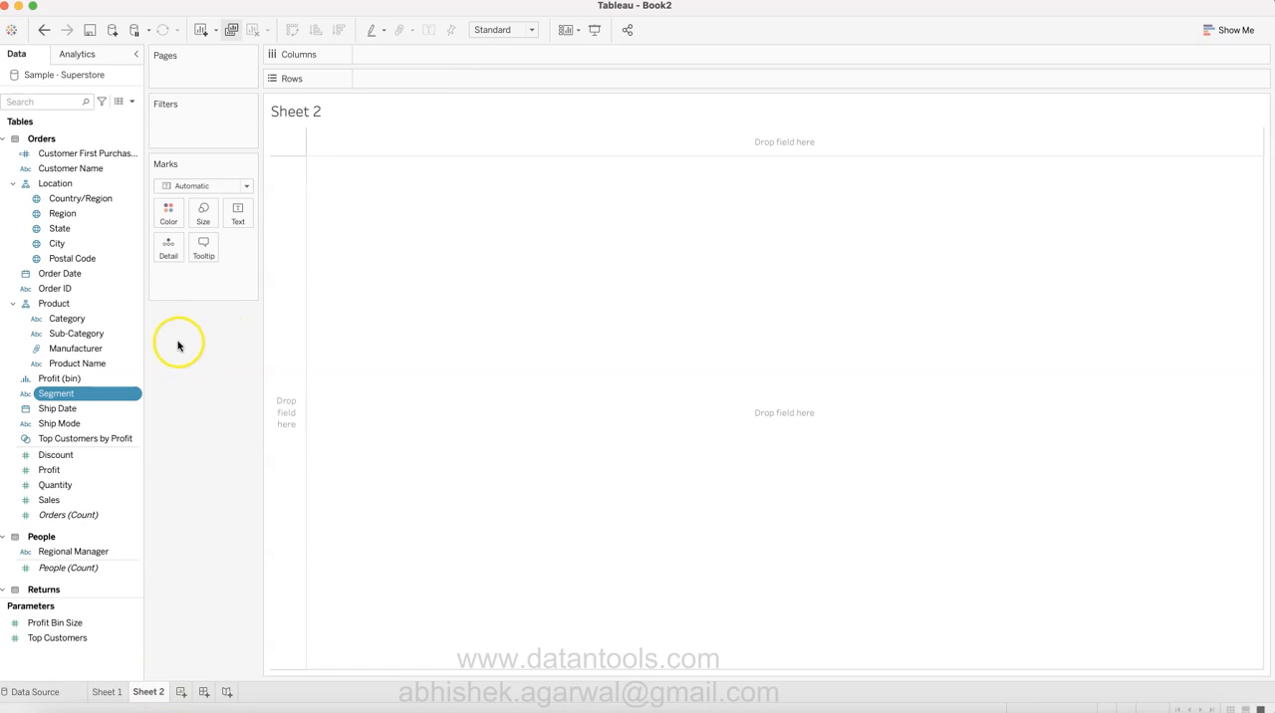
pyautogui.moveTo(120, 692)
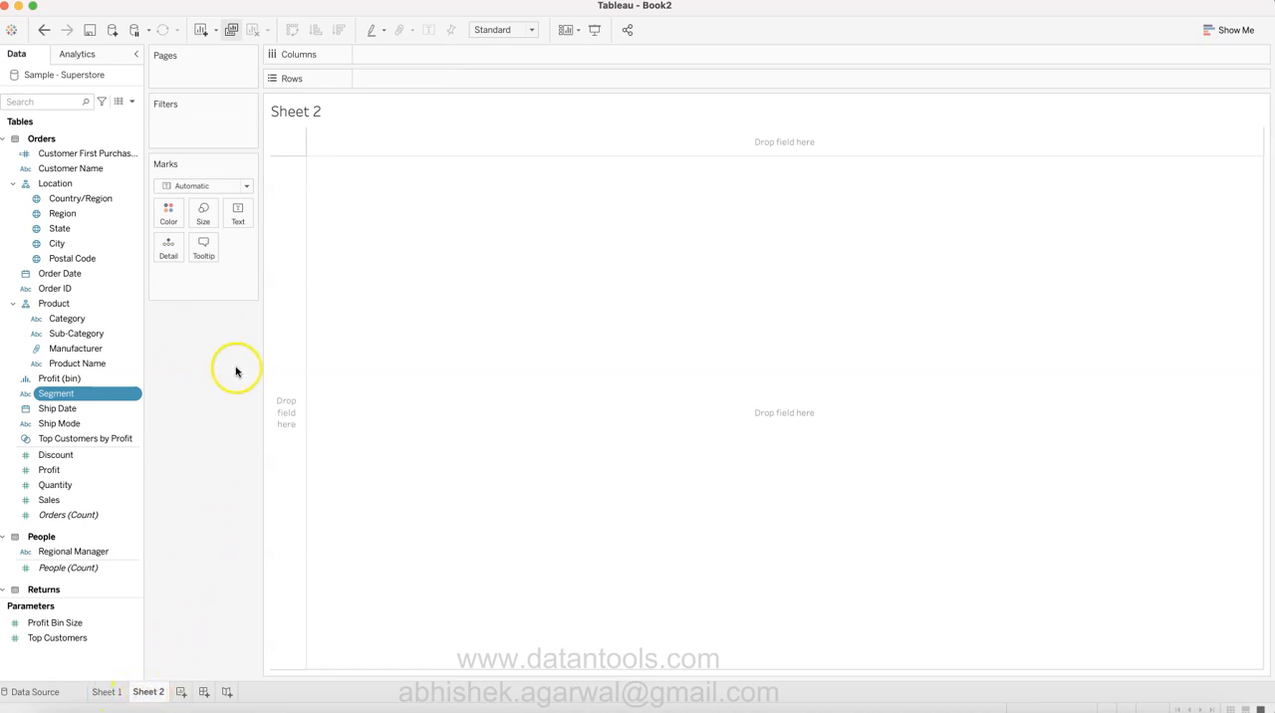
pyautogui.click(79, 198)
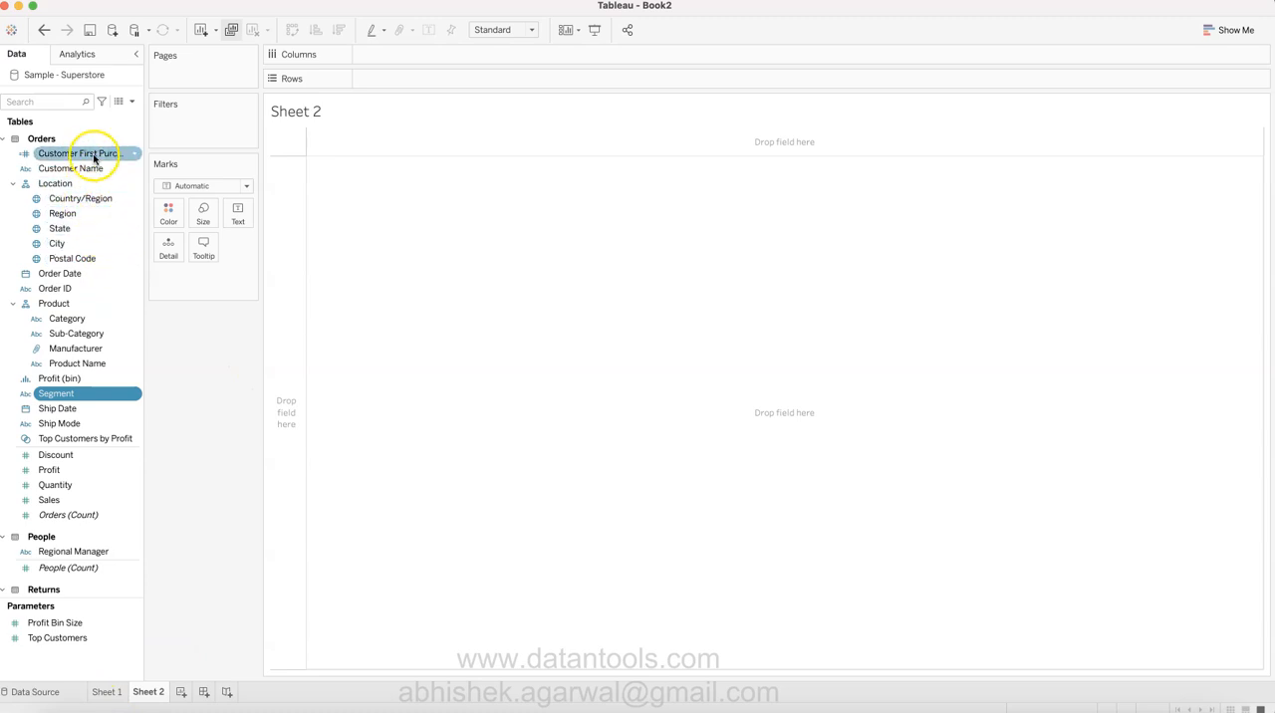
pyautogui.moveTo(70, 167); pyautogui.dragTo(407, 77)
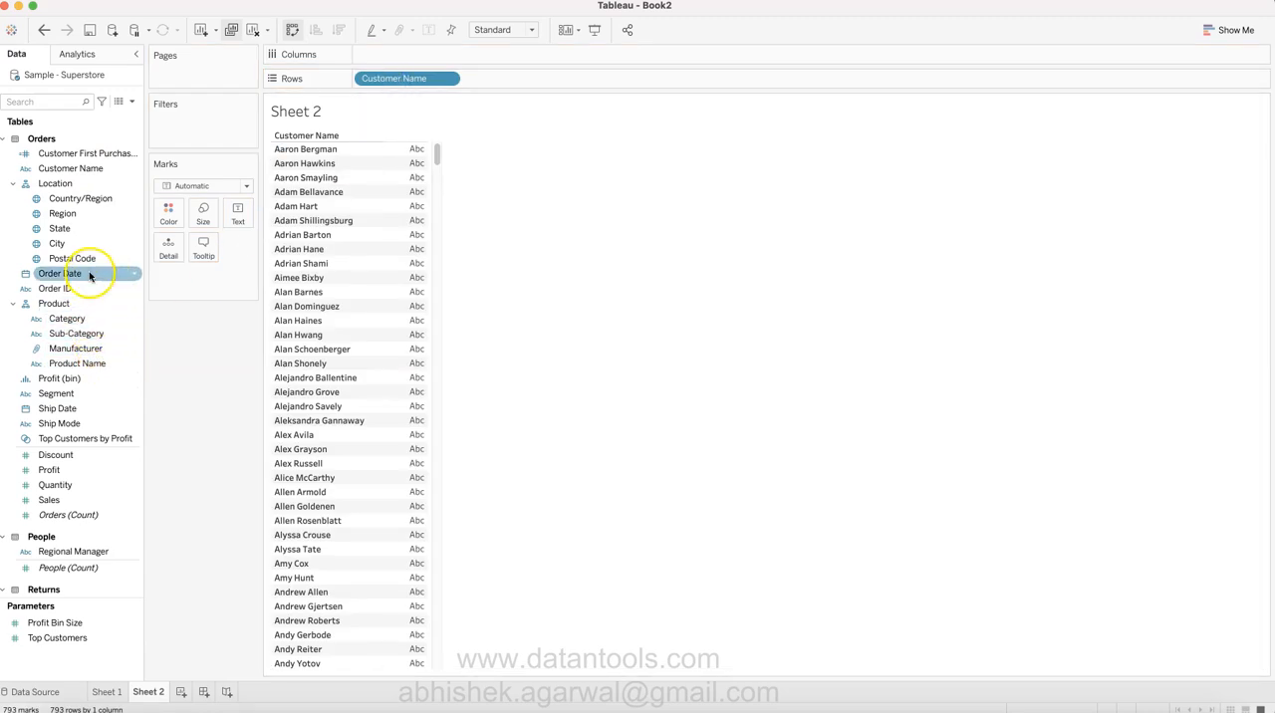
pyautogui.moveTo(60, 273); pyautogui.dragTo(513, 79)
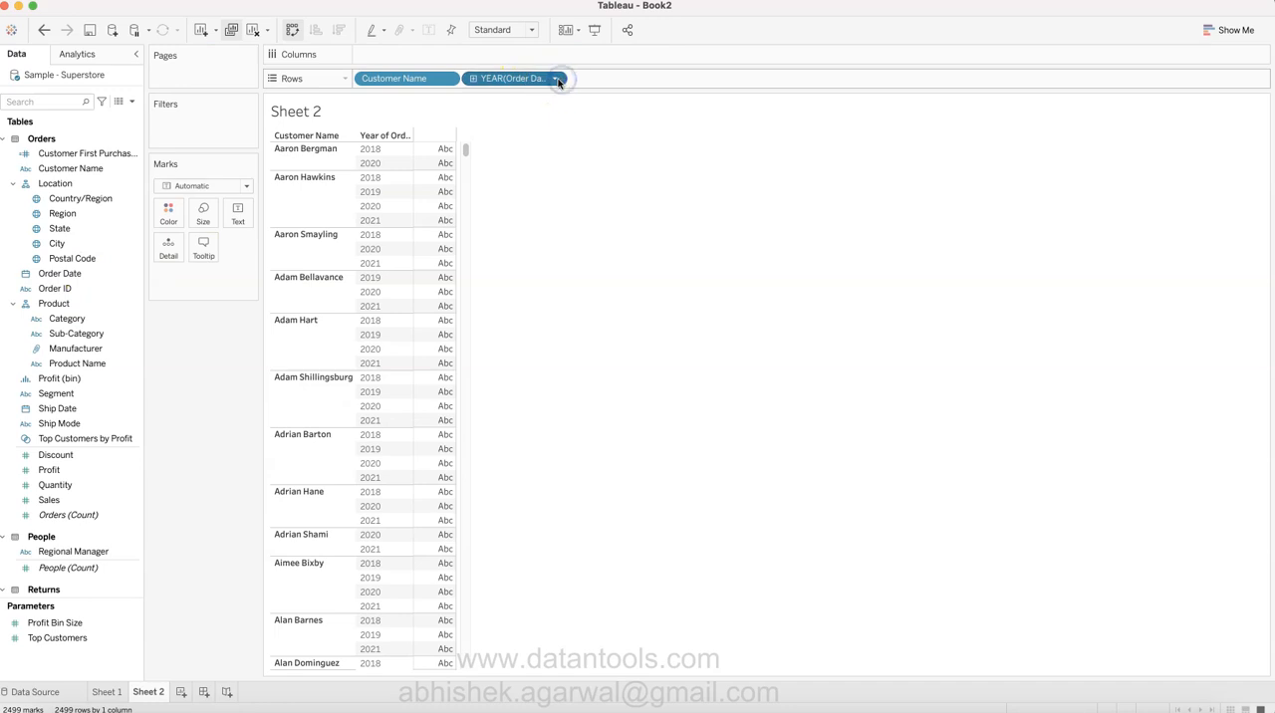
# Set the Order Date pill to Exact Date and Discrete.
pyautogui.click(555, 78)
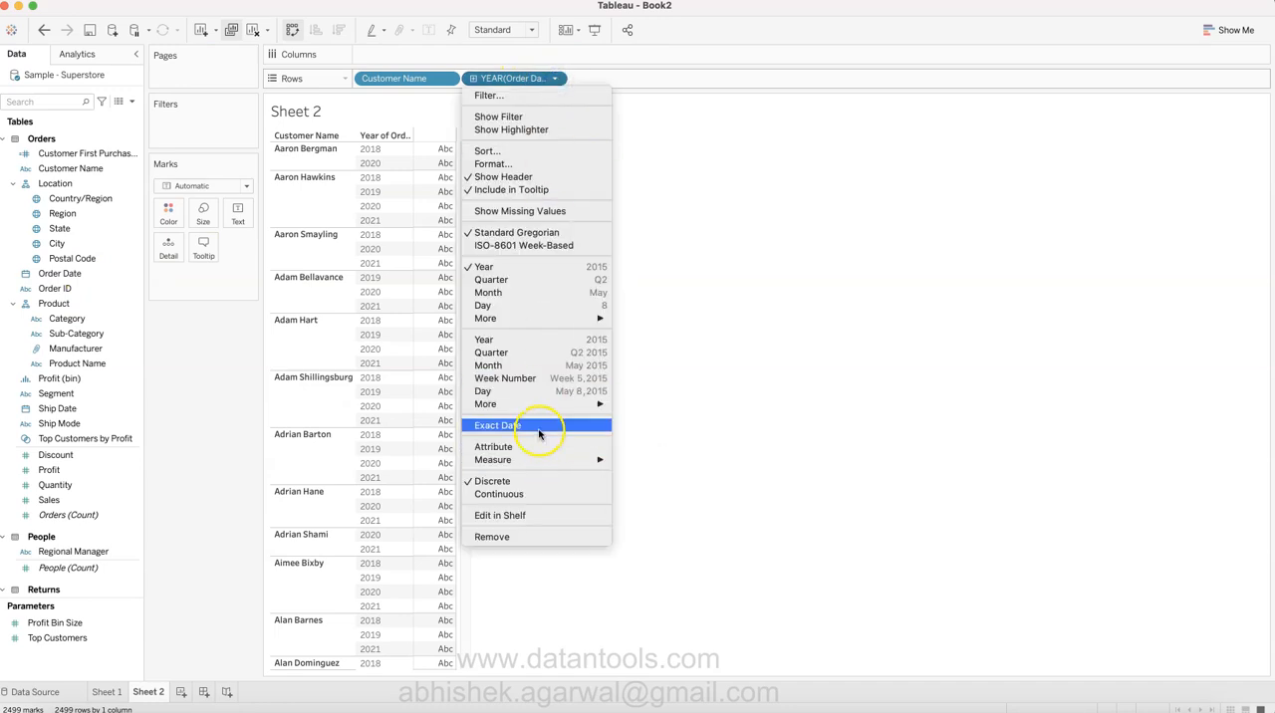
pyautogui.click(497, 426)
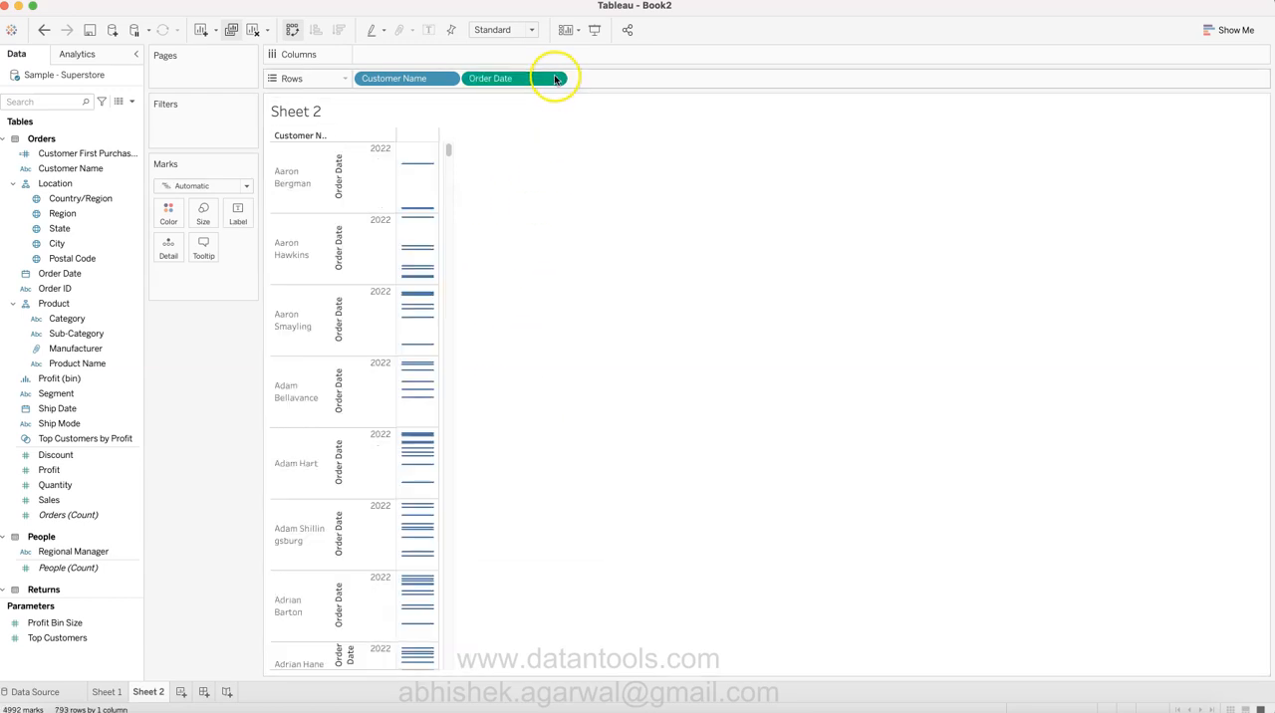
pyautogui.click(553, 78)
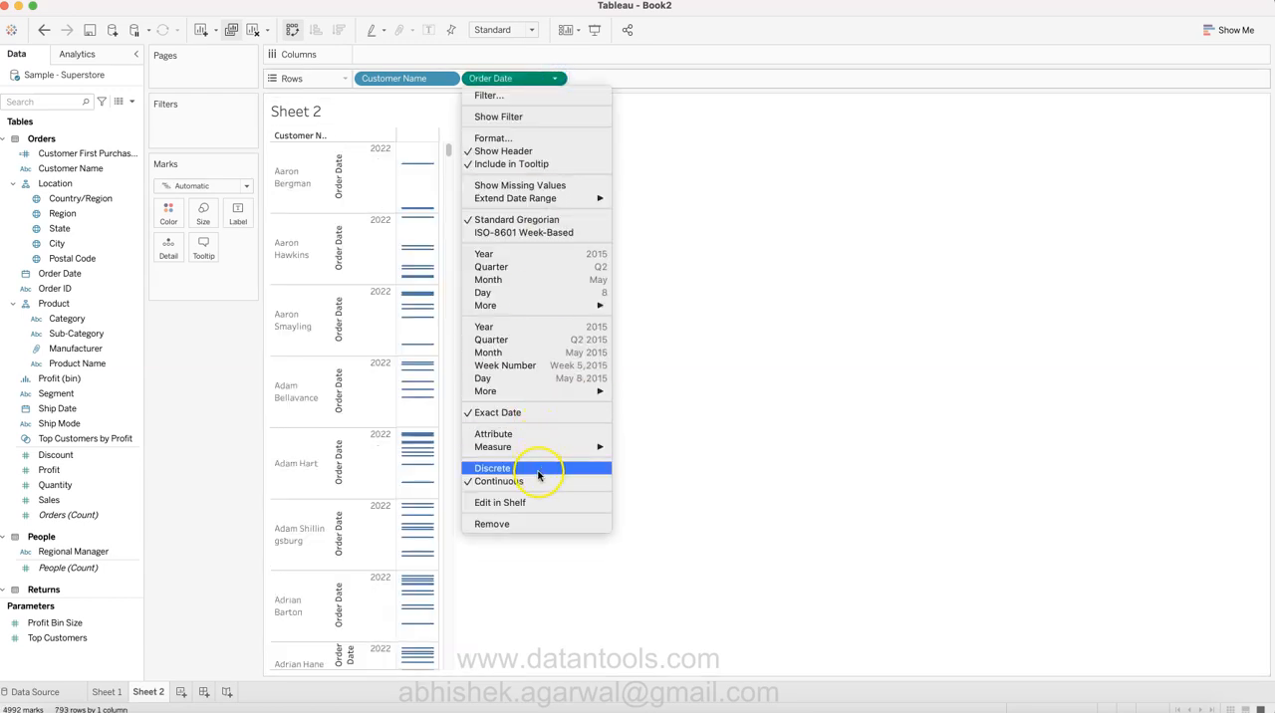
pyautogui.click(492, 468)
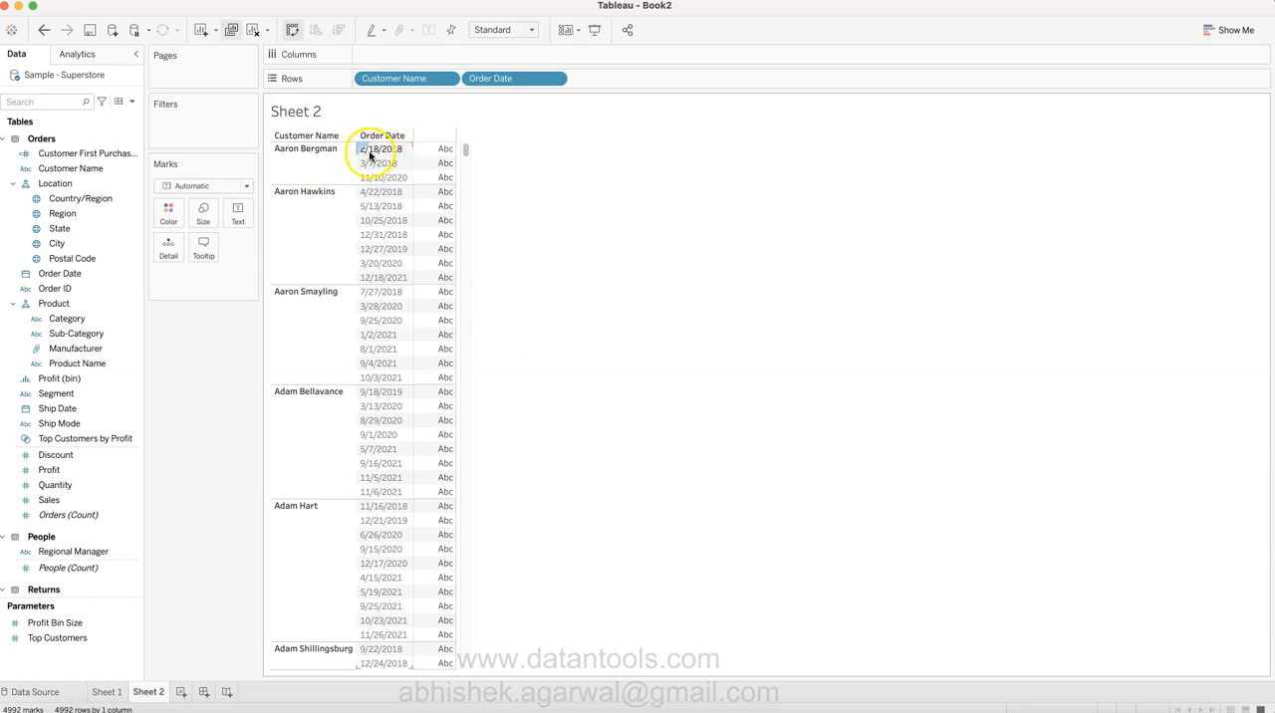
# Open the Data pane dropdown menu to reach Create Calculated Field.
pyautogui.click(378, 149)
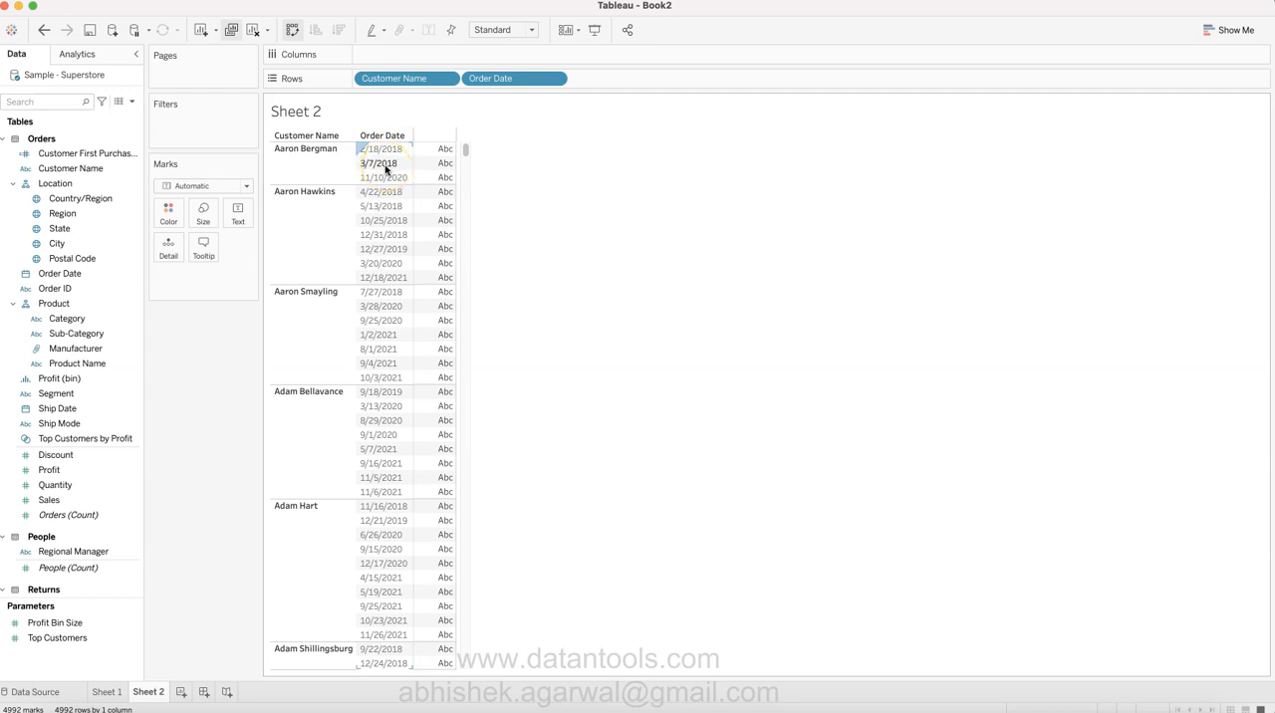
pyautogui.moveTo(386, 170)
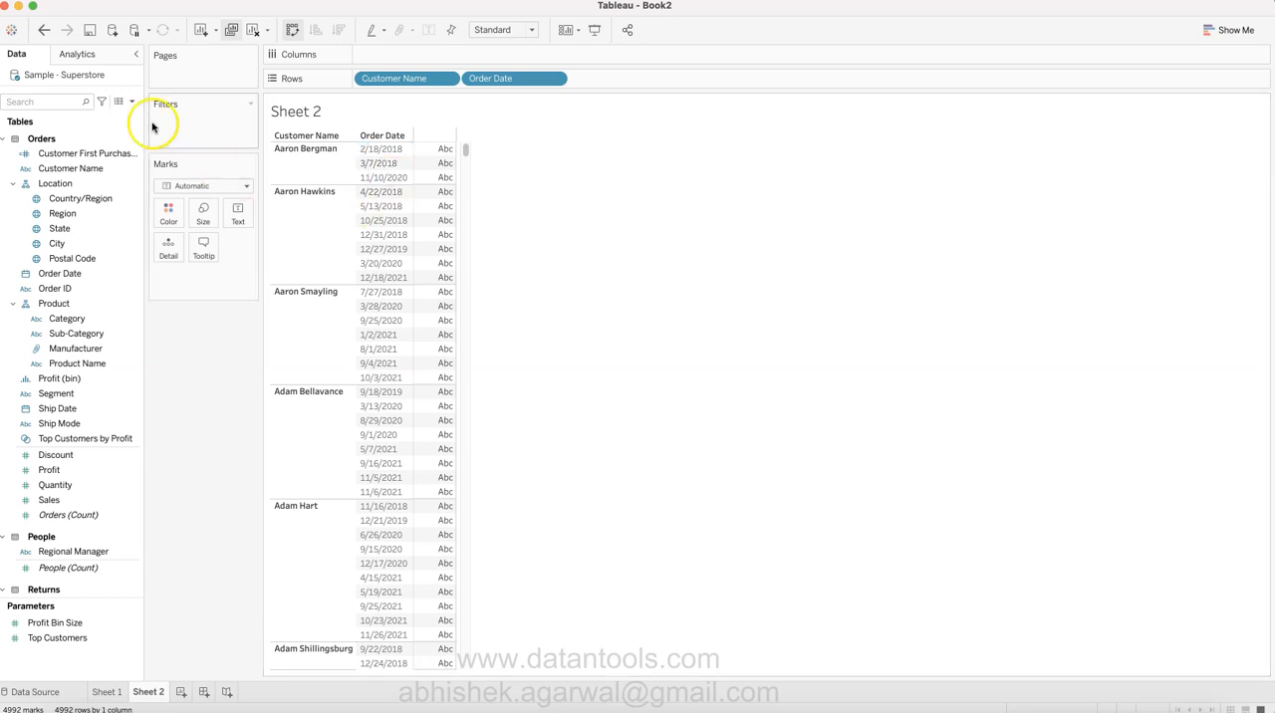
pyautogui.click(130, 101)
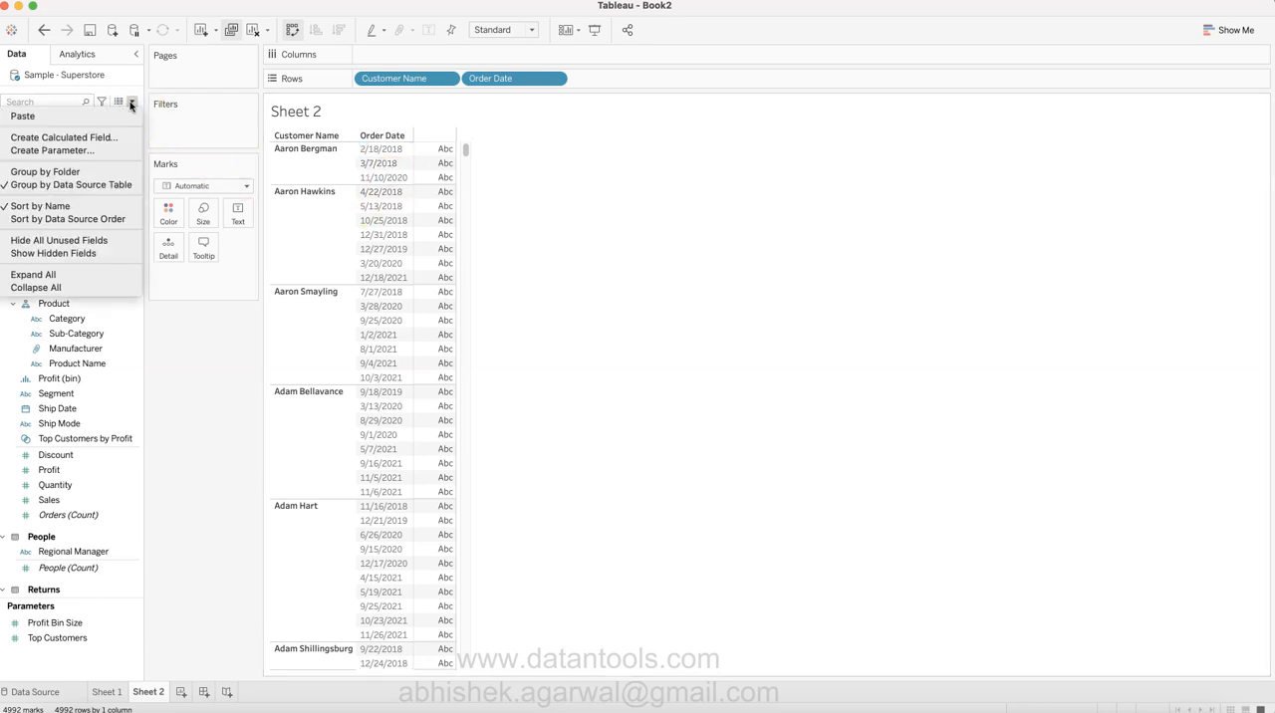
pyautogui.moveTo(64, 138)
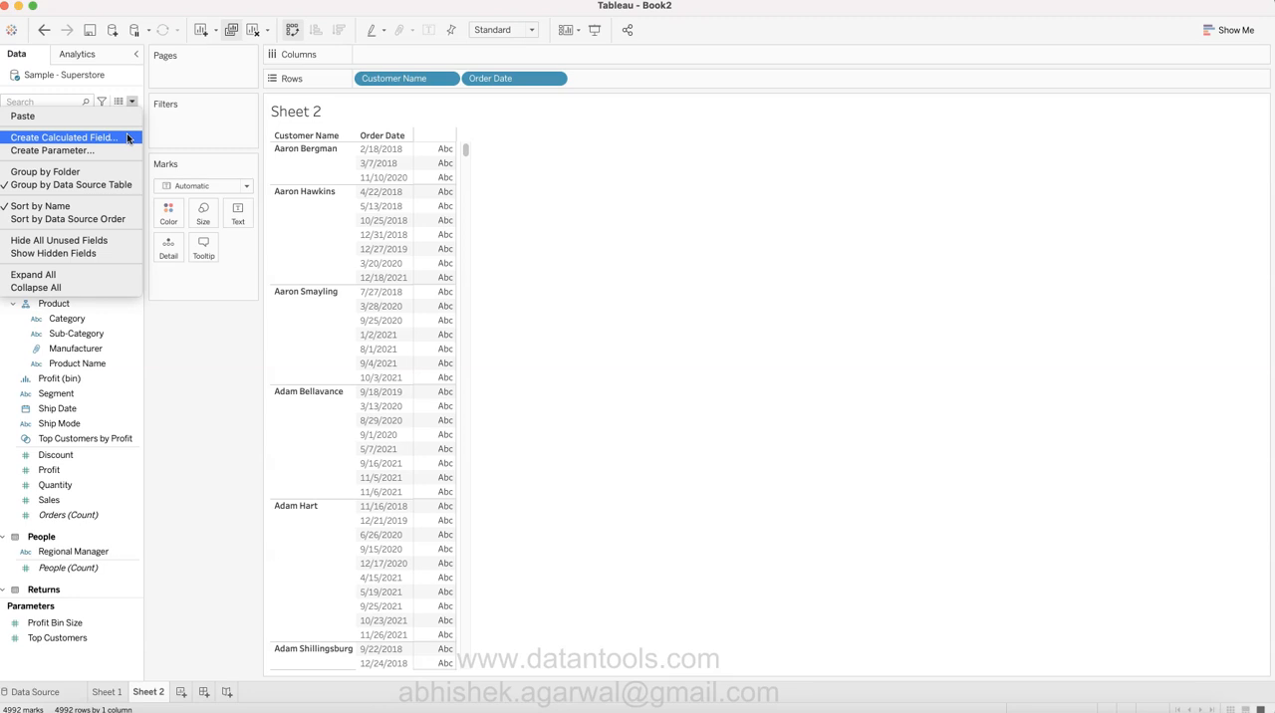
# Save calculation 'Customer First Purchase' as {FIXED [Customer Name] : MIN(YEAR([Order Date]))}.
pyautogui.click(62, 137)
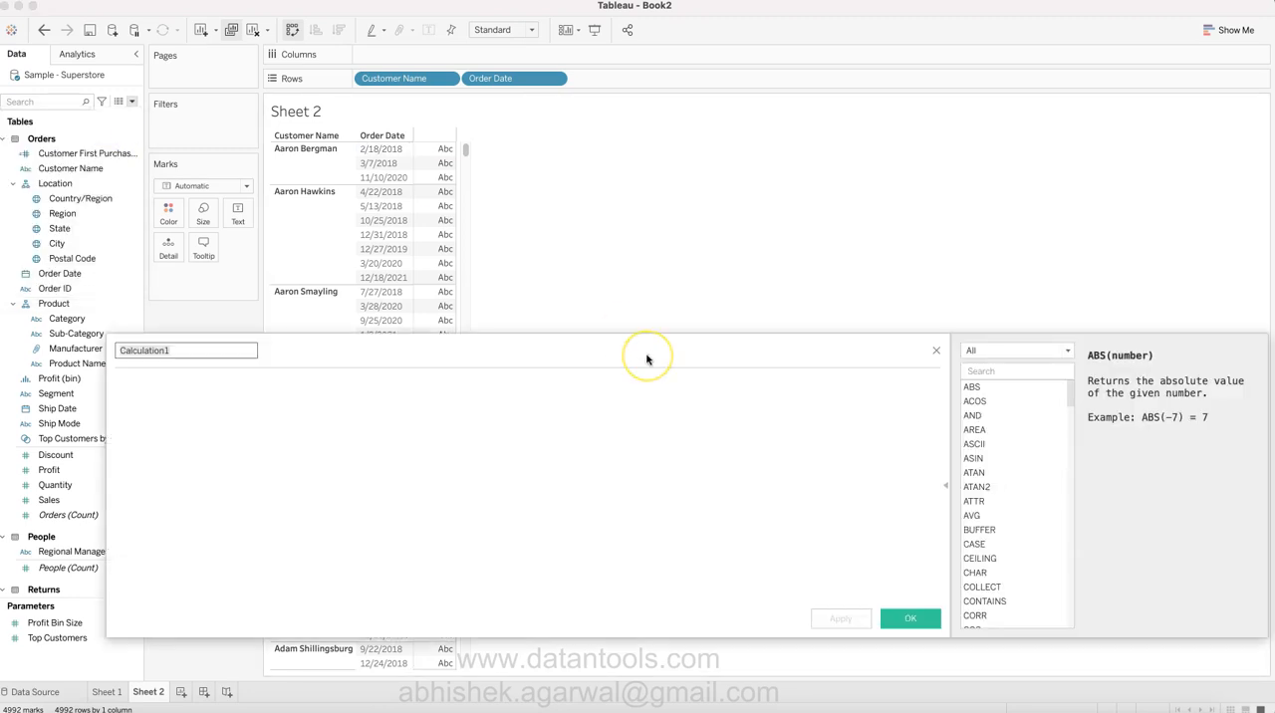
pyautogui.write('Customer First Purchase')
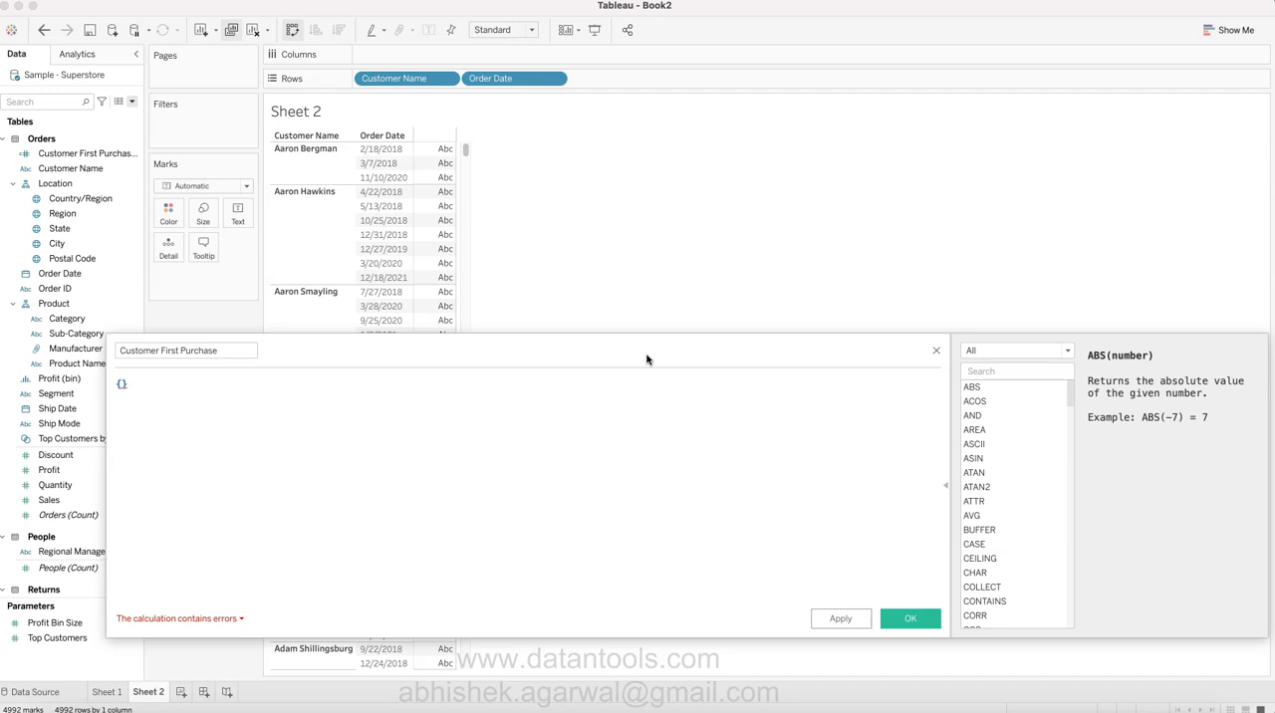
pyautogui.write('{FIXED }')
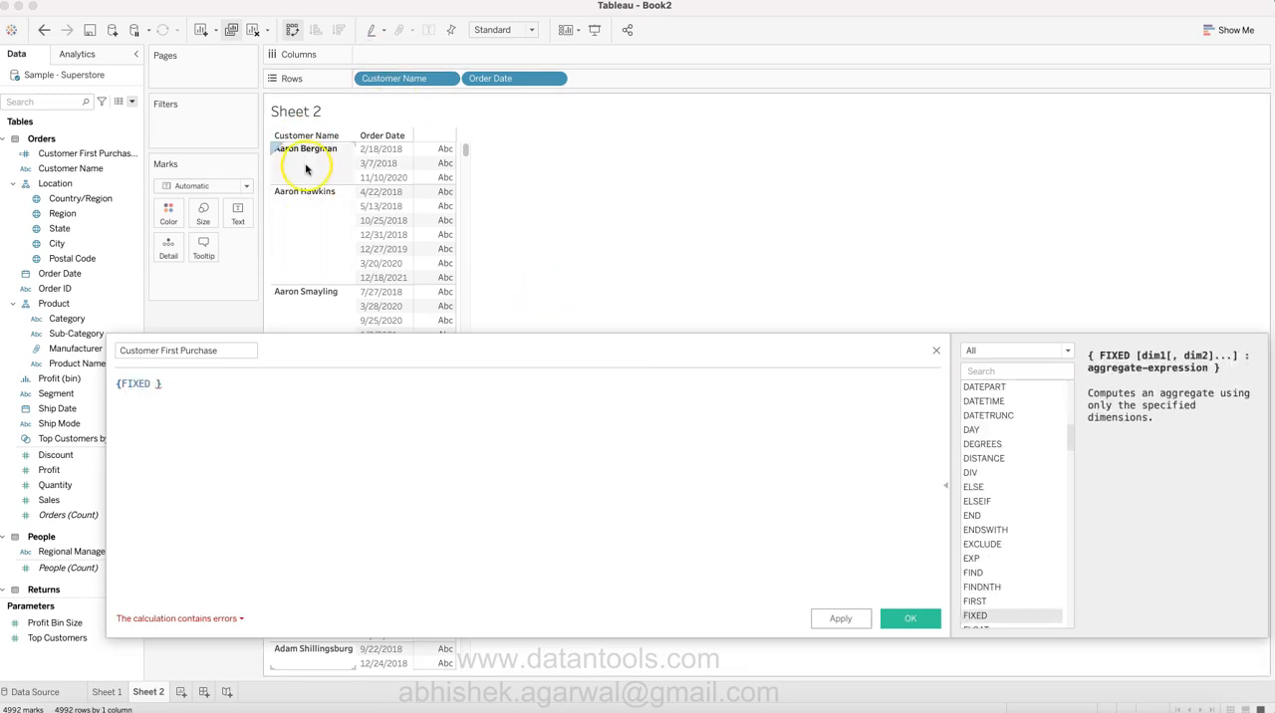
pyautogui.write('custom')
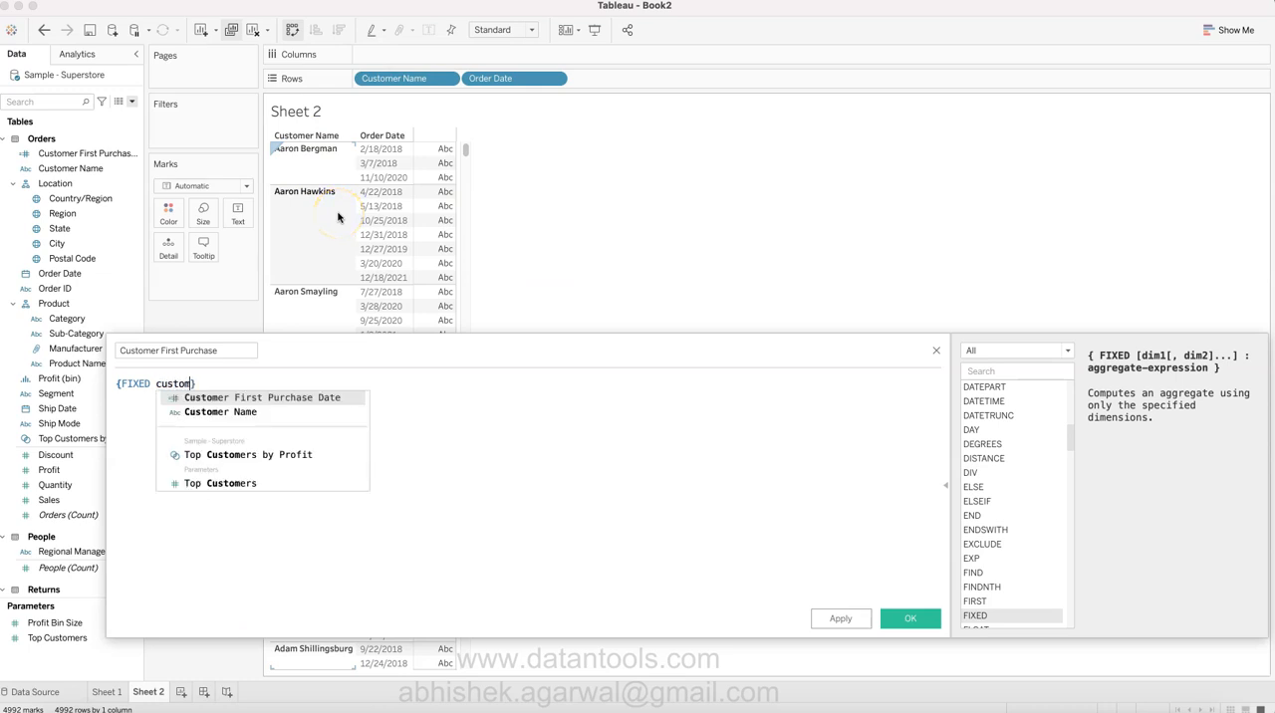
pyautogui.click(220, 411)
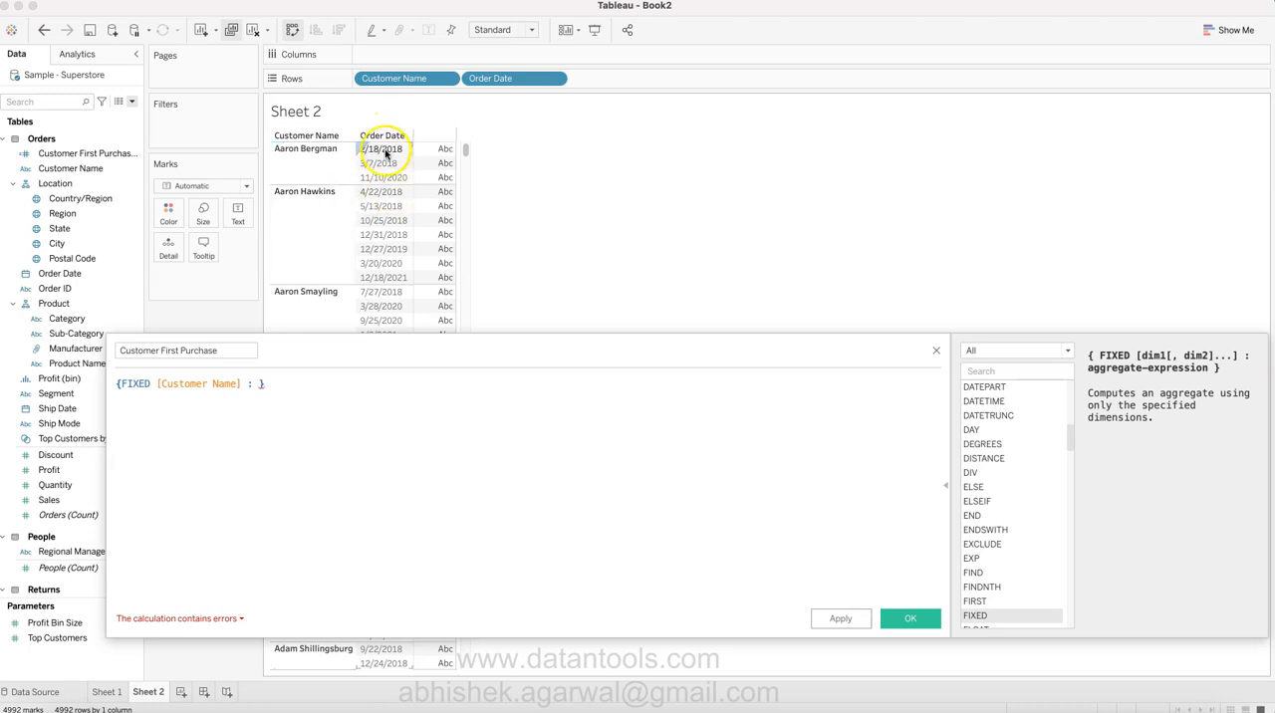
pyautogui.write('min')
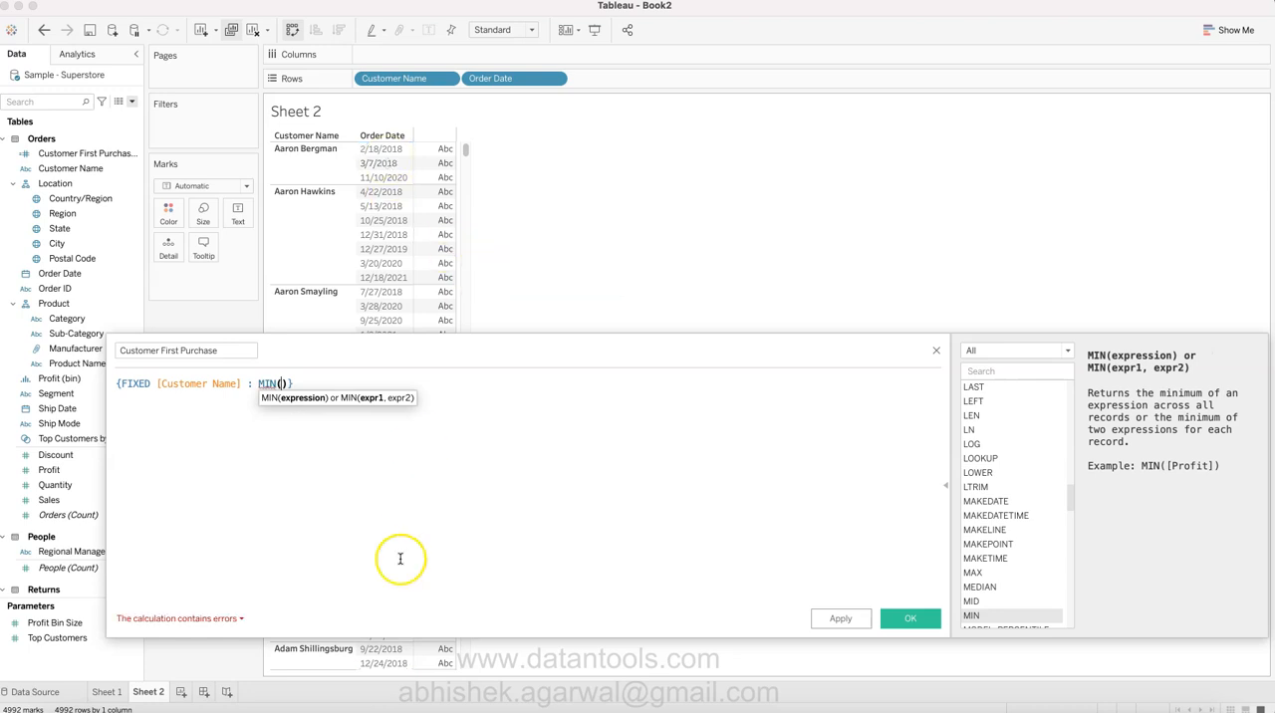
pyautogui.moveTo(355, 383)
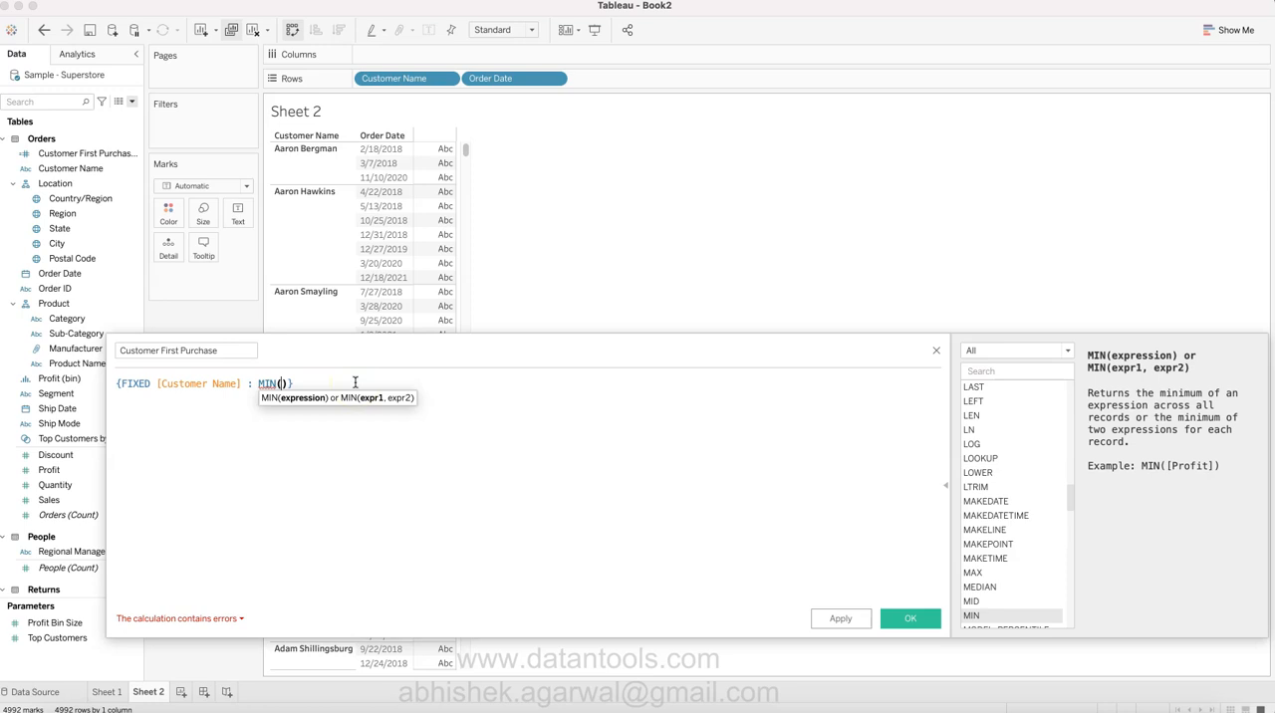
pyautogui.write('yea')
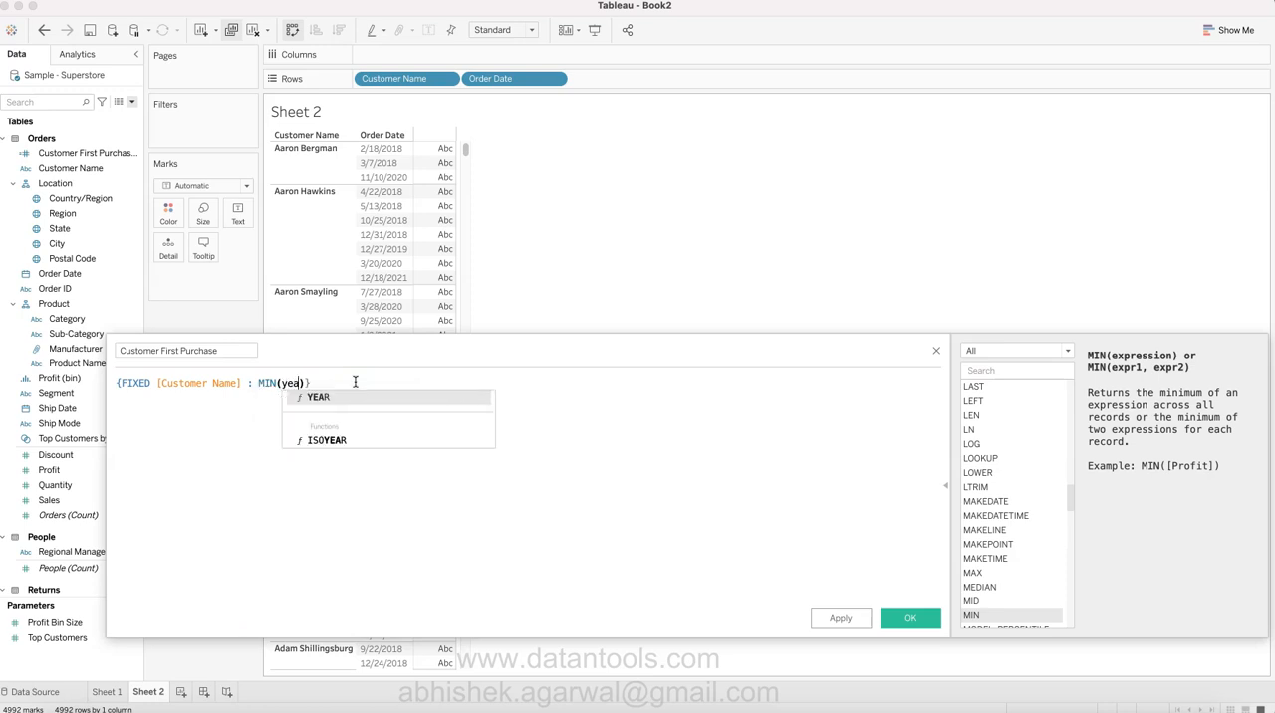
pyautogui.click(318, 397)
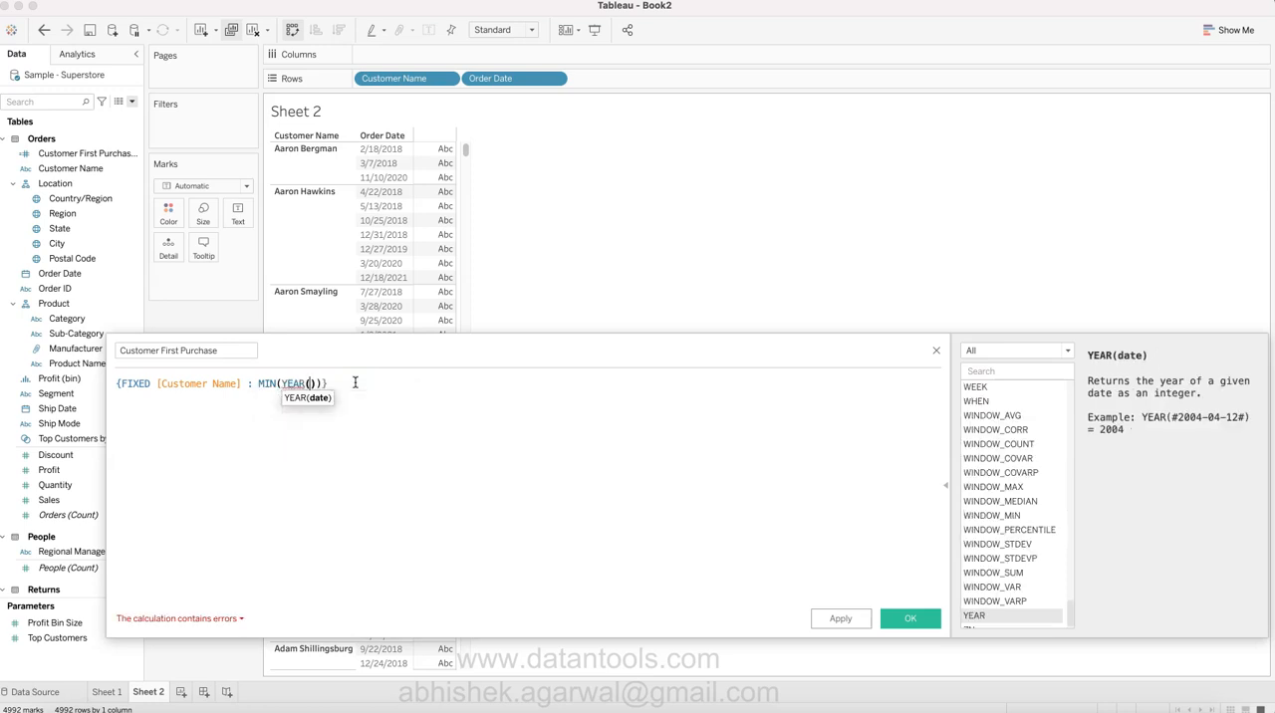
pyautogui.write('ord')
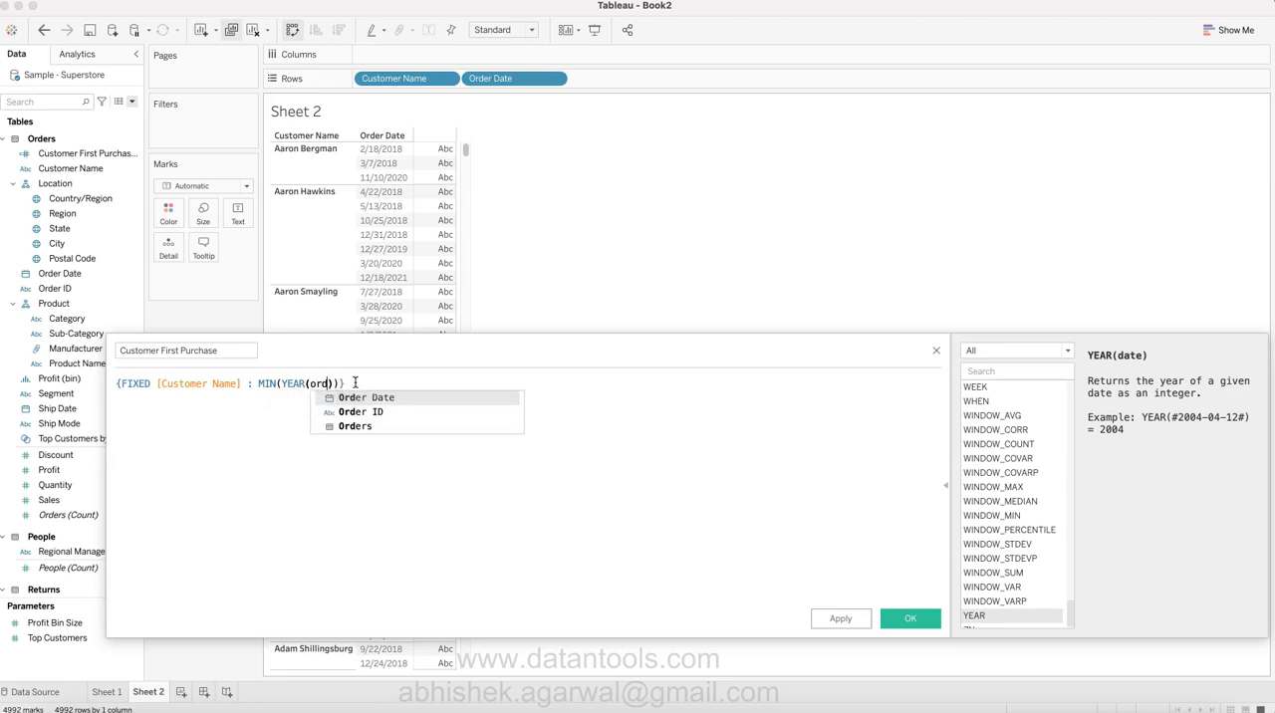
pyautogui.click(366, 398)
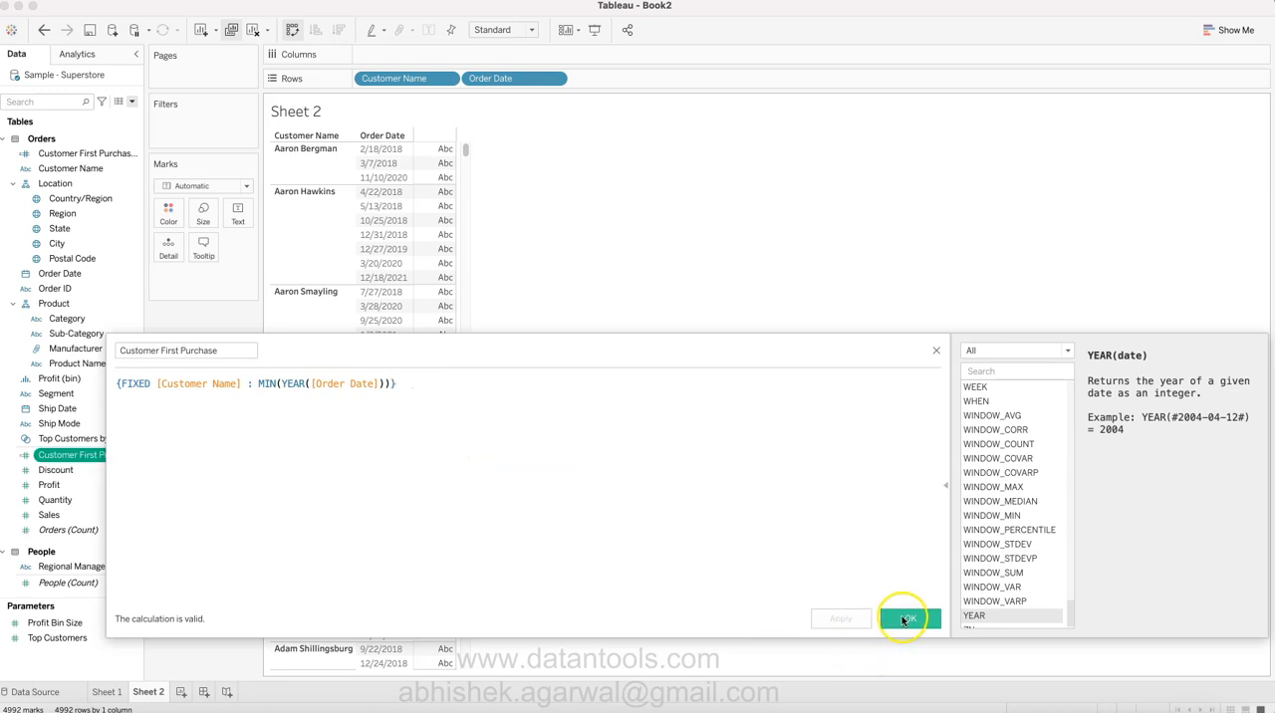
pyautogui.click(905, 618)
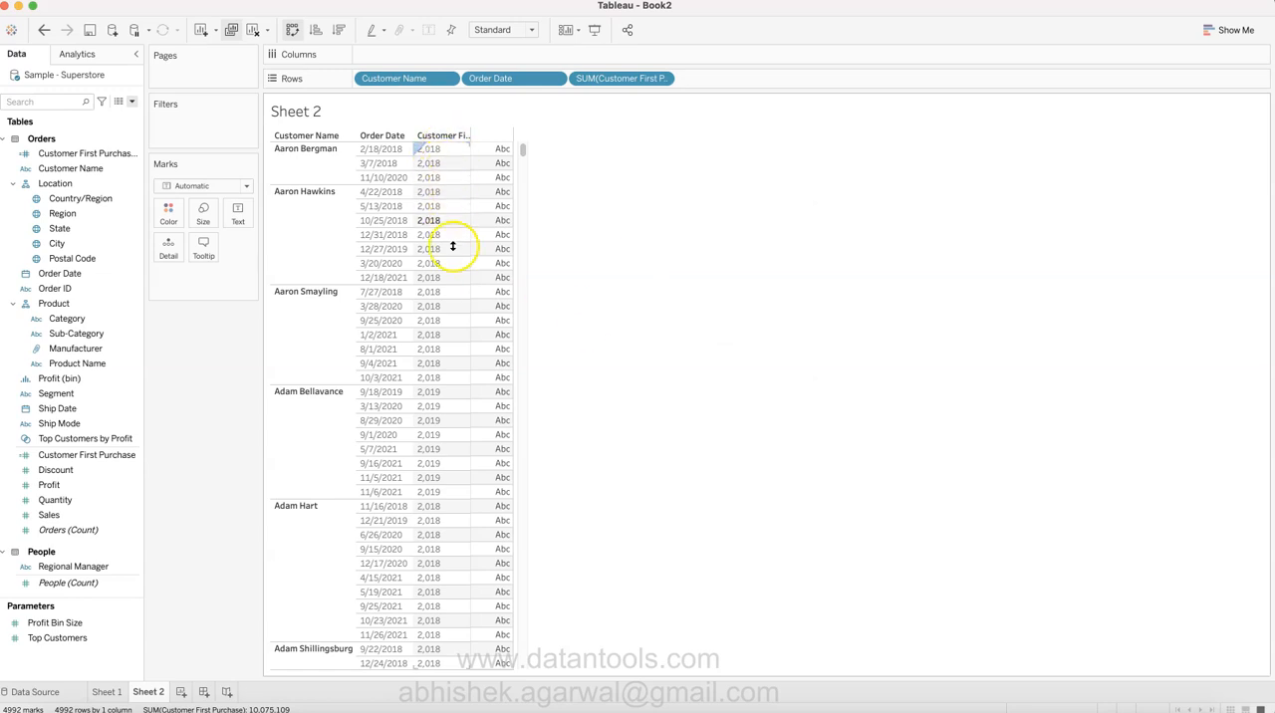
# Scroll through the first-purchase values, then clear Sheet 2.
pyautogui.scroll(-3)
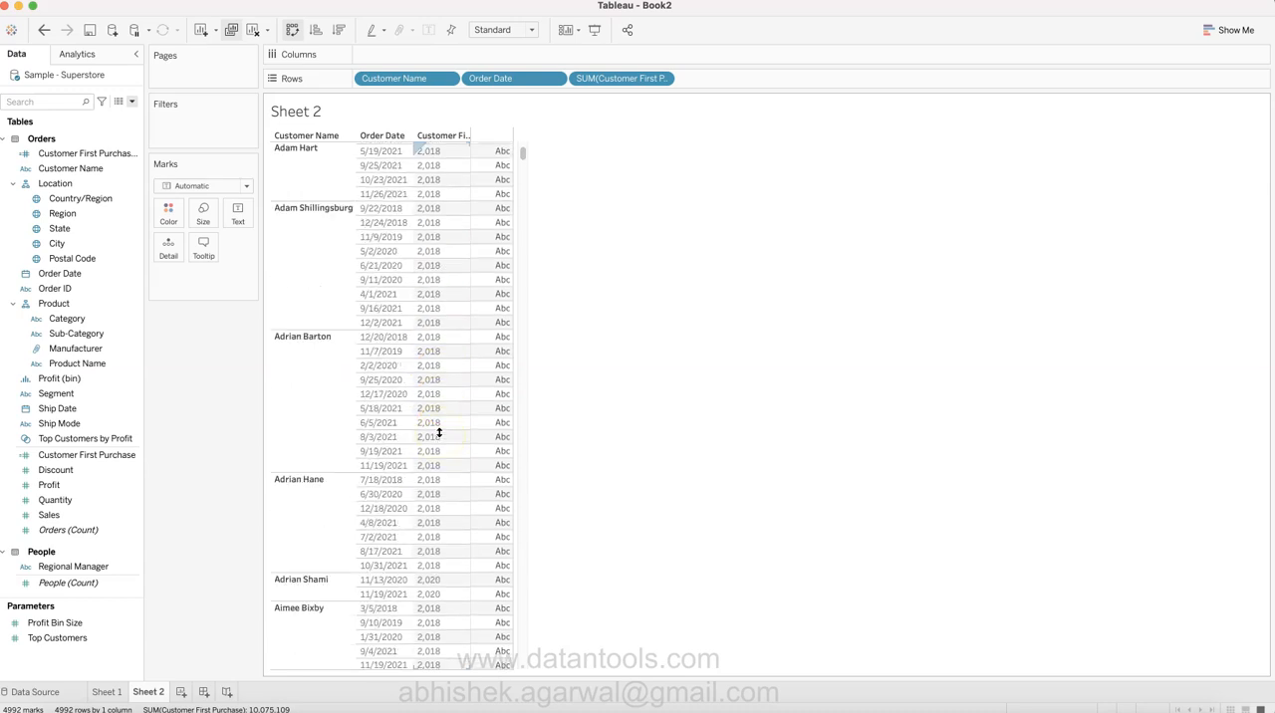
pyautogui.scroll(-3)
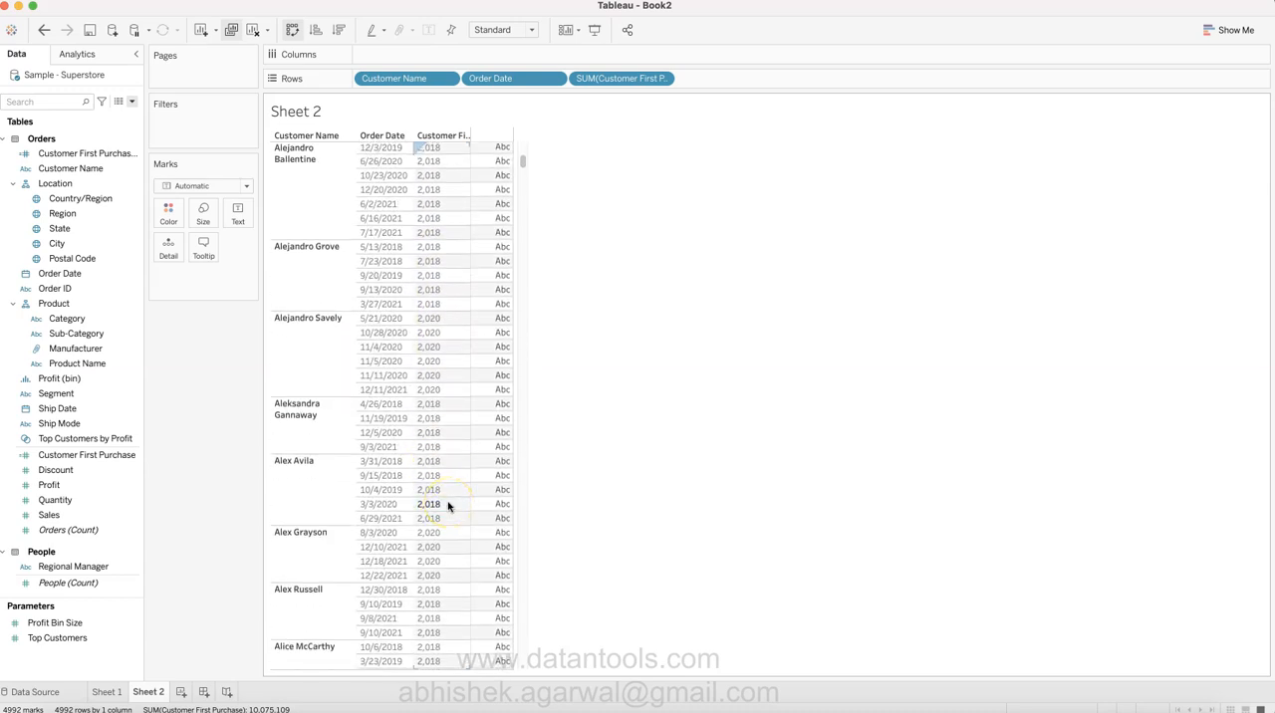
pyautogui.click(617, 77)
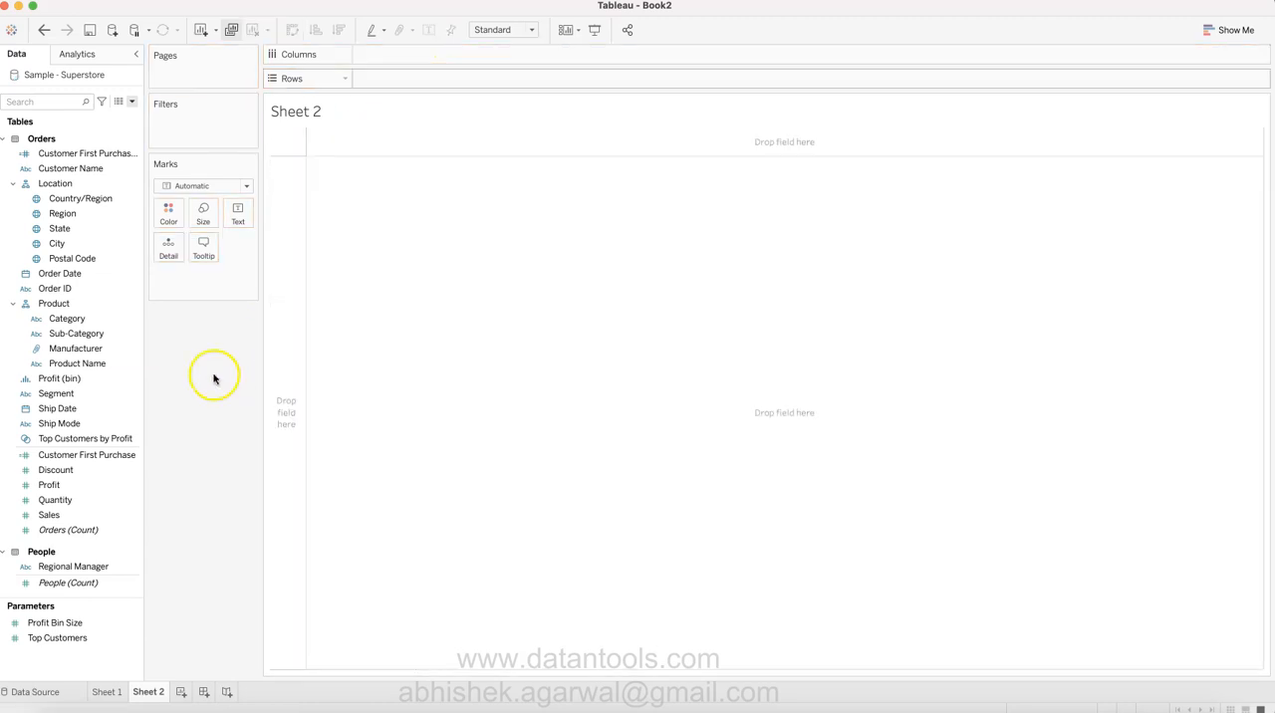
# Put Customer First Purchase as a dimension on Rows and YEAR(Order Date) on Columns.
pyautogui.click(67, 318)
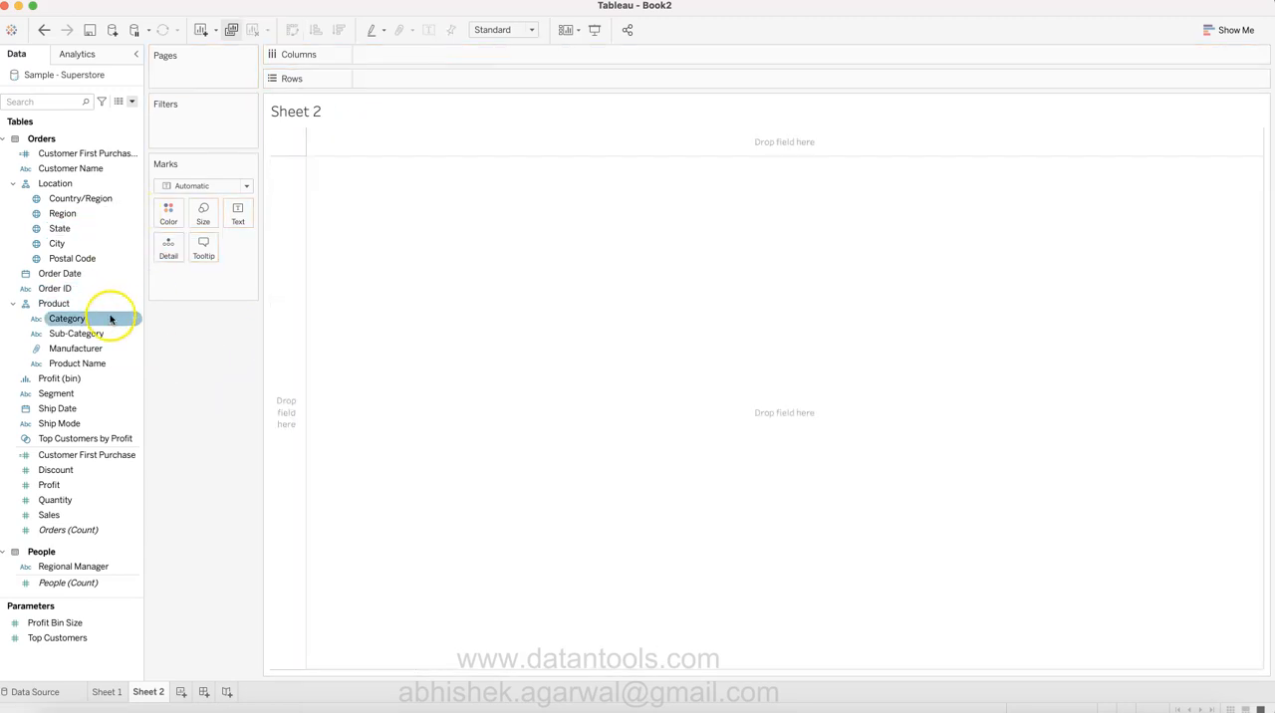
pyautogui.click(81, 455)
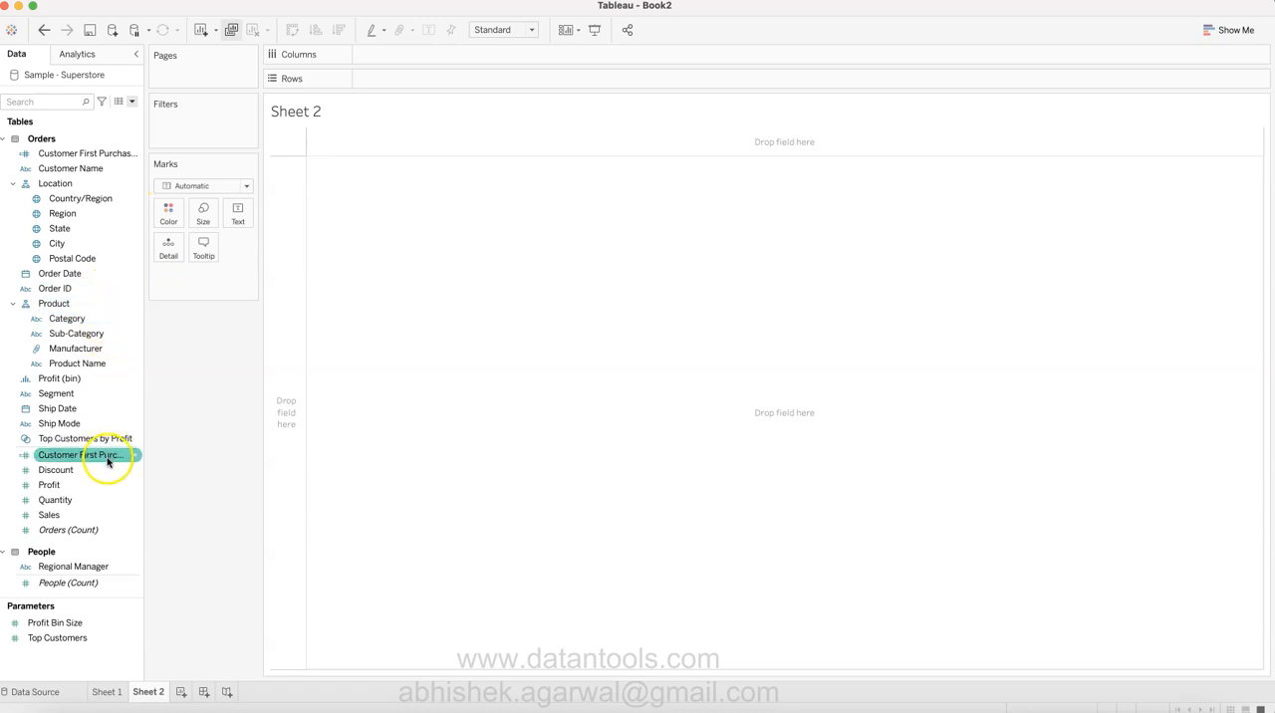
pyautogui.rightClick(81, 456)
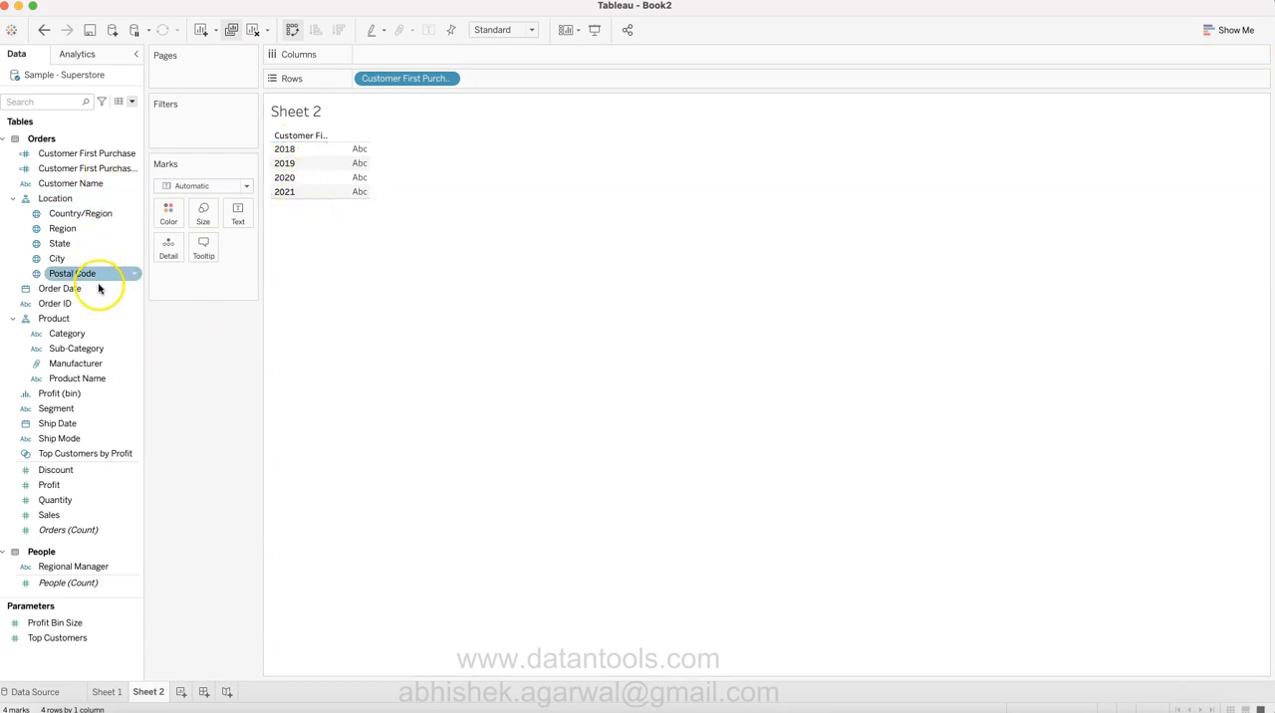
pyautogui.moveTo(59, 288); pyautogui.dragTo(407, 53)
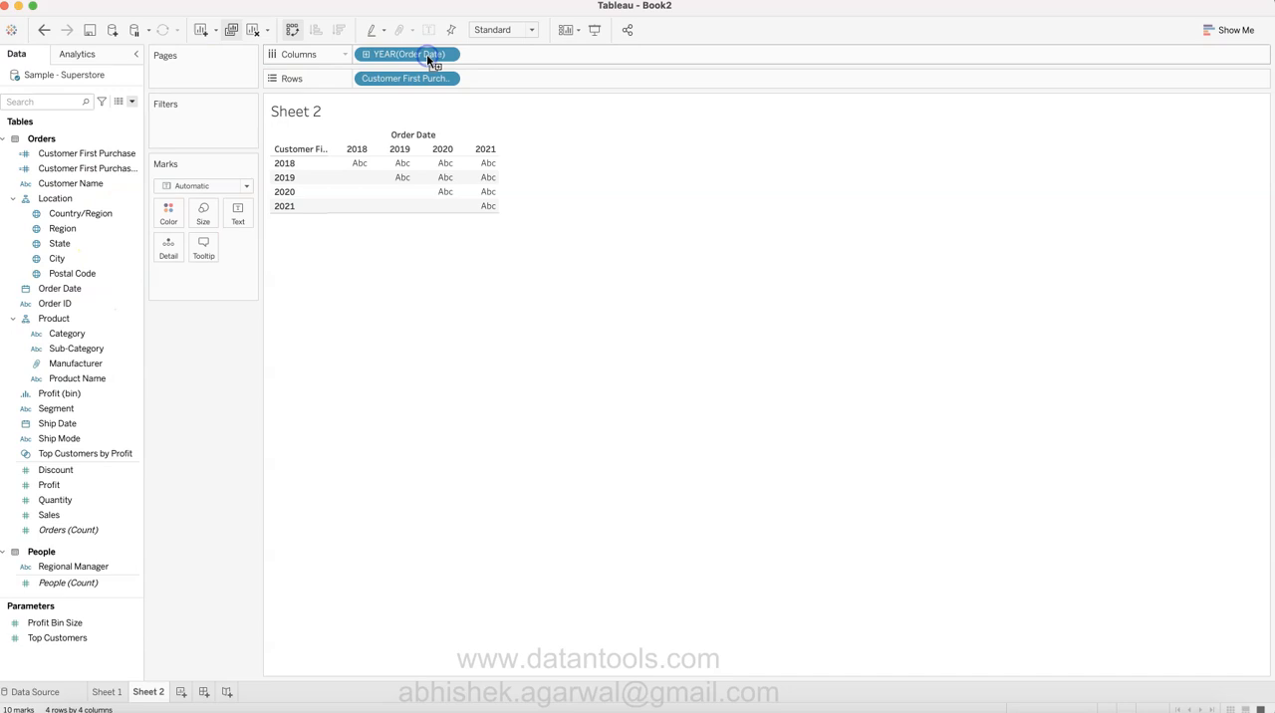
pyautogui.moveTo(407, 54)
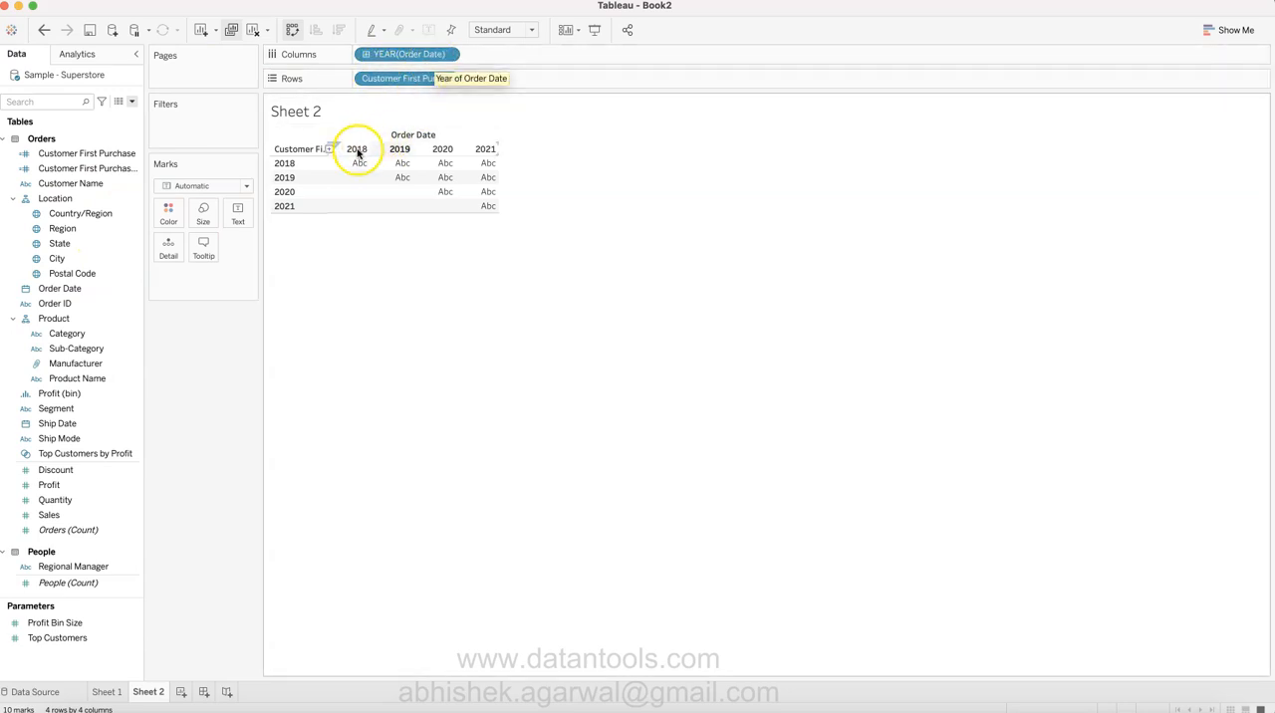
pyautogui.moveTo(485, 162)
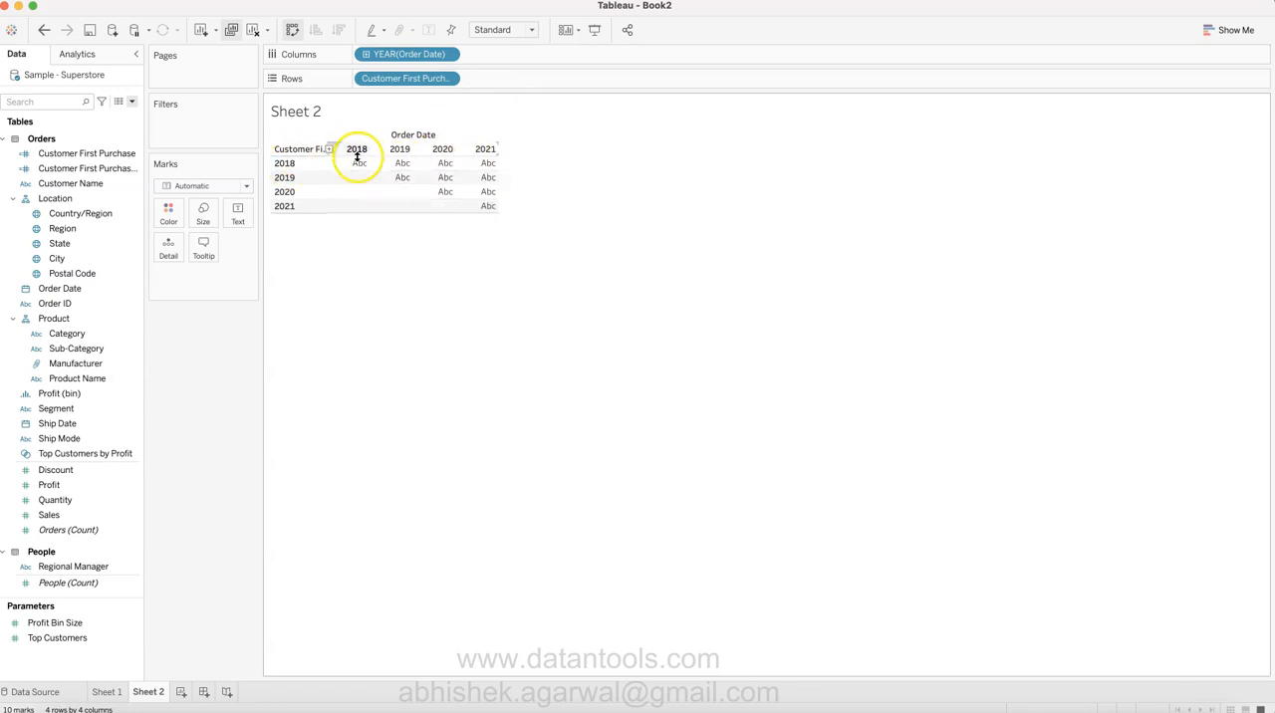
pyautogui.click(401, 178)
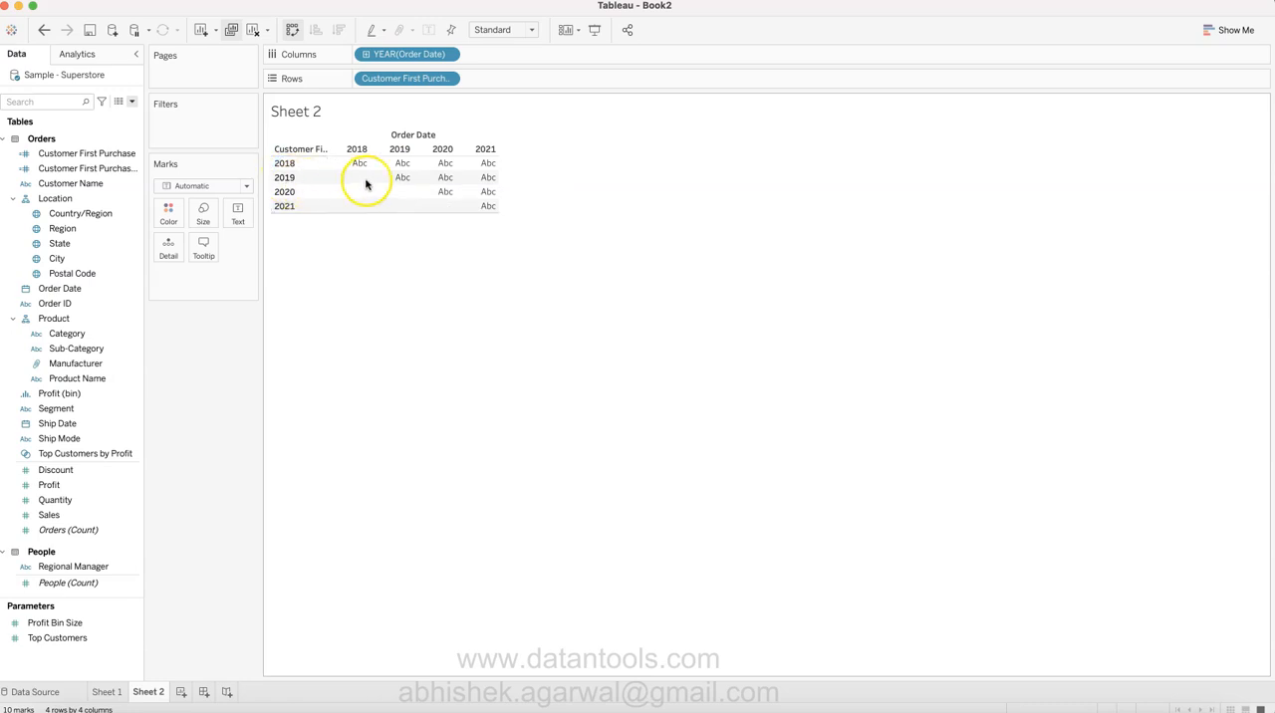
pyautogui.moveTo(399, 177)
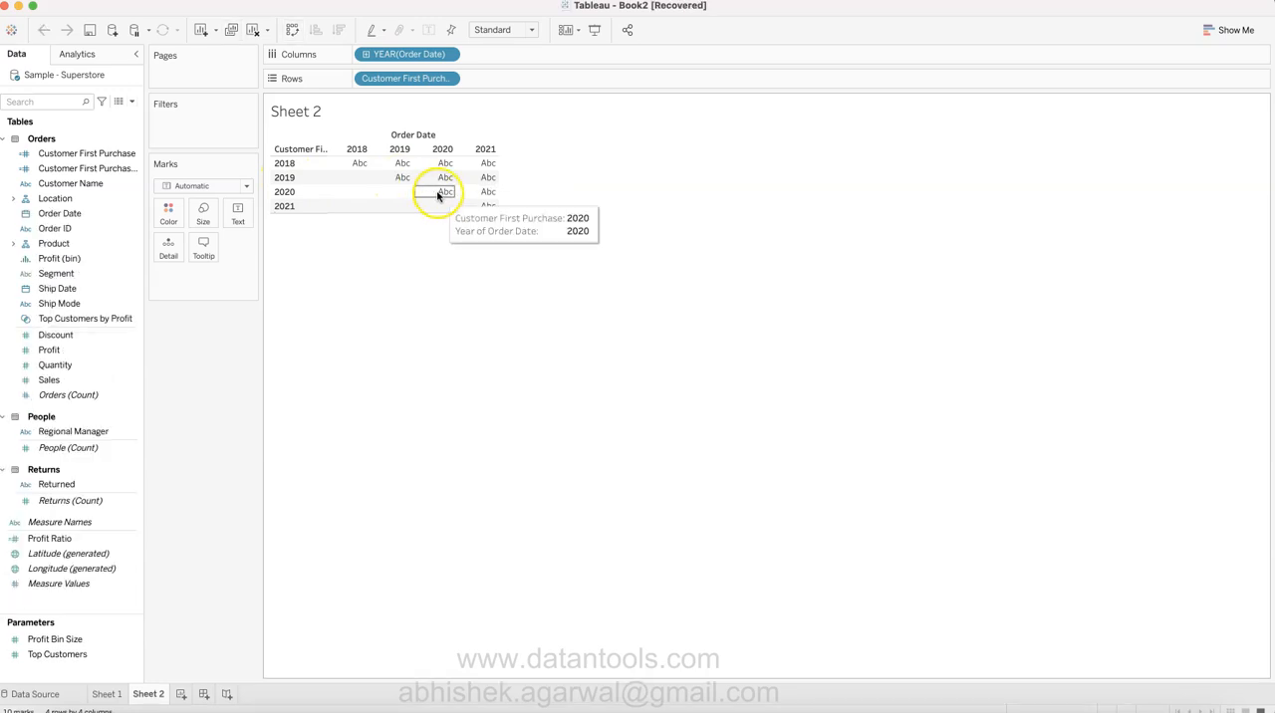
pyautogui.moveTo(488, 206)
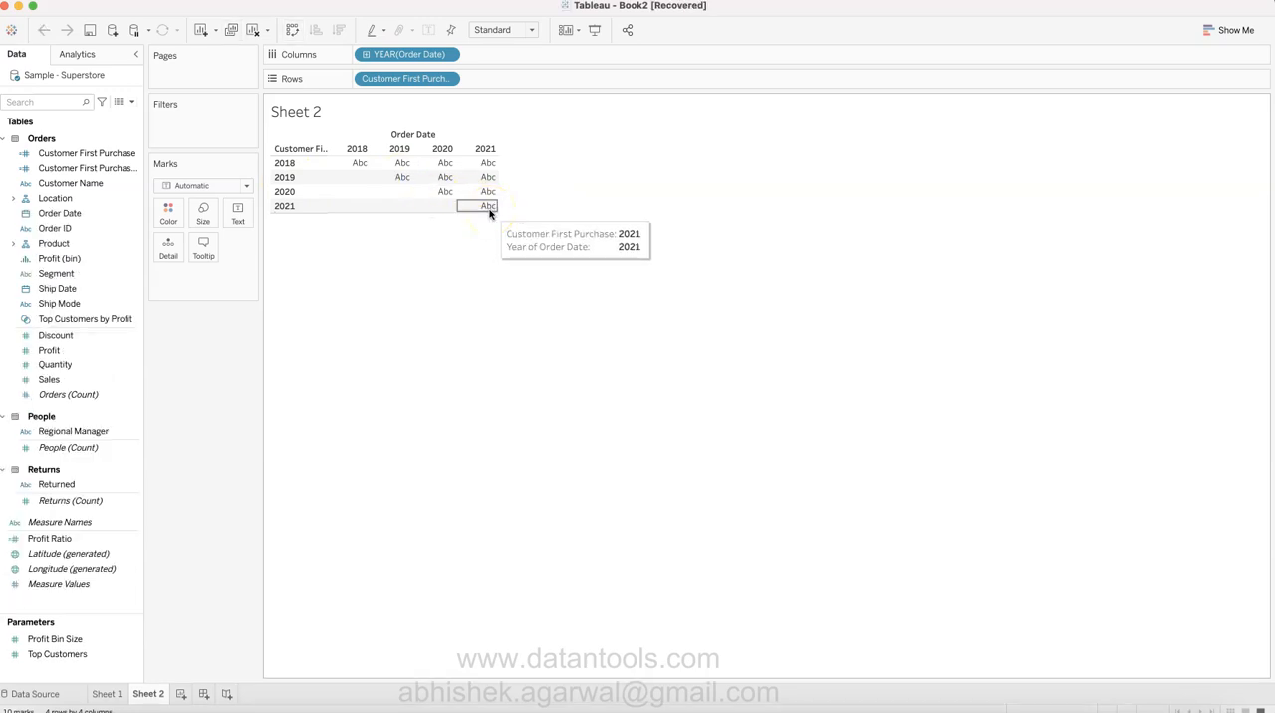
# Label each cohort cell with Count (Distinct) of Customer Name, then view Sheet 1.
pyautogui.click(70, 183)
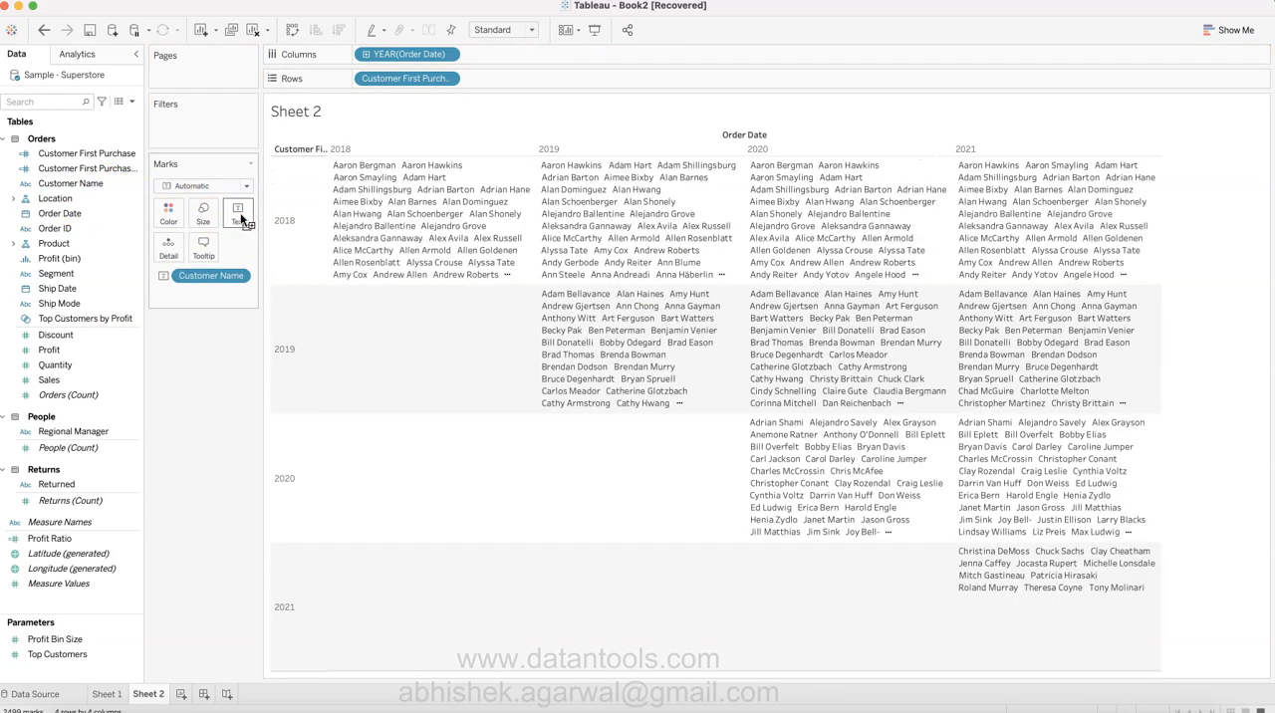
pyautogui.moveTo(617, 307)
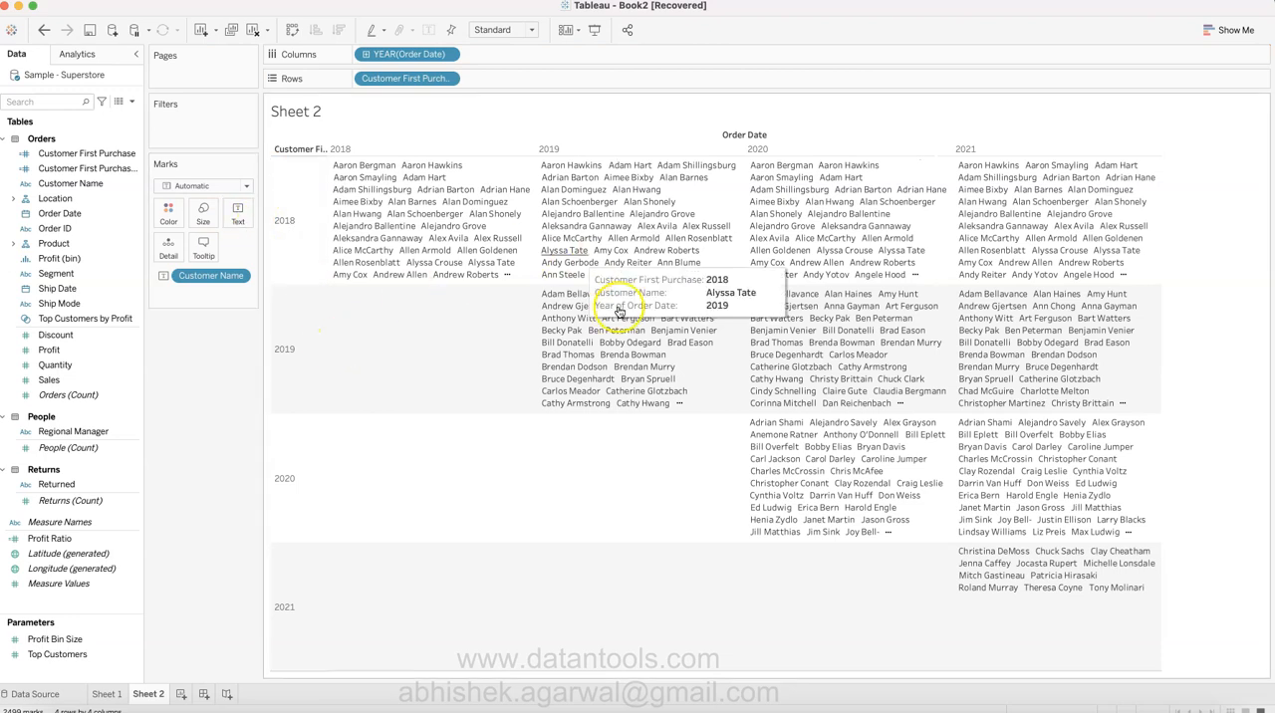
pyautogui.moveTo(663, 438)
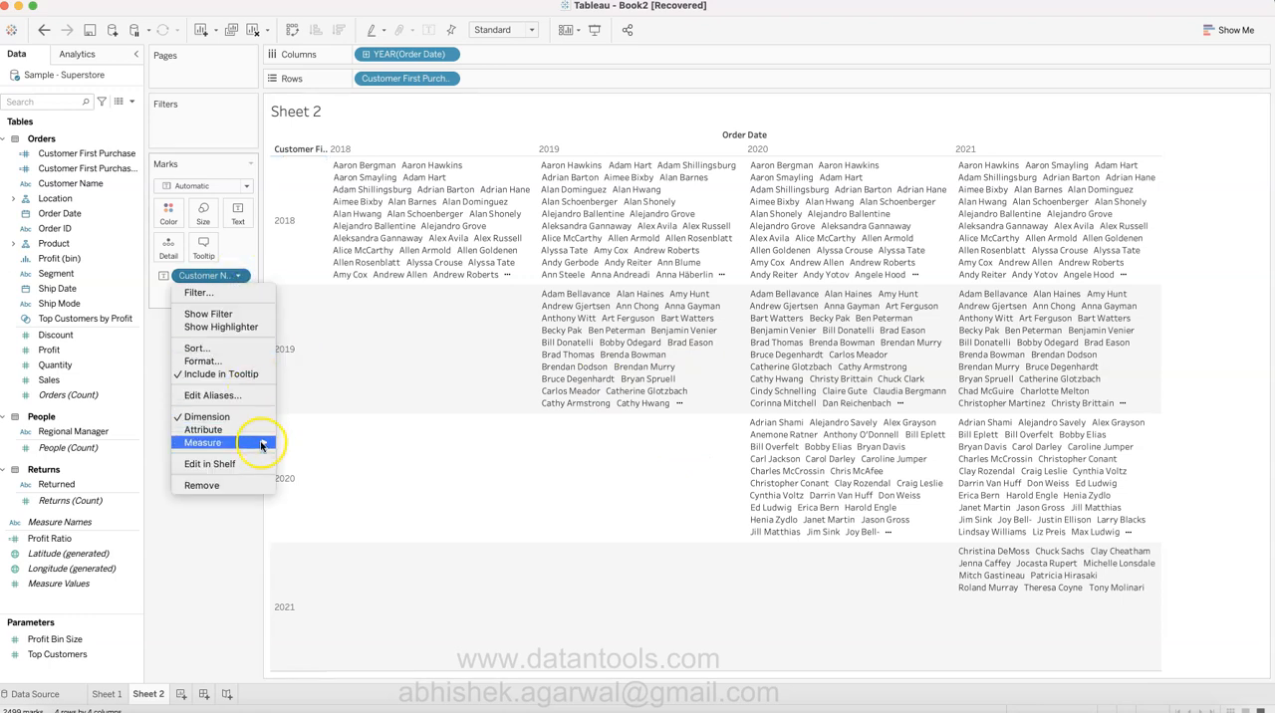
pyautogui.click(202, 442)
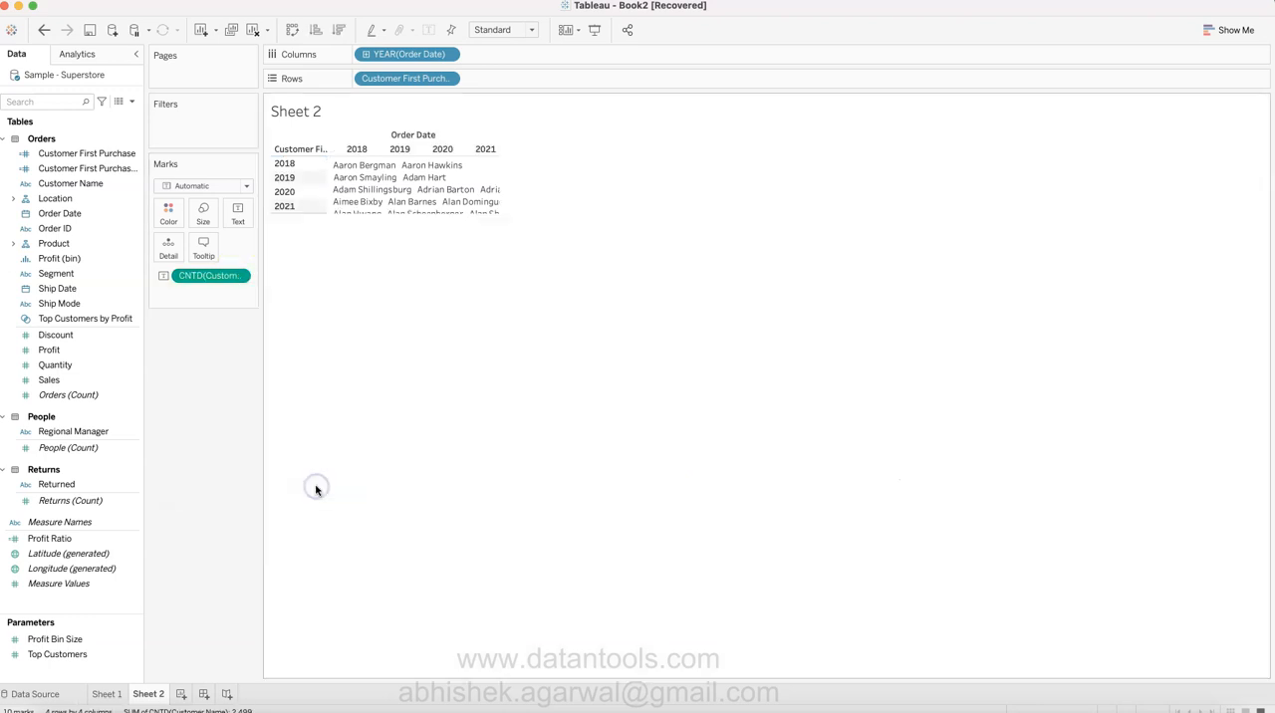
pyautogui.click(357, 162)
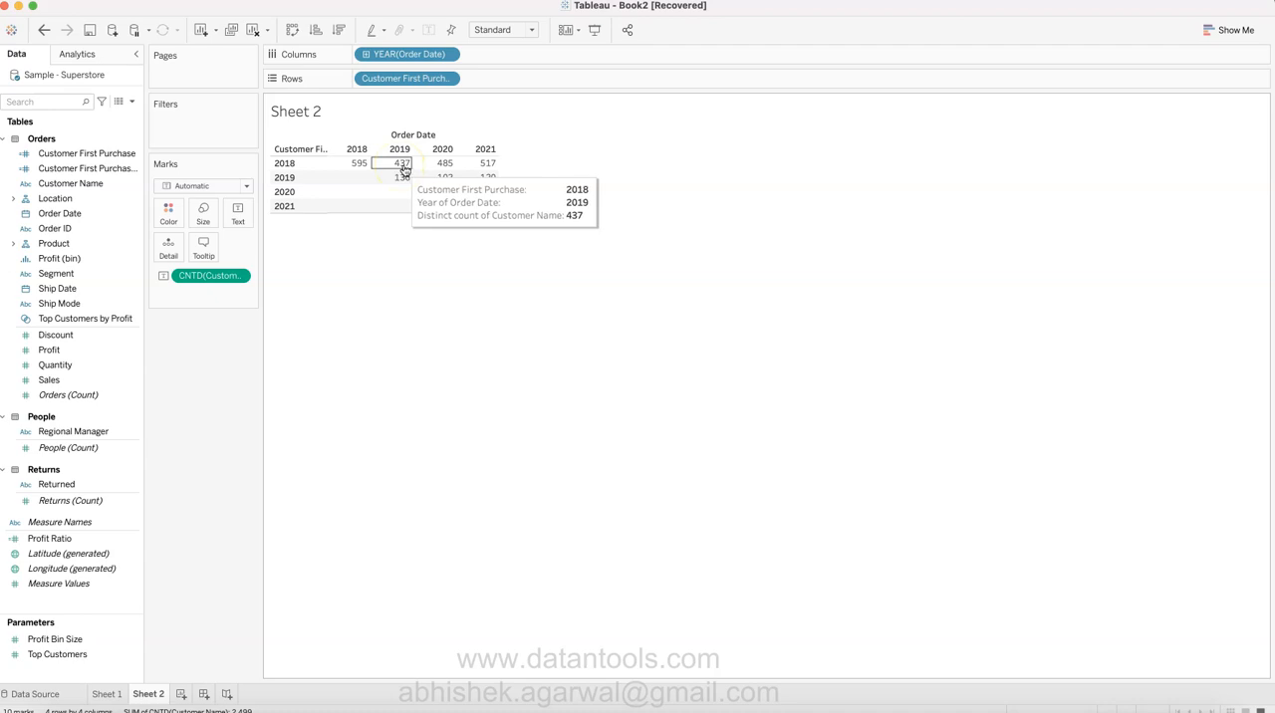
pyautogui.moveTo(442, 163)
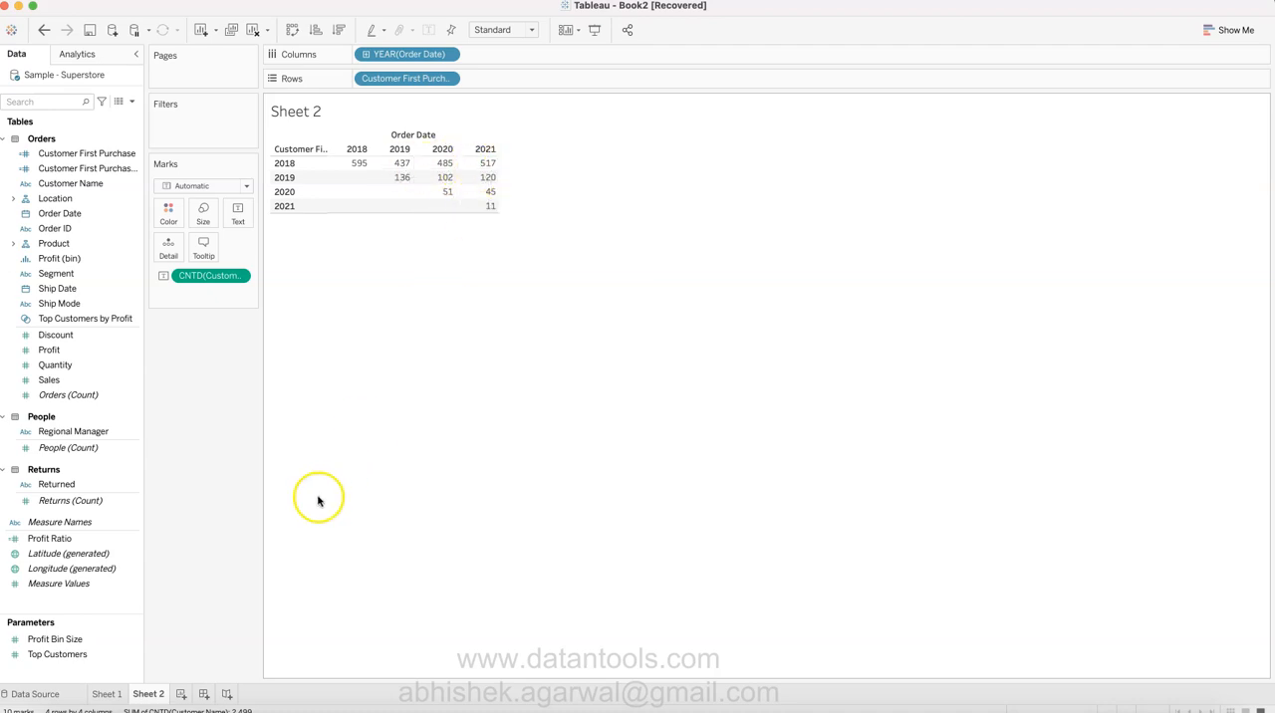
pyautogui.click(106, 693)
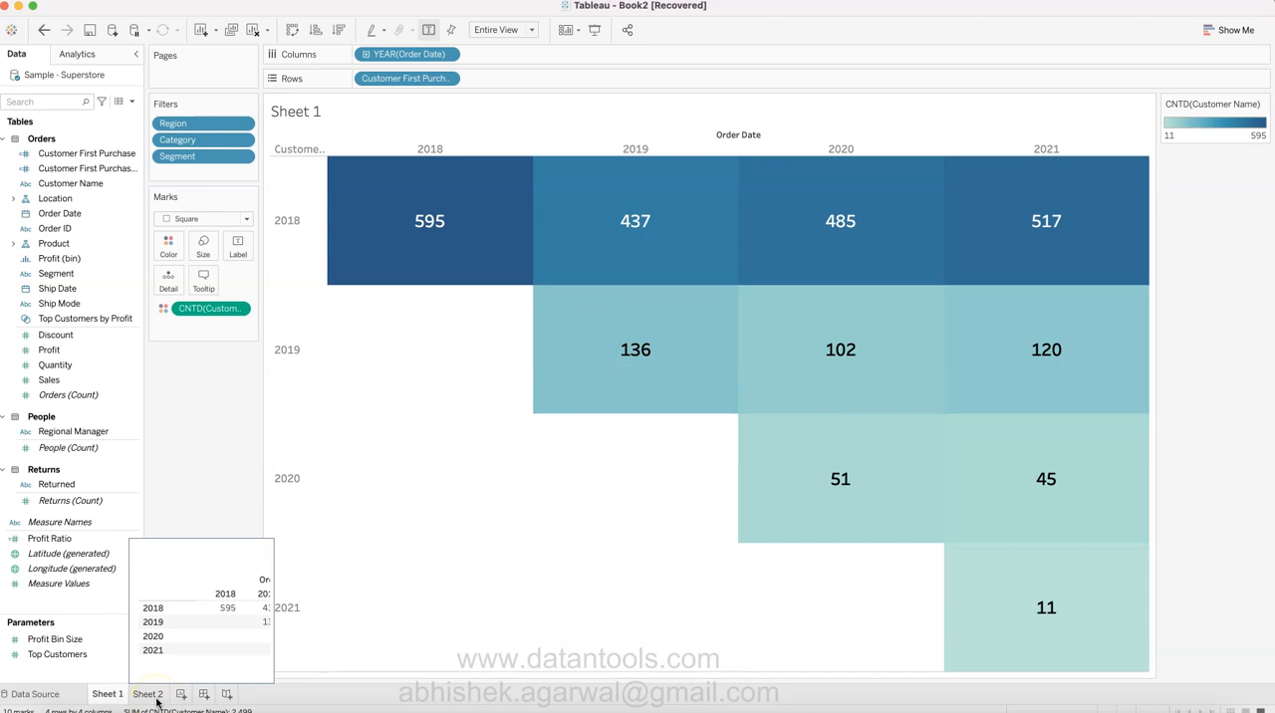
# Fit Sheet 2 to Entire View as blue squares, comparing against Sheet 1.
pyautogui.click(148, 694)
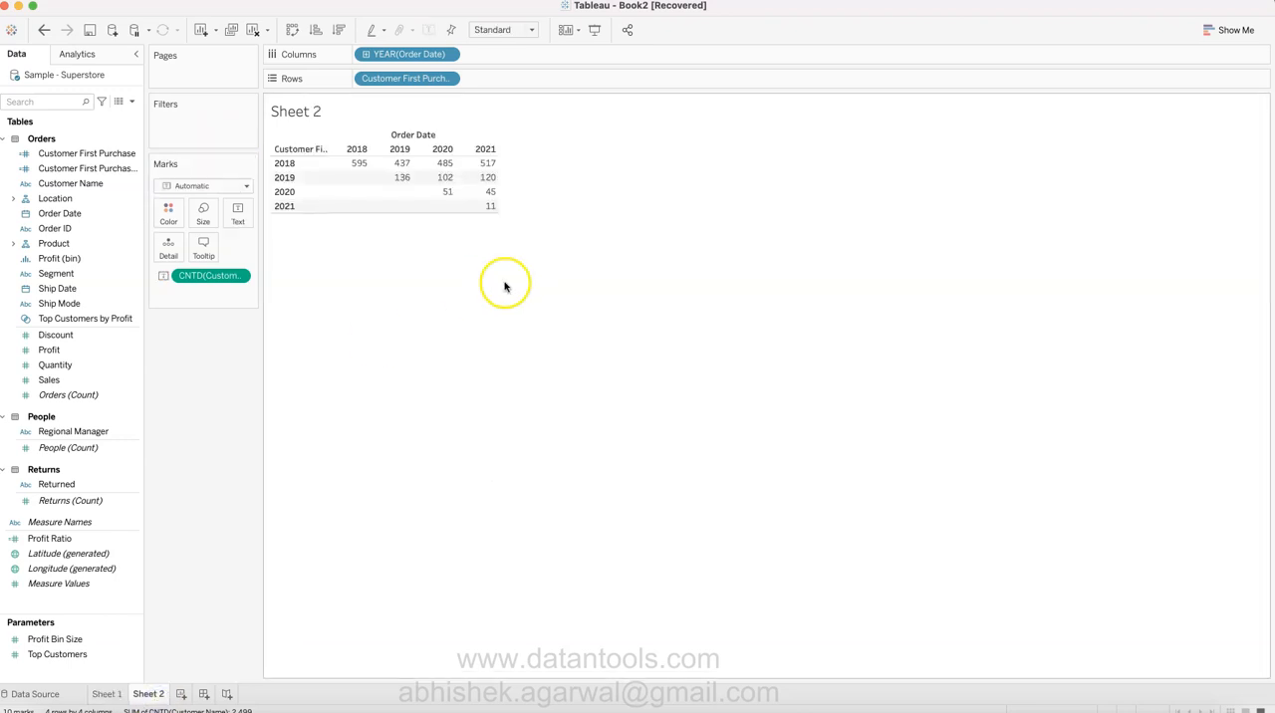
pyautogui.click(503, 29)
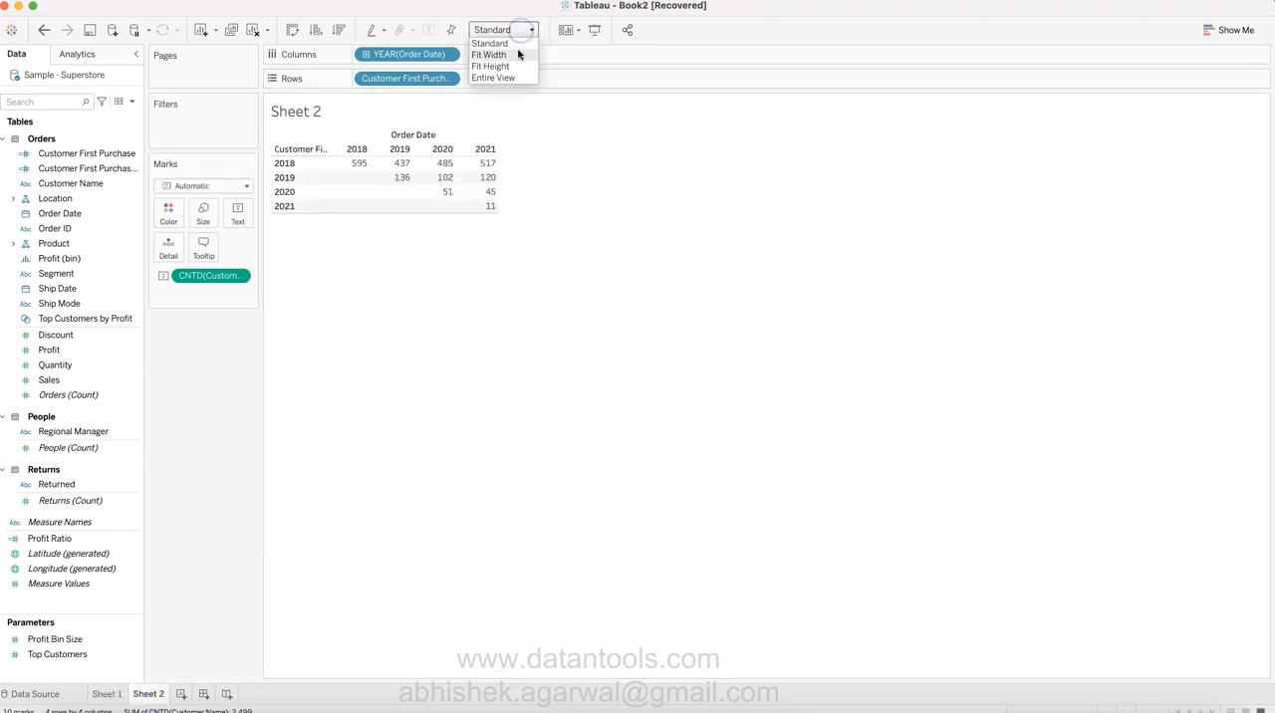
pyautogui.click(492, 78)
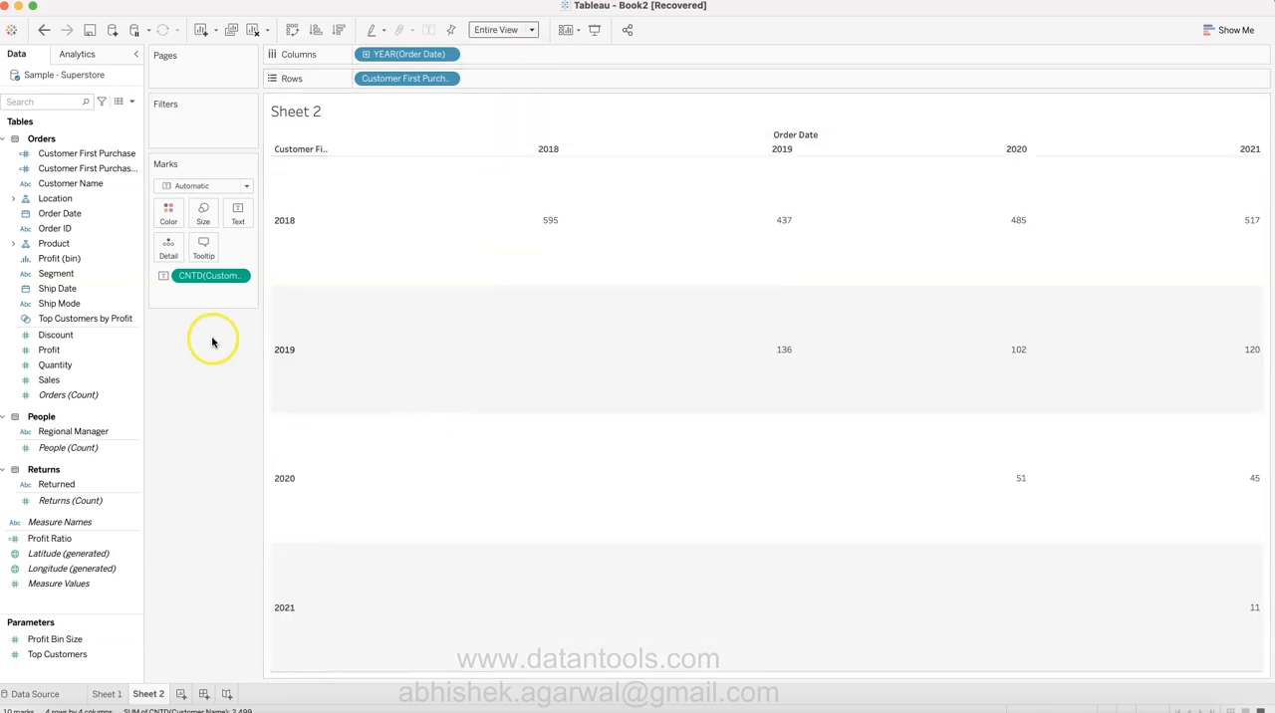
pyautogui.moveTo(518, 237)
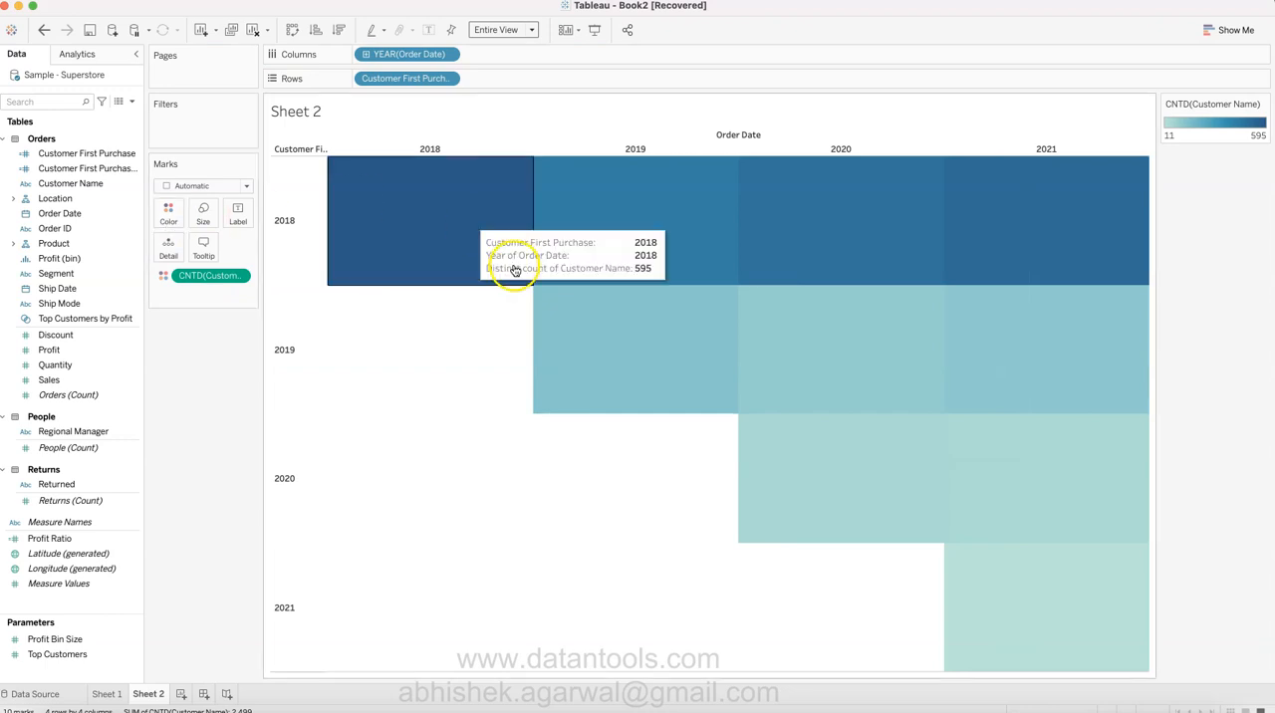
pyautogui.click(107, 693)
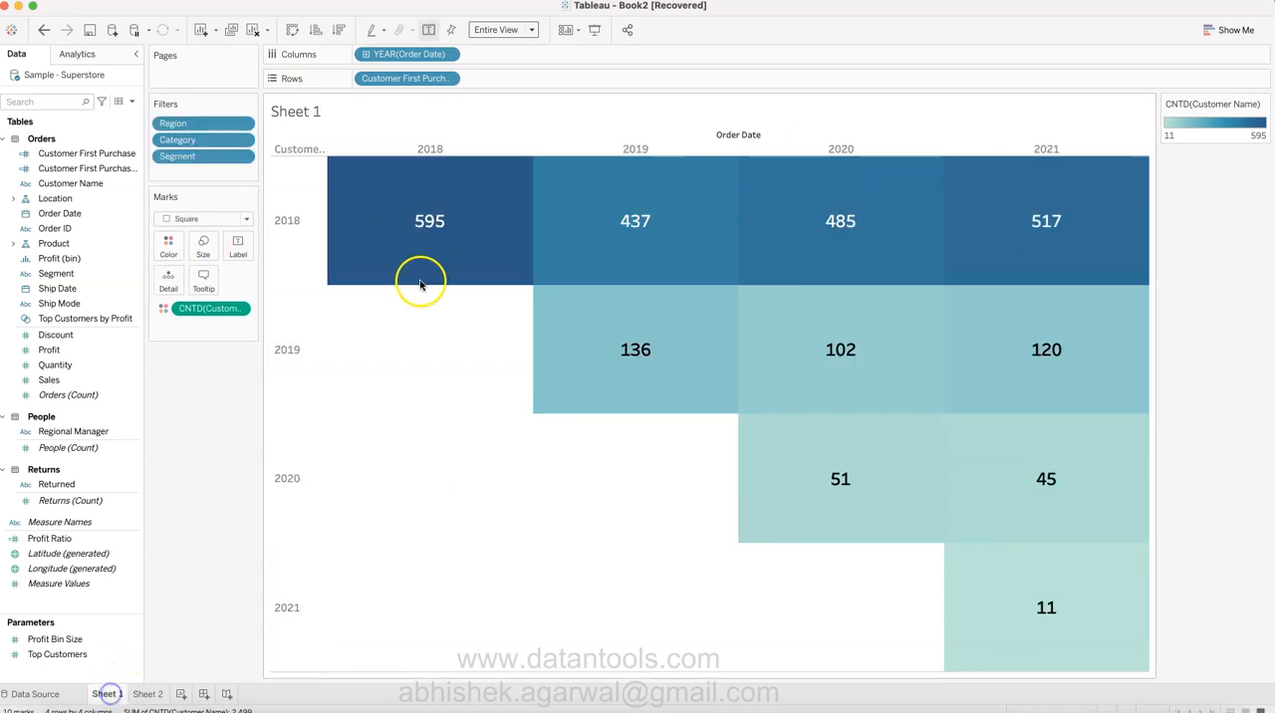
pyautogui.moveTo(635, 350)
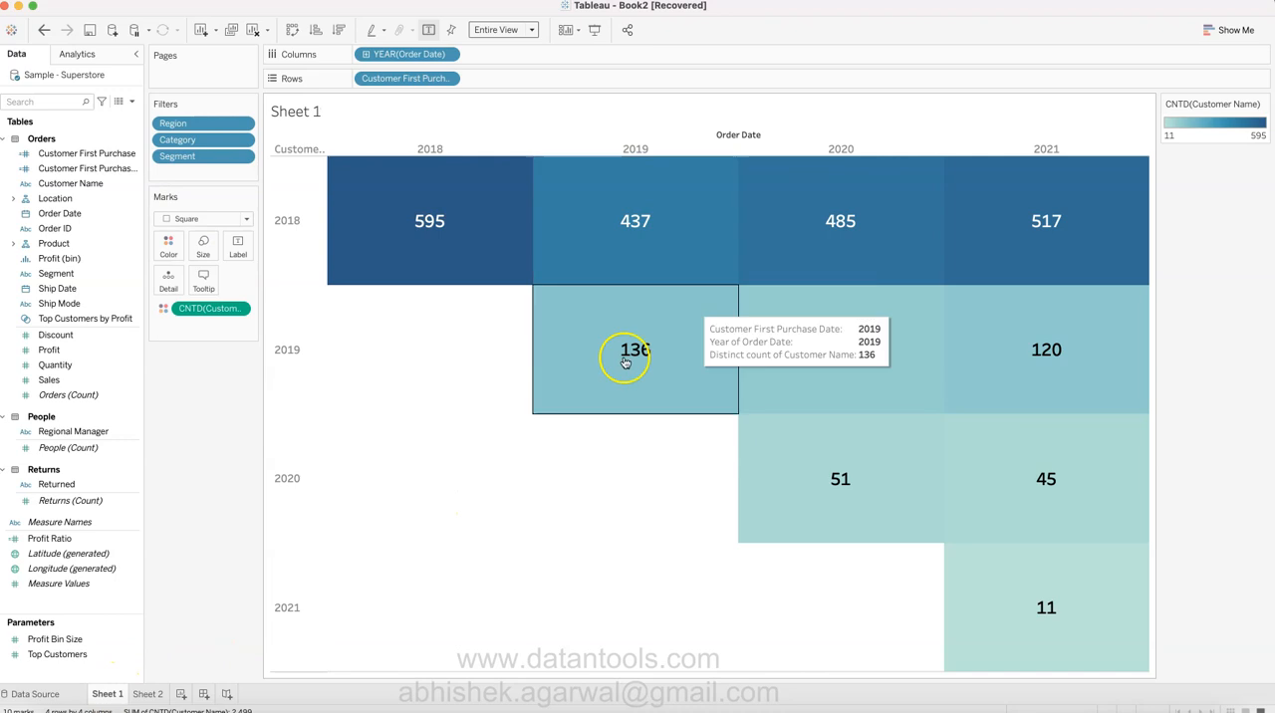
pyautogui.click(147, 693)
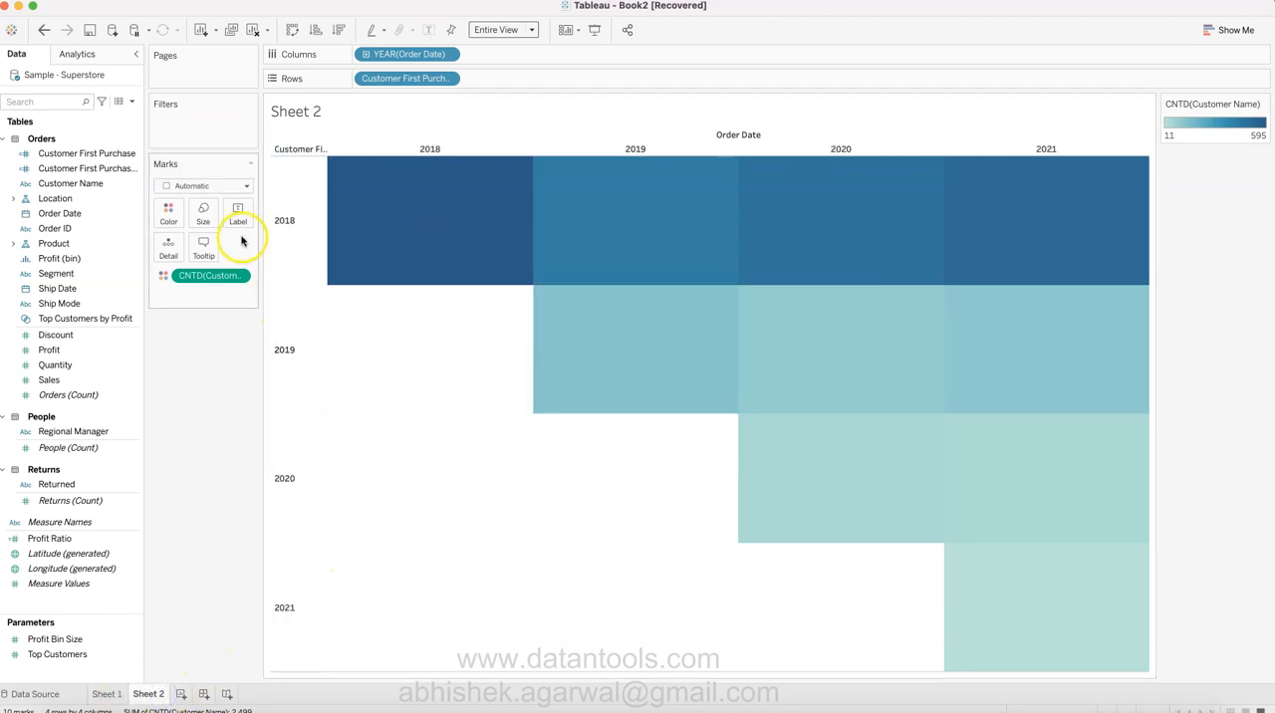
# Set the count labels to centered, 15 pt Tableau Medium.
pyautogui.click(238, 213)
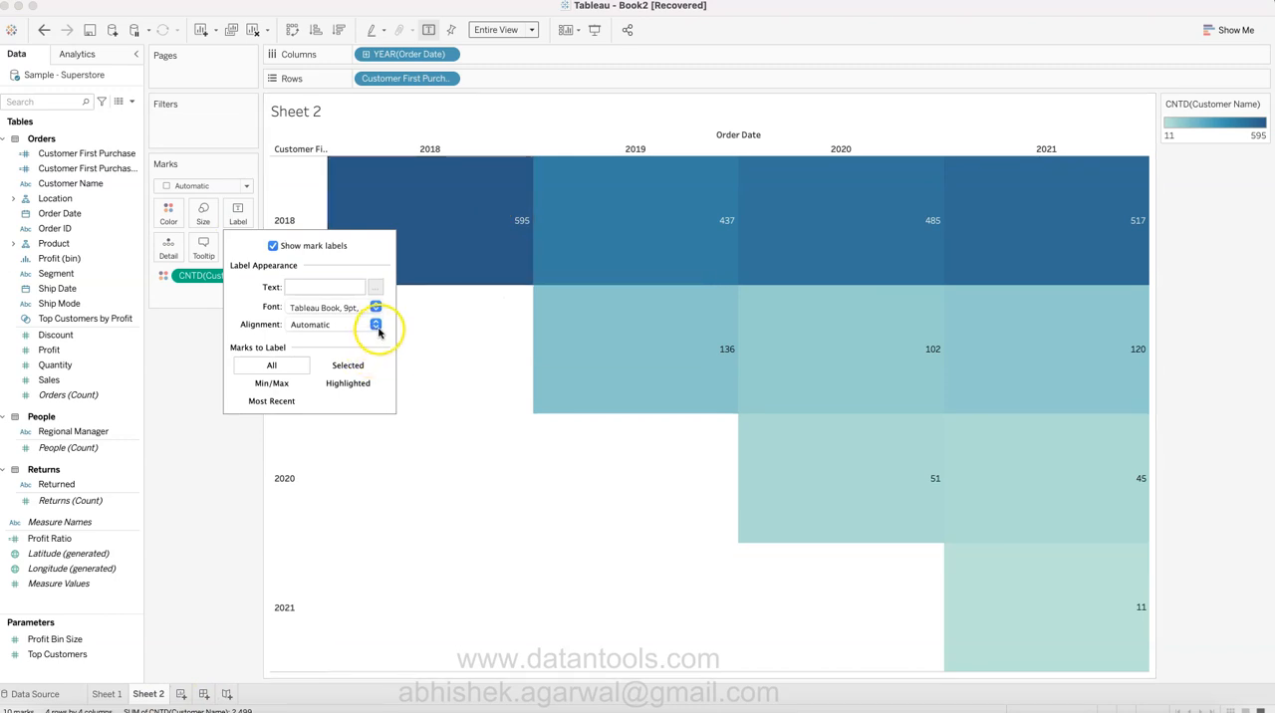
pyautogui.click(376, 324)
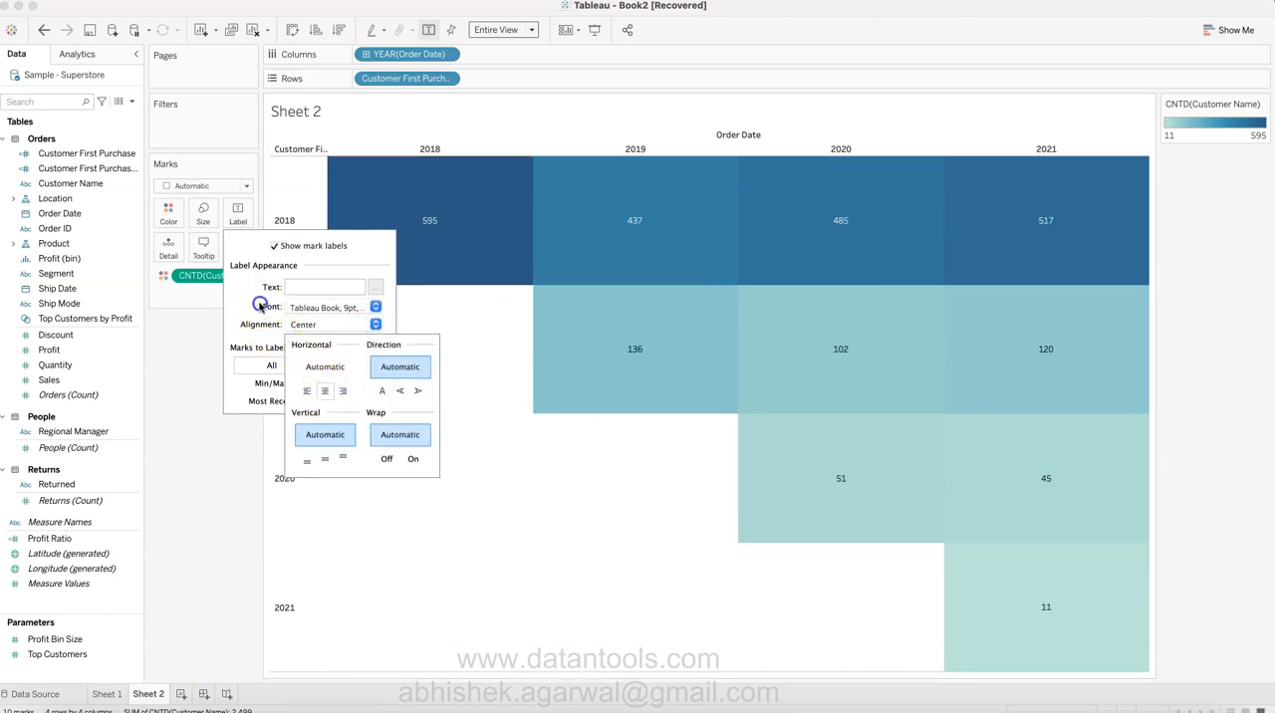
pyautogui.click(376, 307)
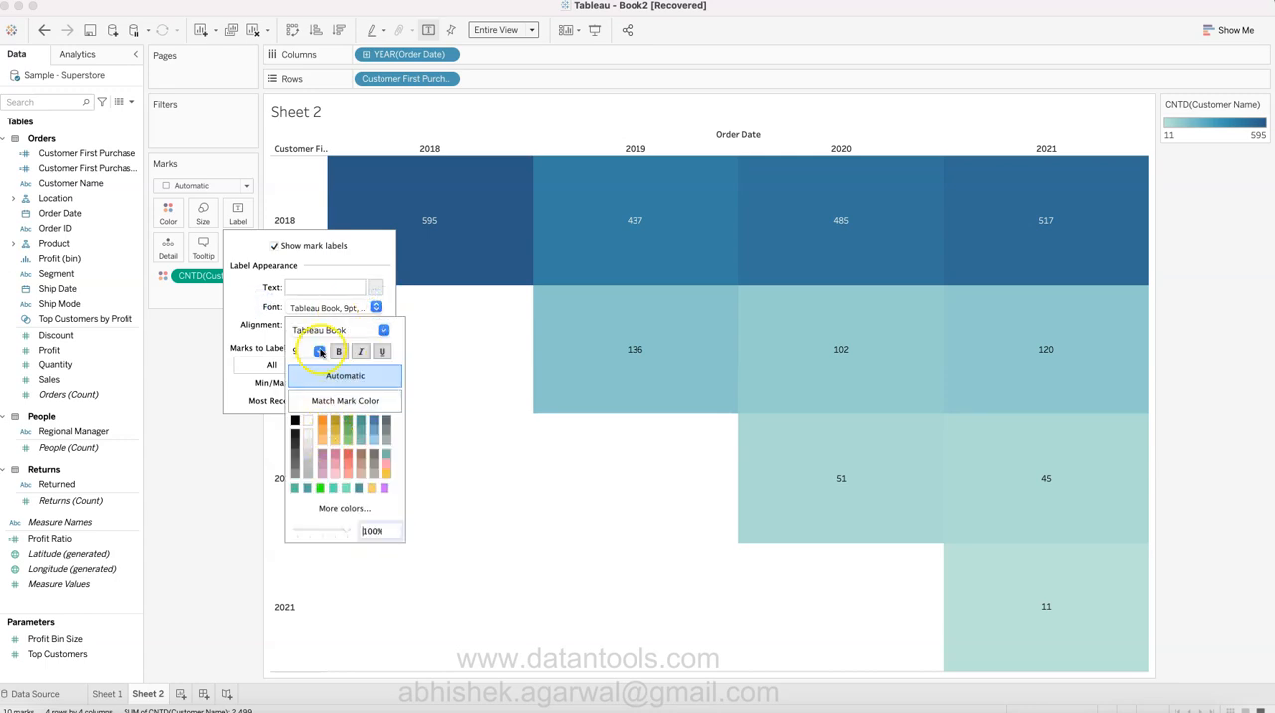
pyautogui.click(304, 350)
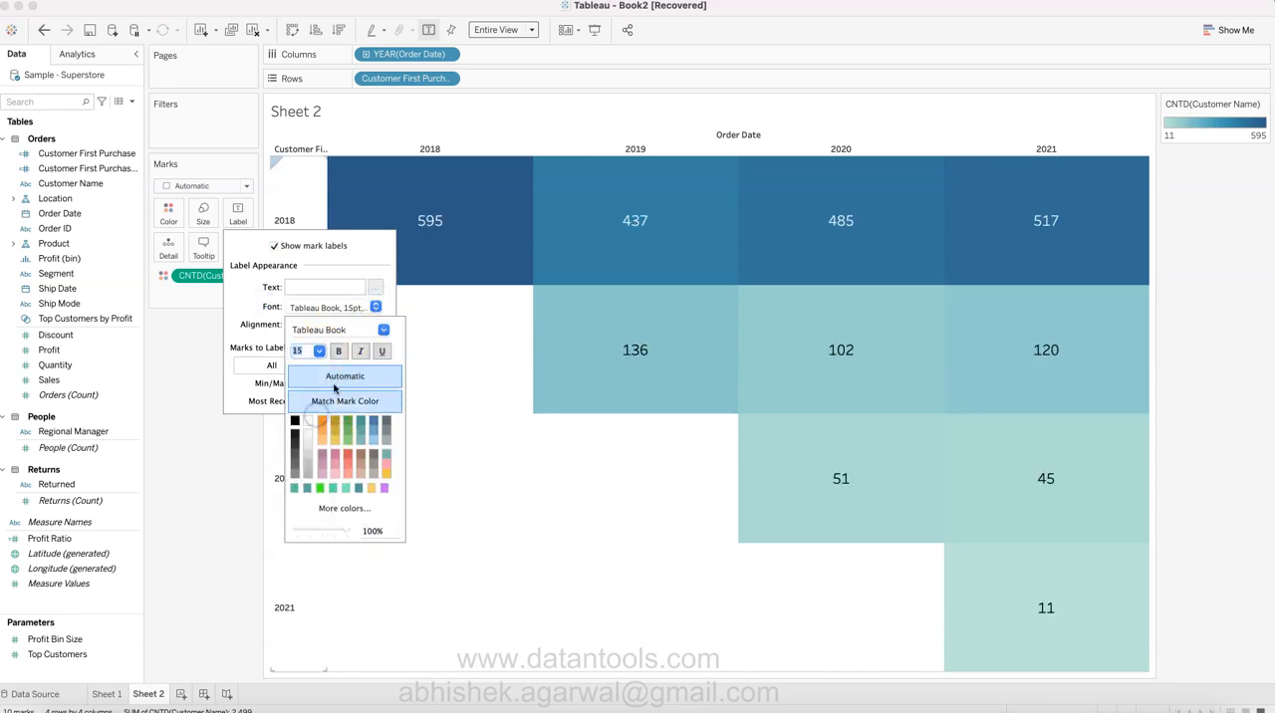
pyautogui.click(384, 329)
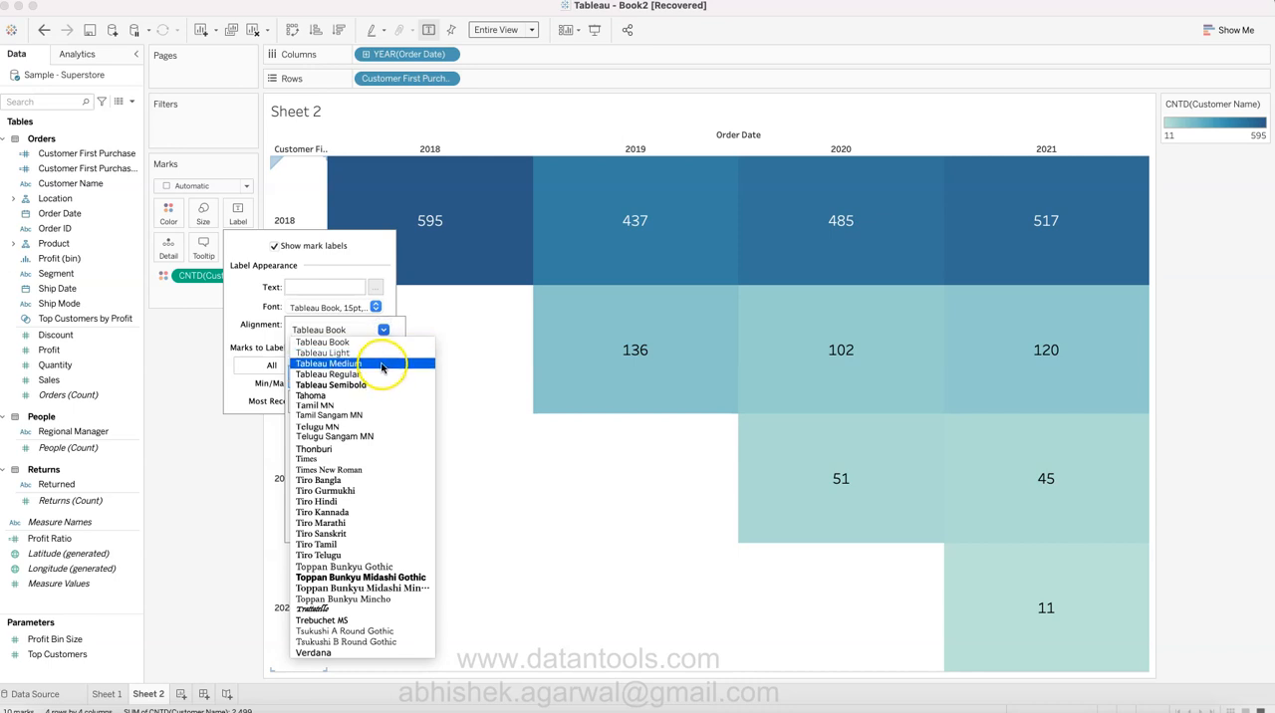
pyautogui.click(329, 363)
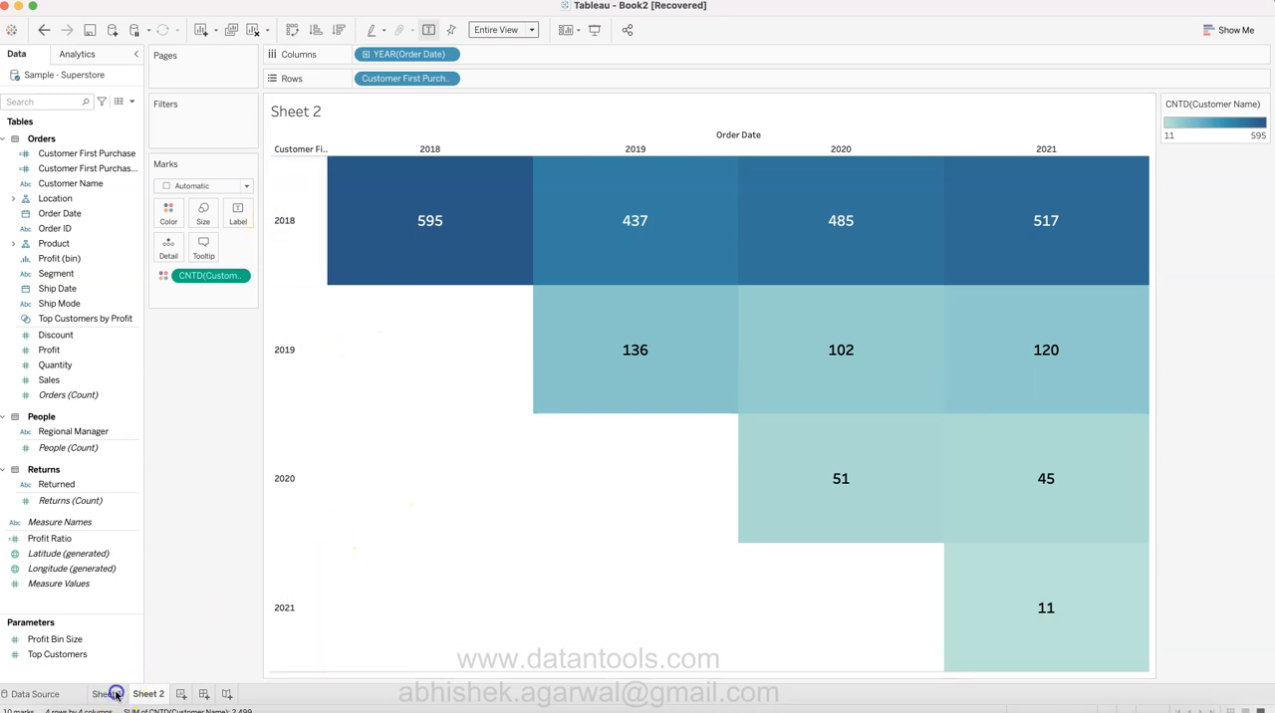
# After checking Sheet 1, make Sheet 2's first-purchase row header font gray.
pyautogui.click(106, 693)
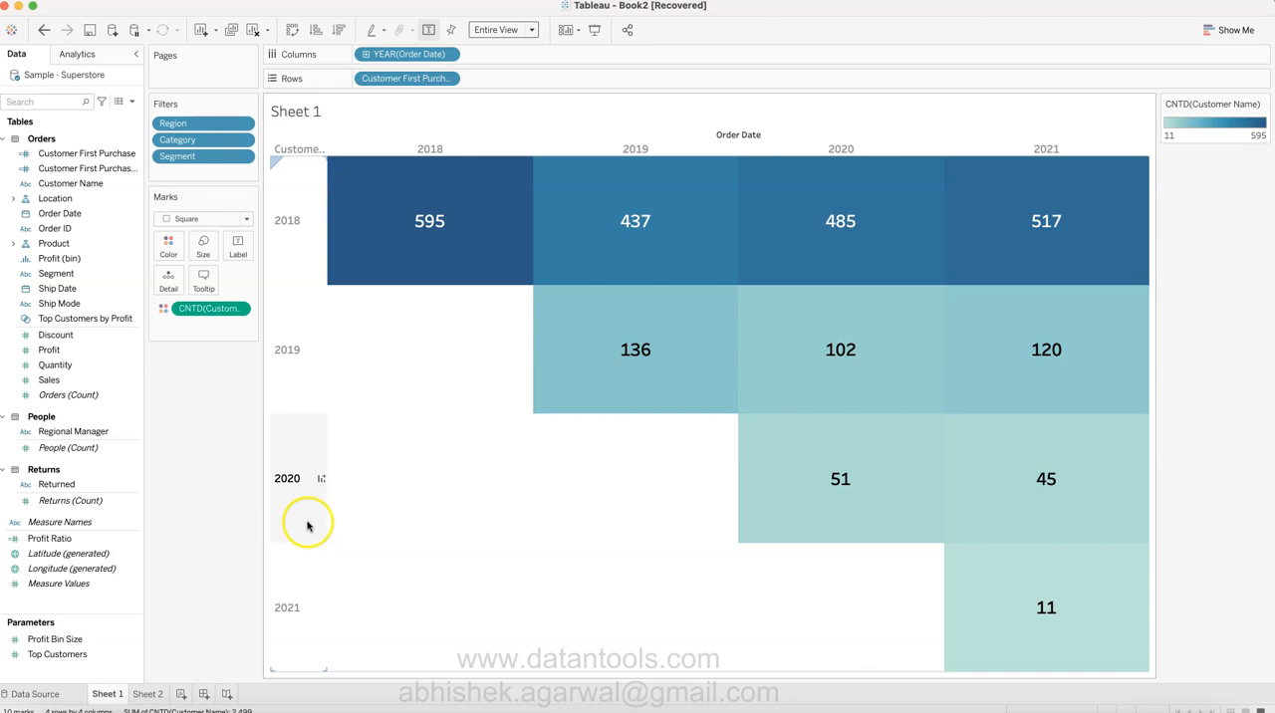
pyautogui.moveTo(314, 349)
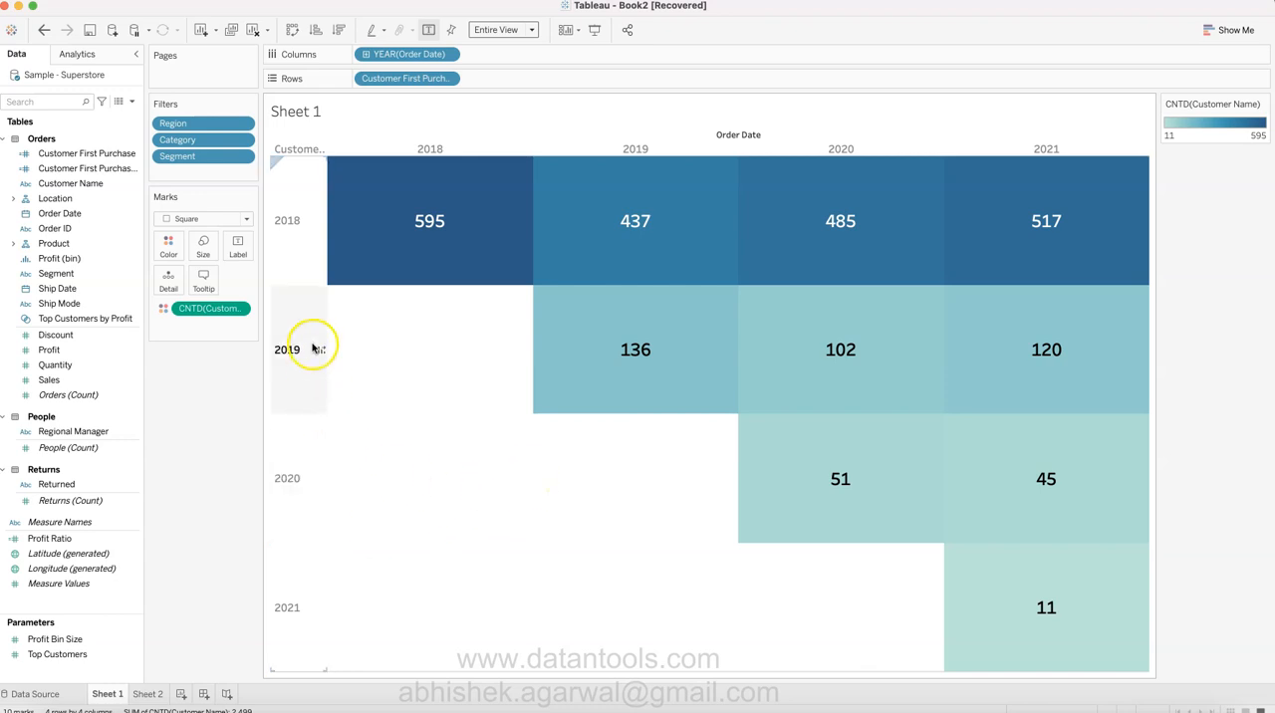
pyautogui.moveTo(241, 558)
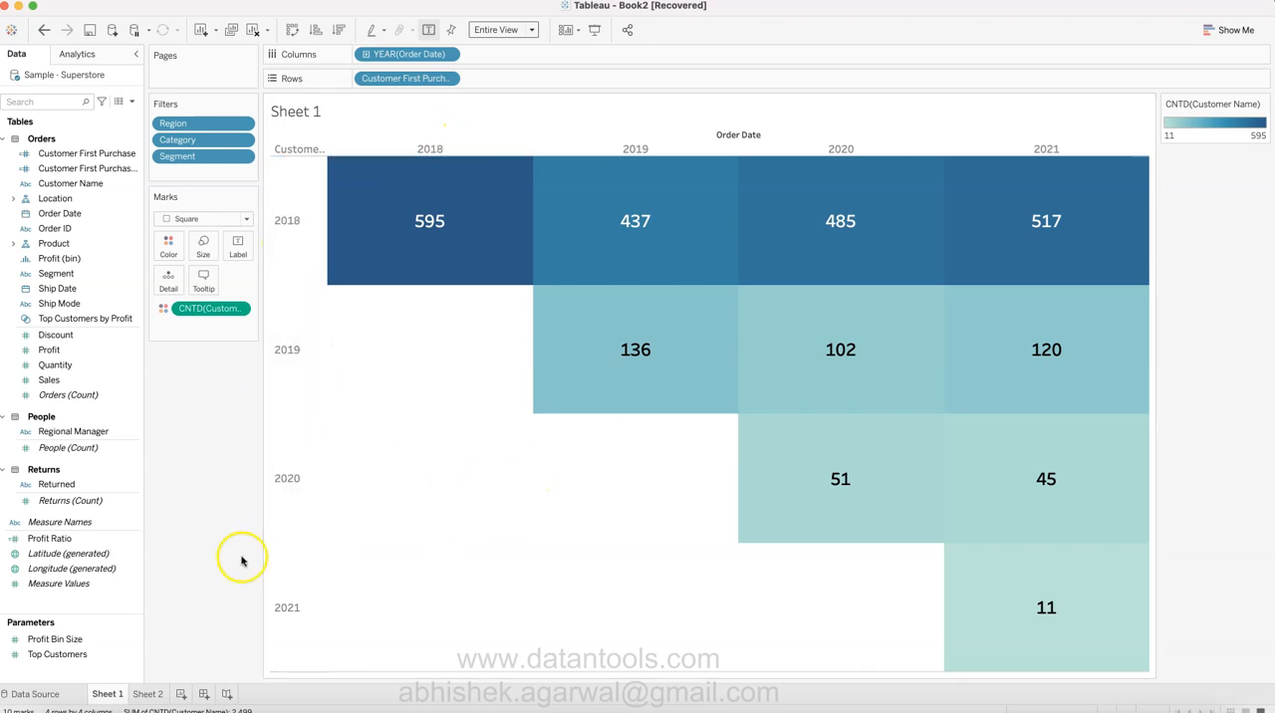
pyautogui.click(147, 693)
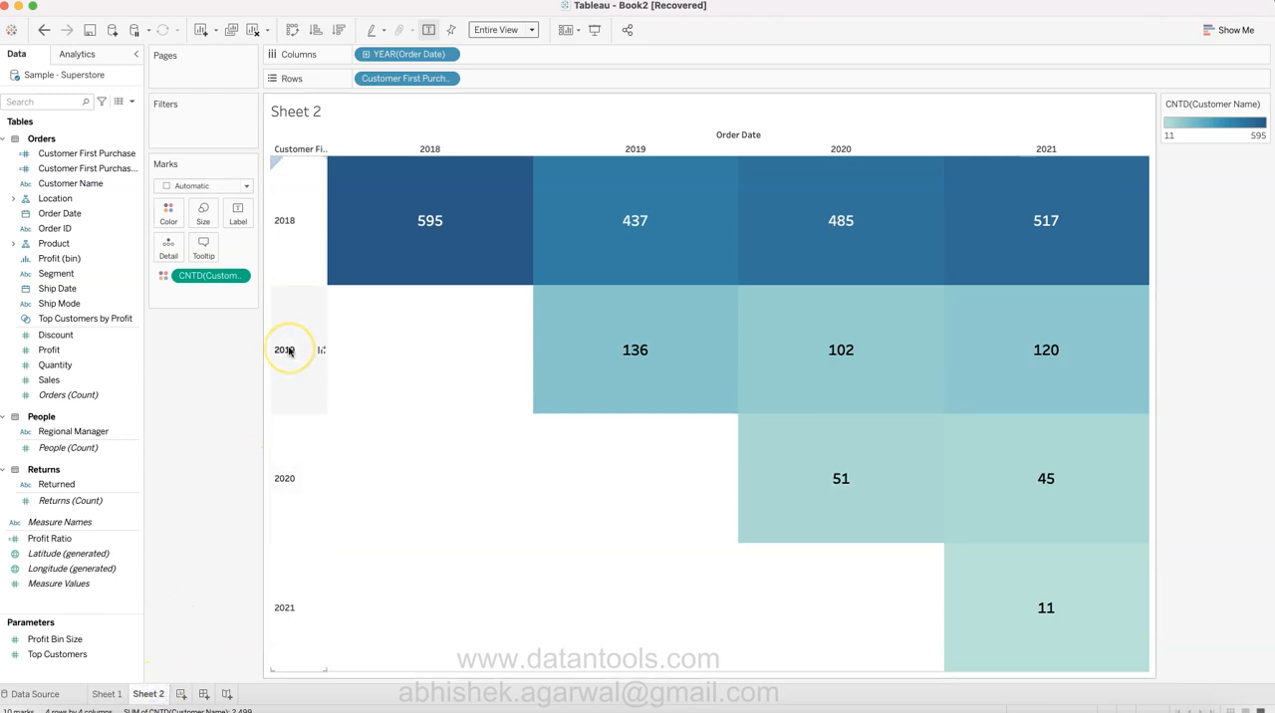
pyautogui.rightClick(289, 350)
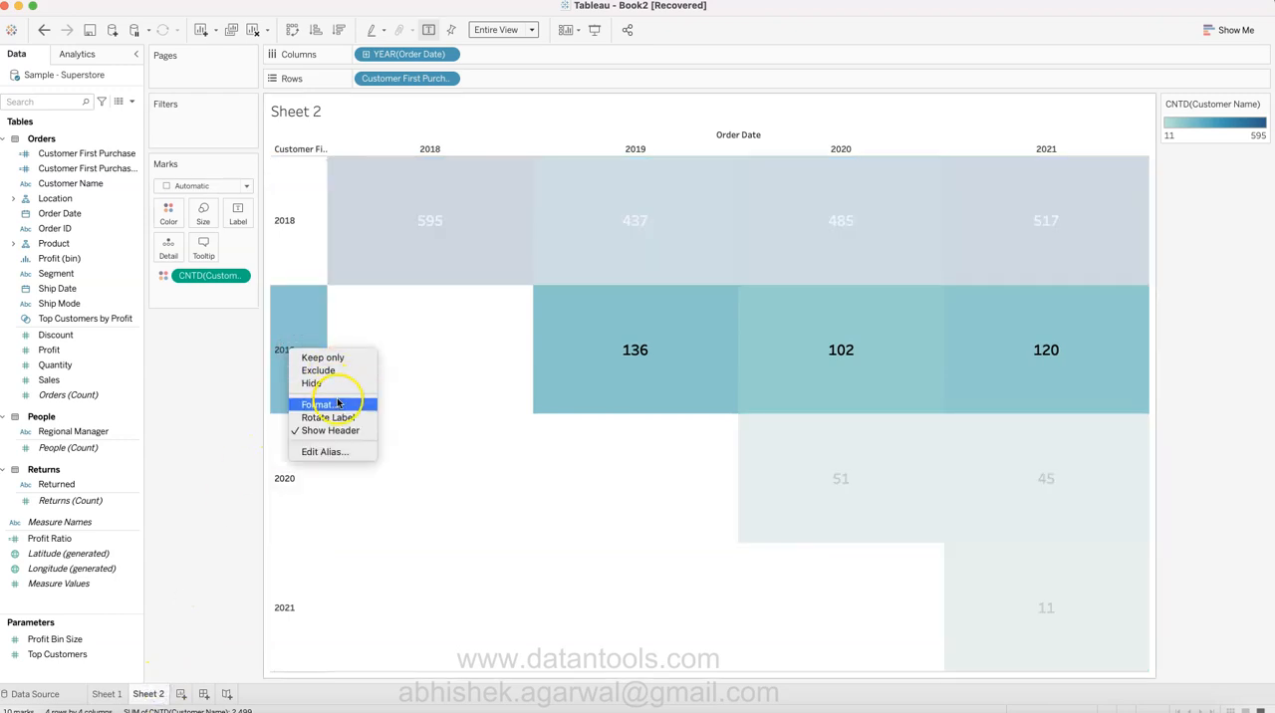
pyautogui.click(320, 403)
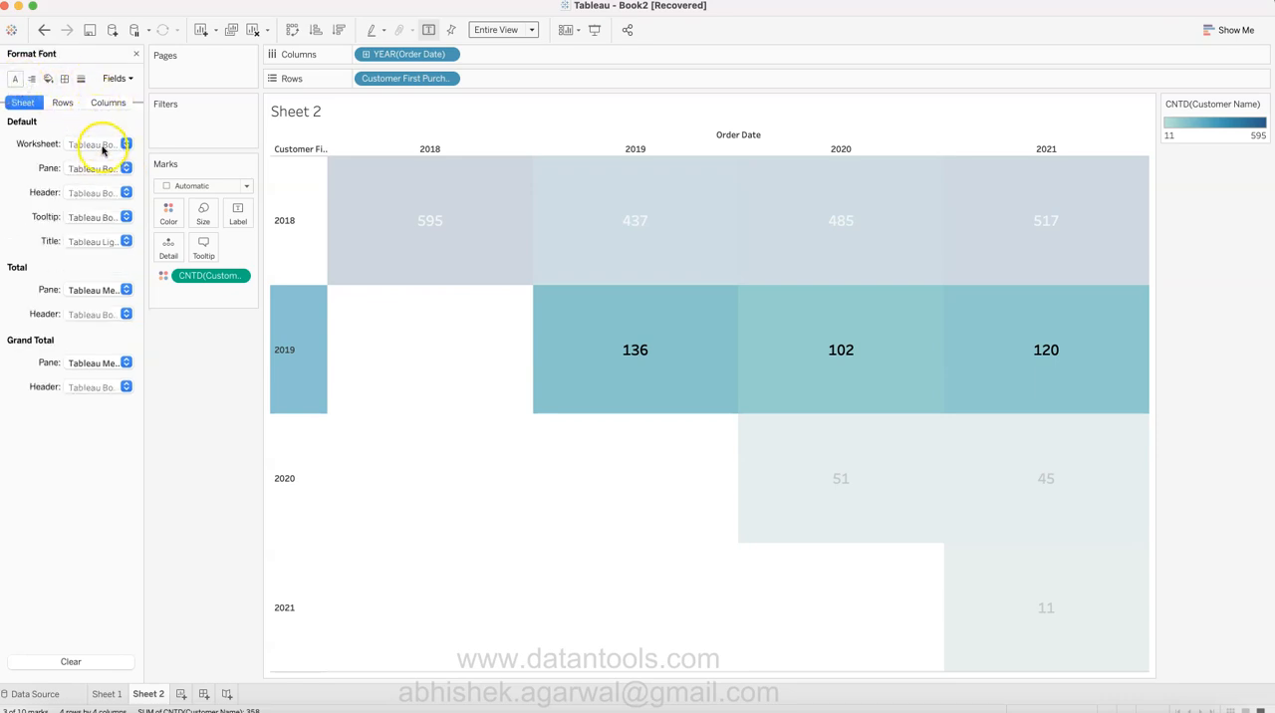
pyautogui.click(127, 144)
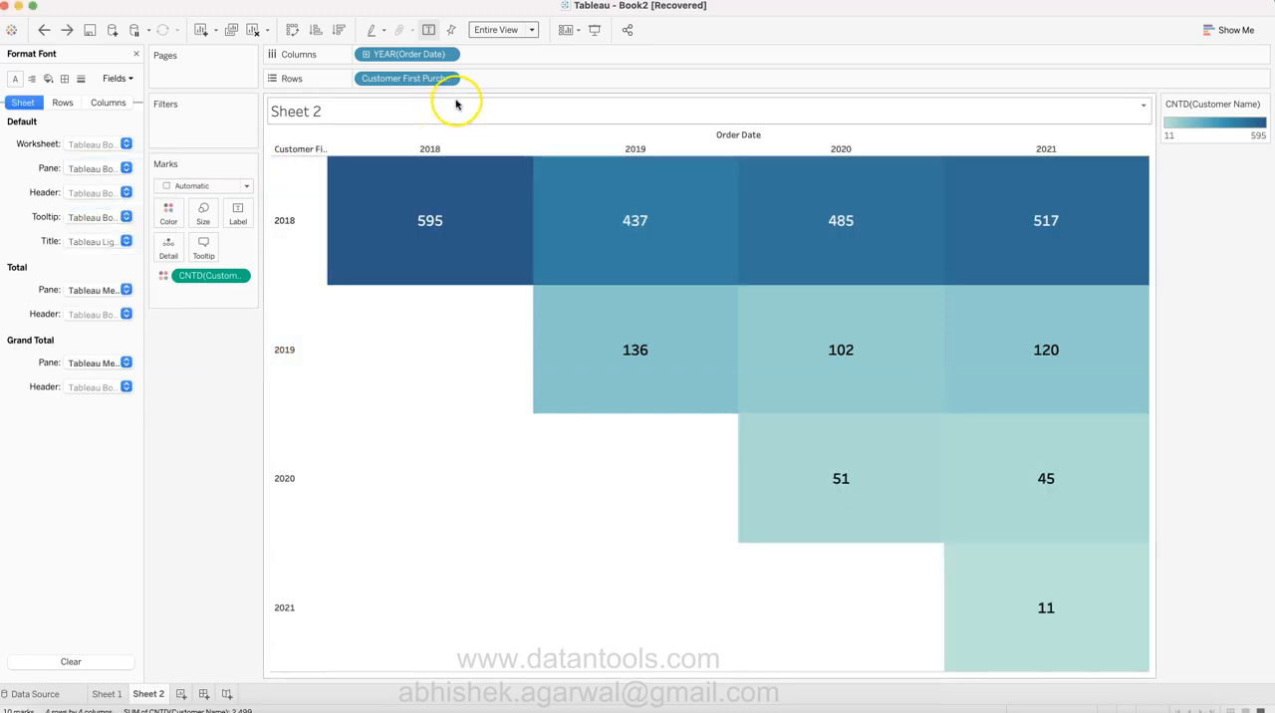
pyautogui.rightClick(284, 220)
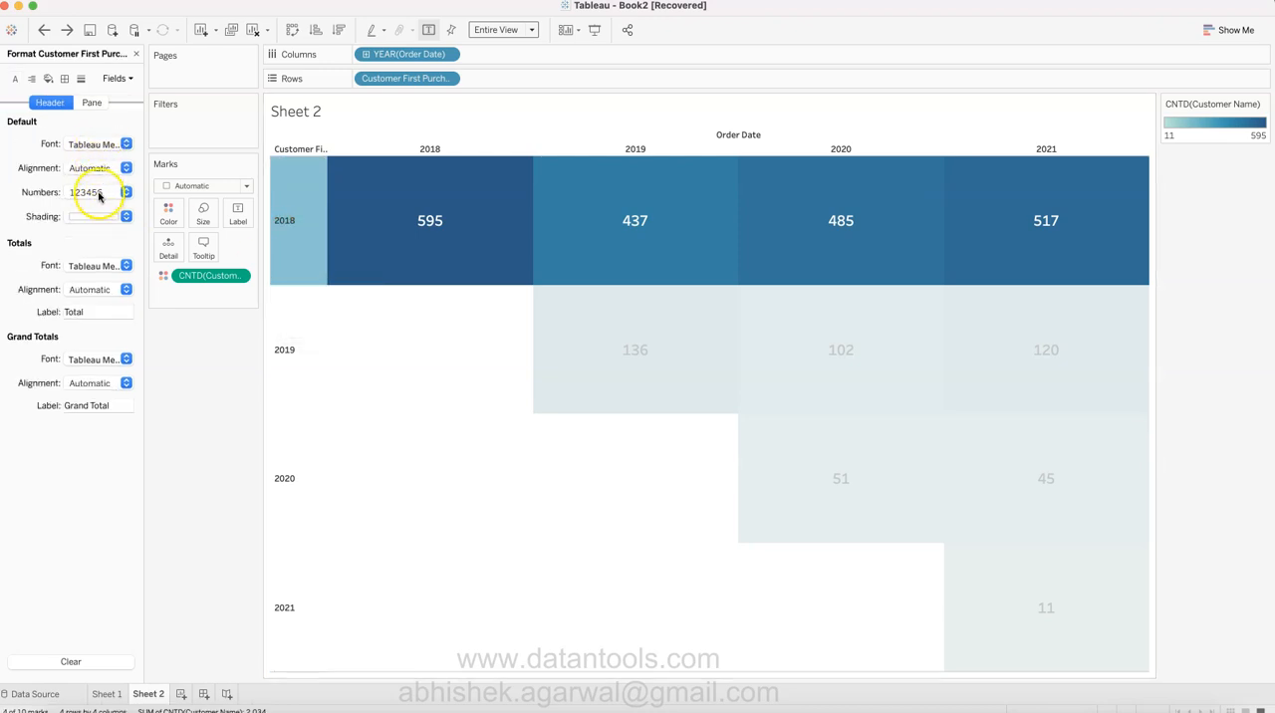
pyautogui.click(126, 144)
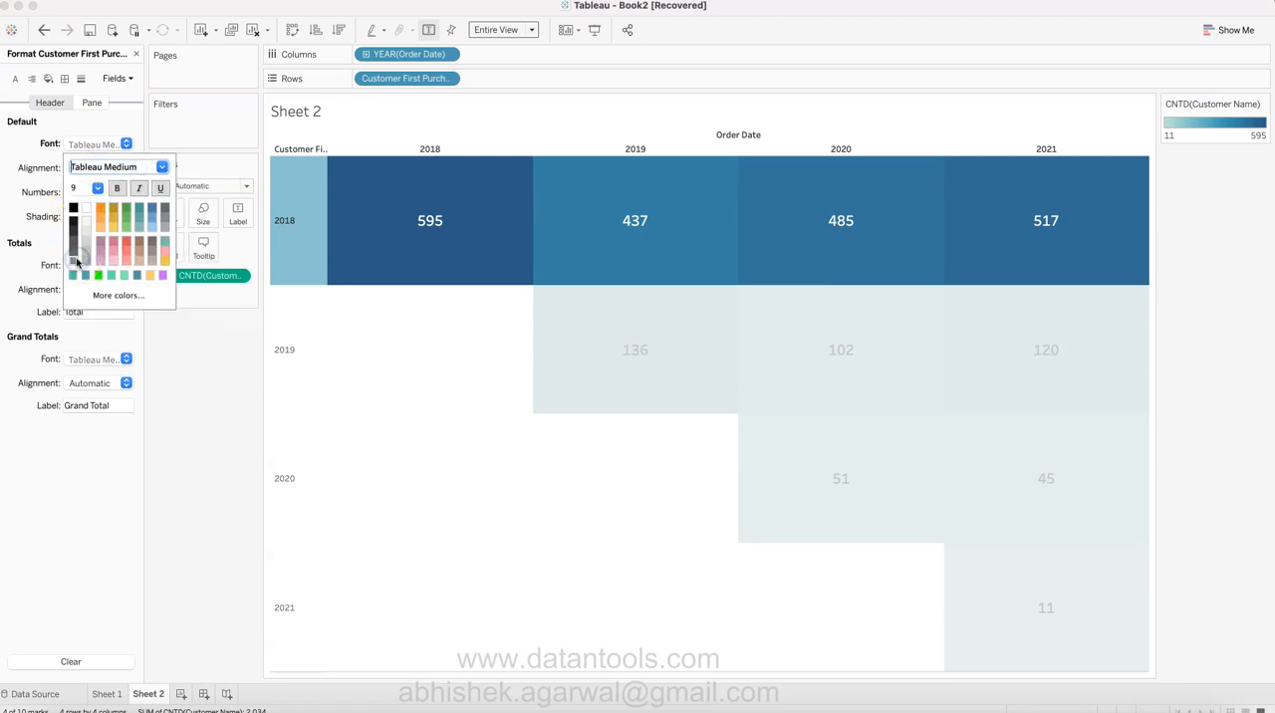
pyautogui.click(98, 188)
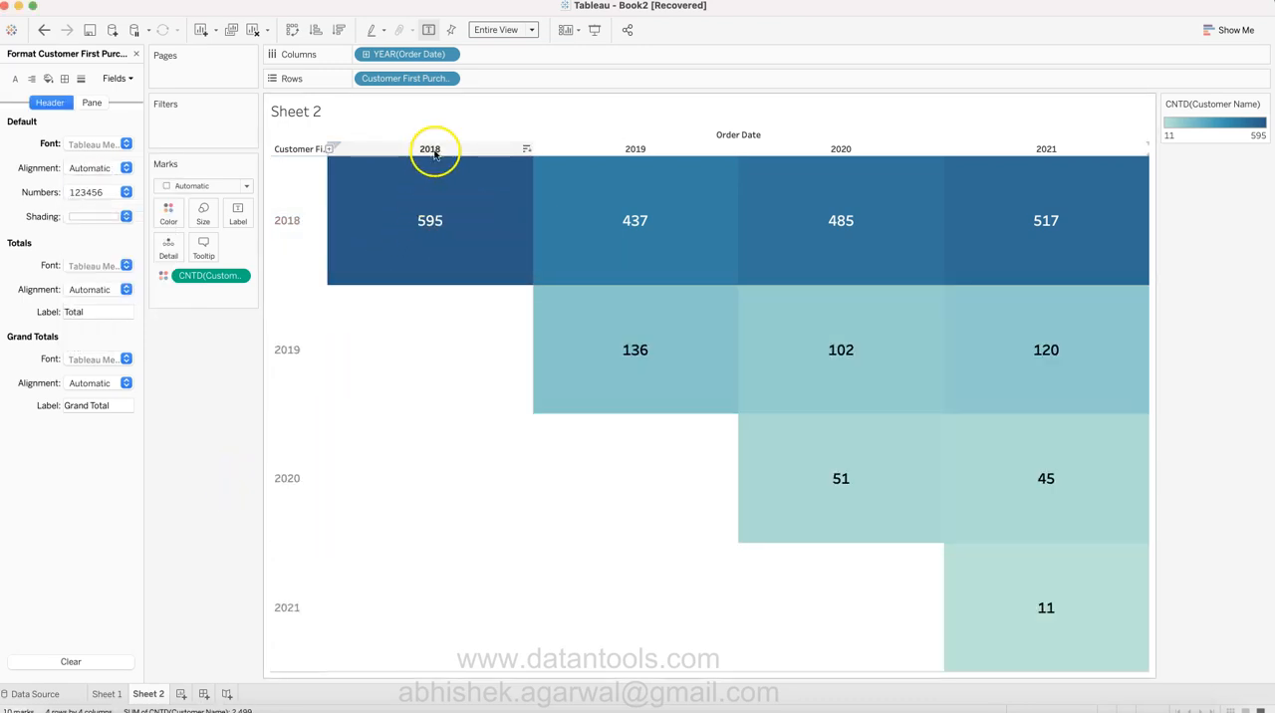
# Restyle the order-year column header font.
pyautogui.rightClick(429, 149)
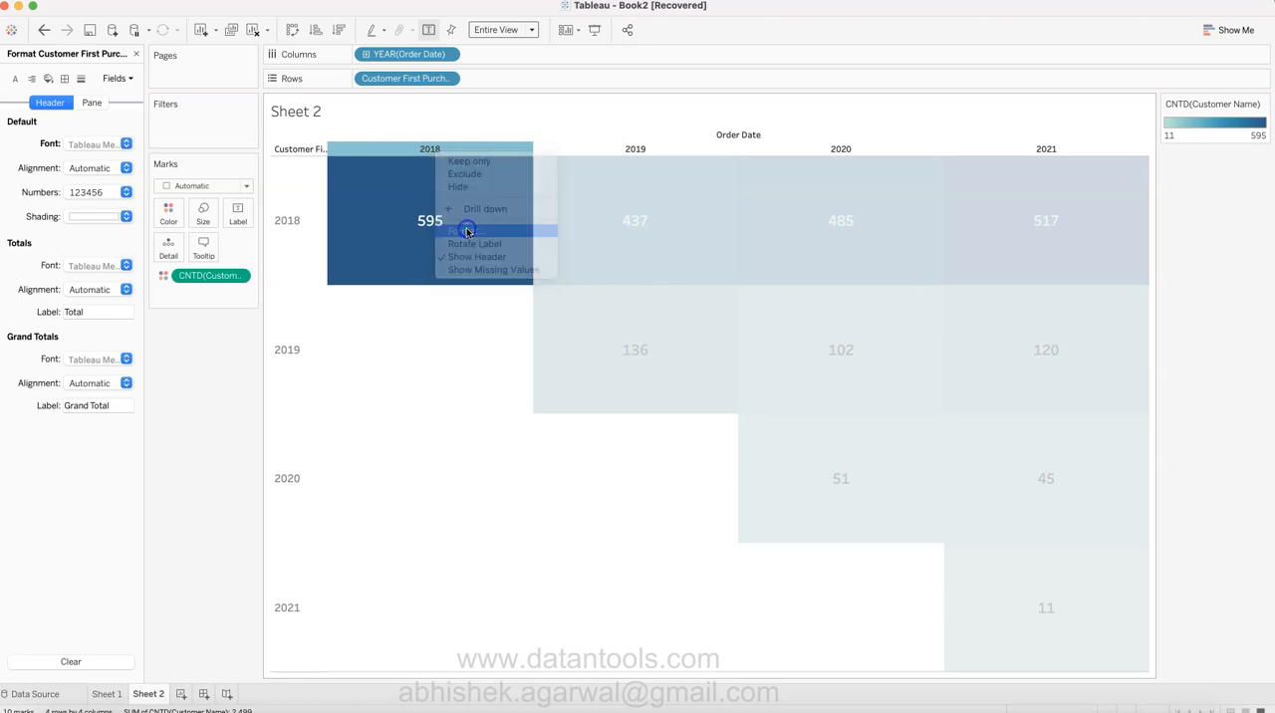
pyautogui.click(459, 230)
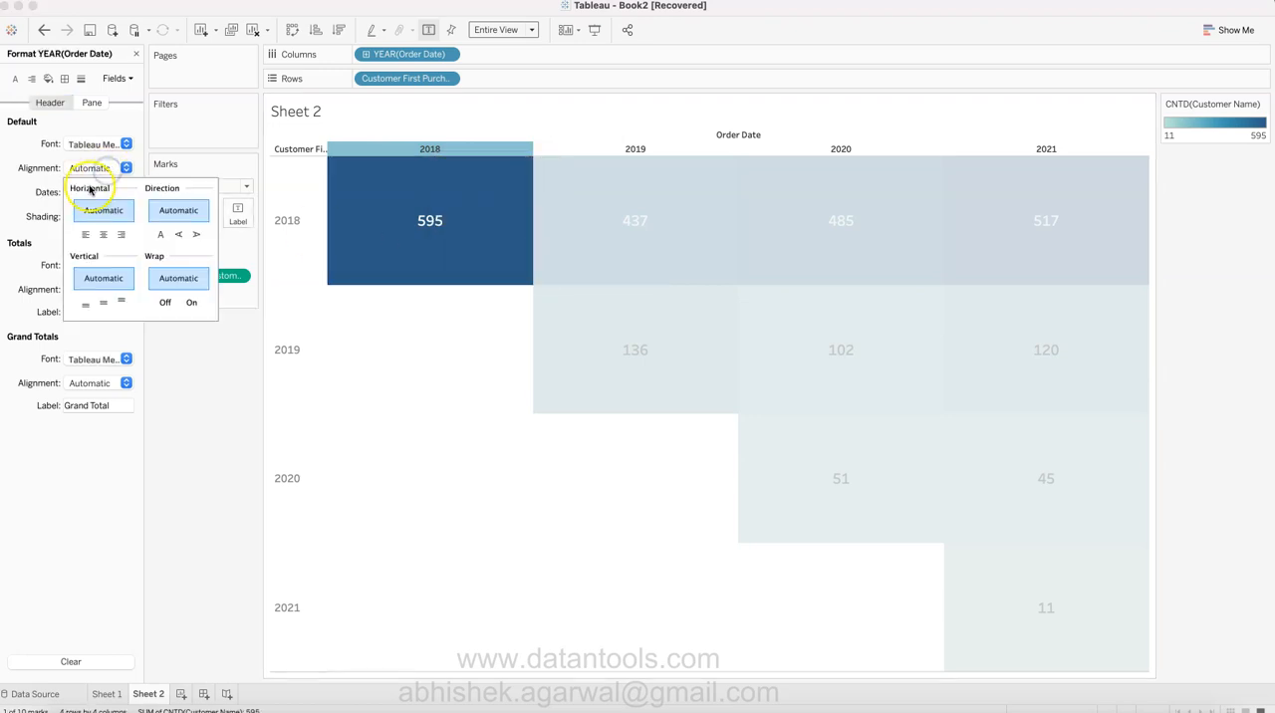
pyautogui.click(125, 145)
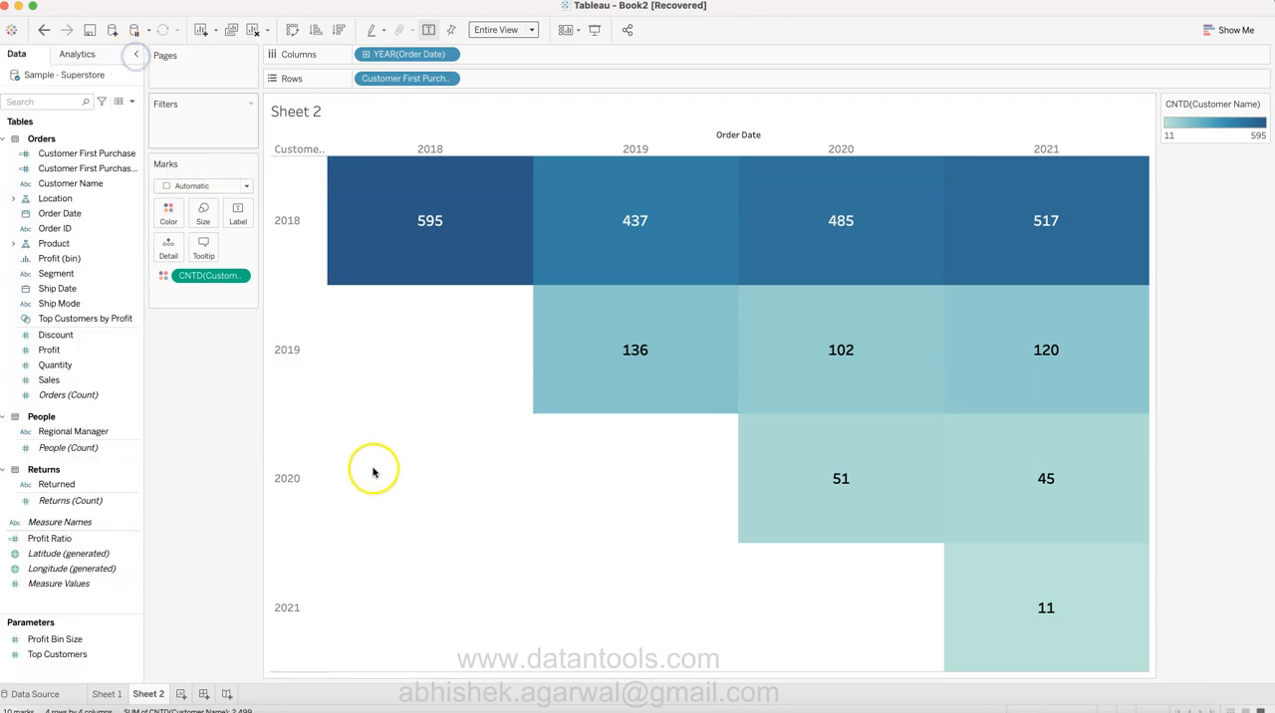
pyautogui.moveTo(428, 442)
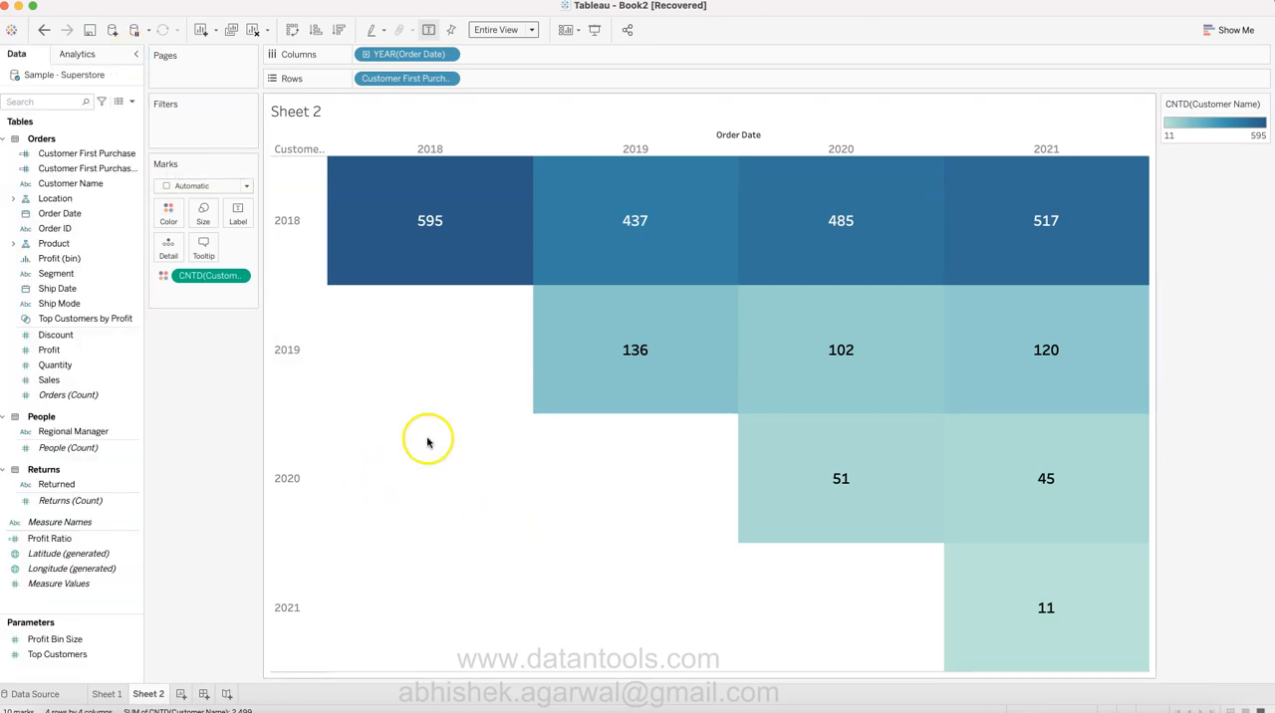
pyautogui.moveTo(407, 219)
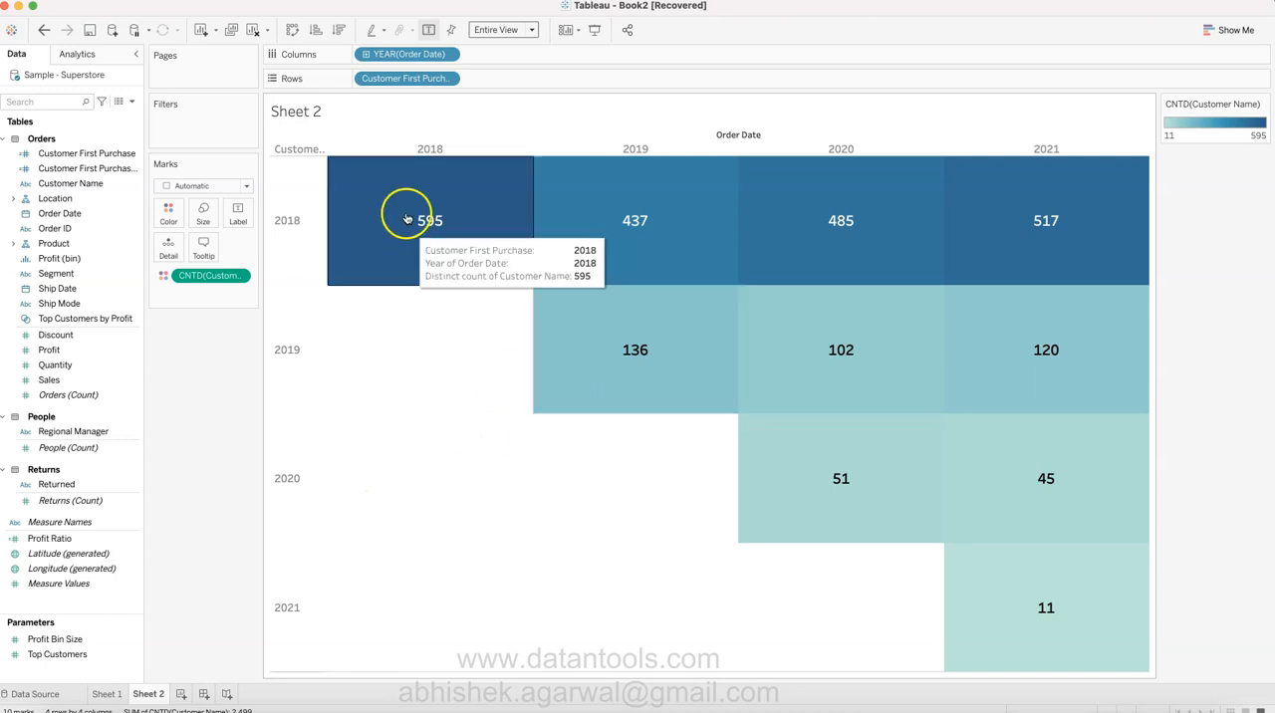
pyautogui.moveTo(634, 220)
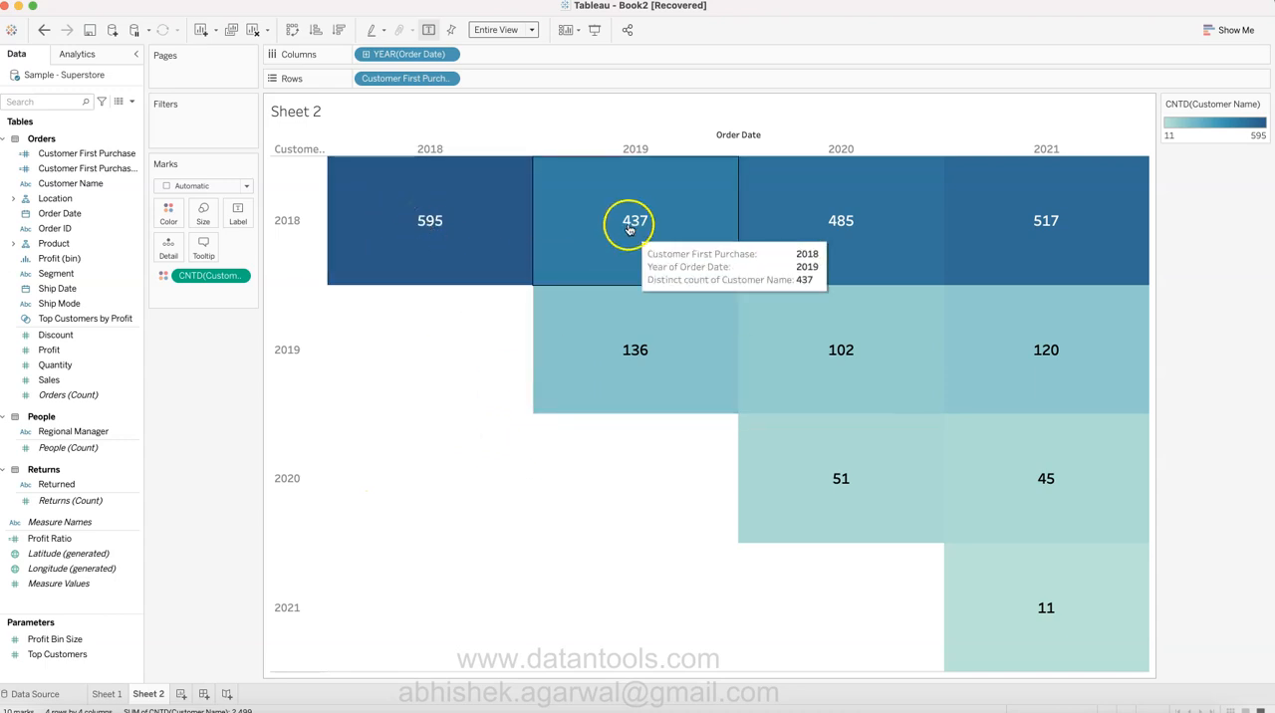
pyautogui.moveTo(1046, 220)
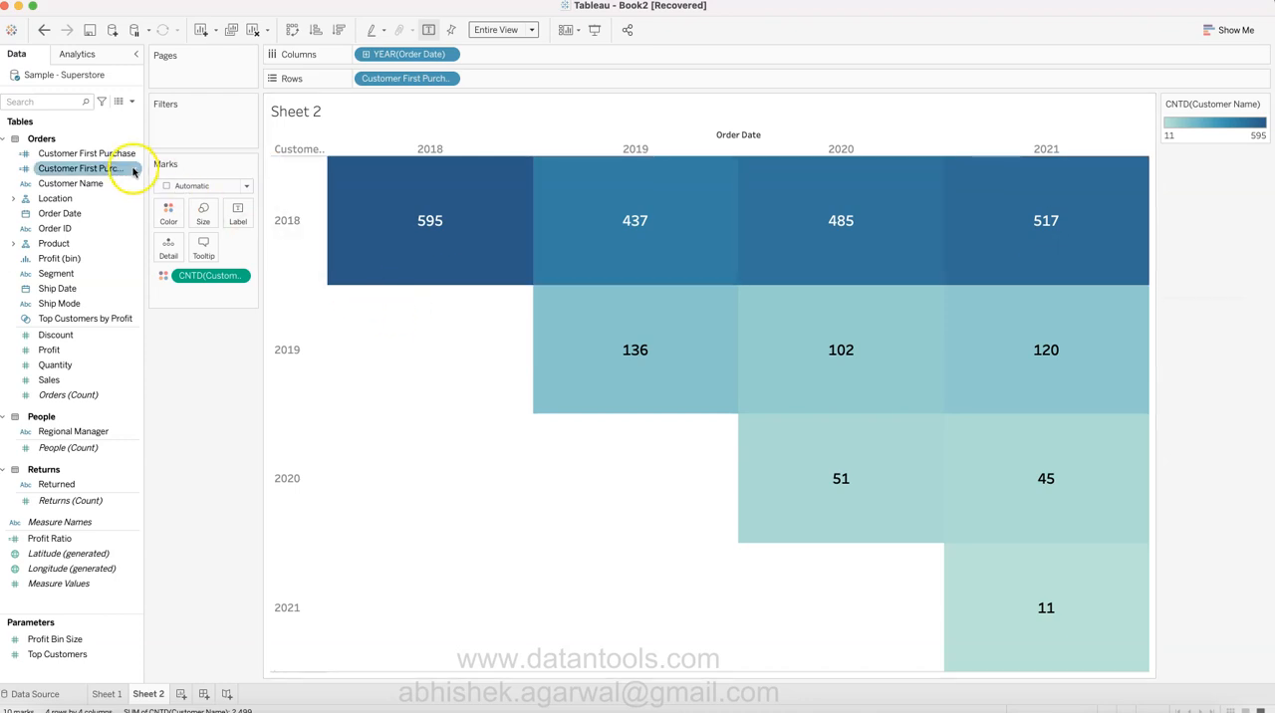
# Open the Customer First Purchase Date formula and select its FIXED expression.
pyautogui.doubleClick(88, 167)
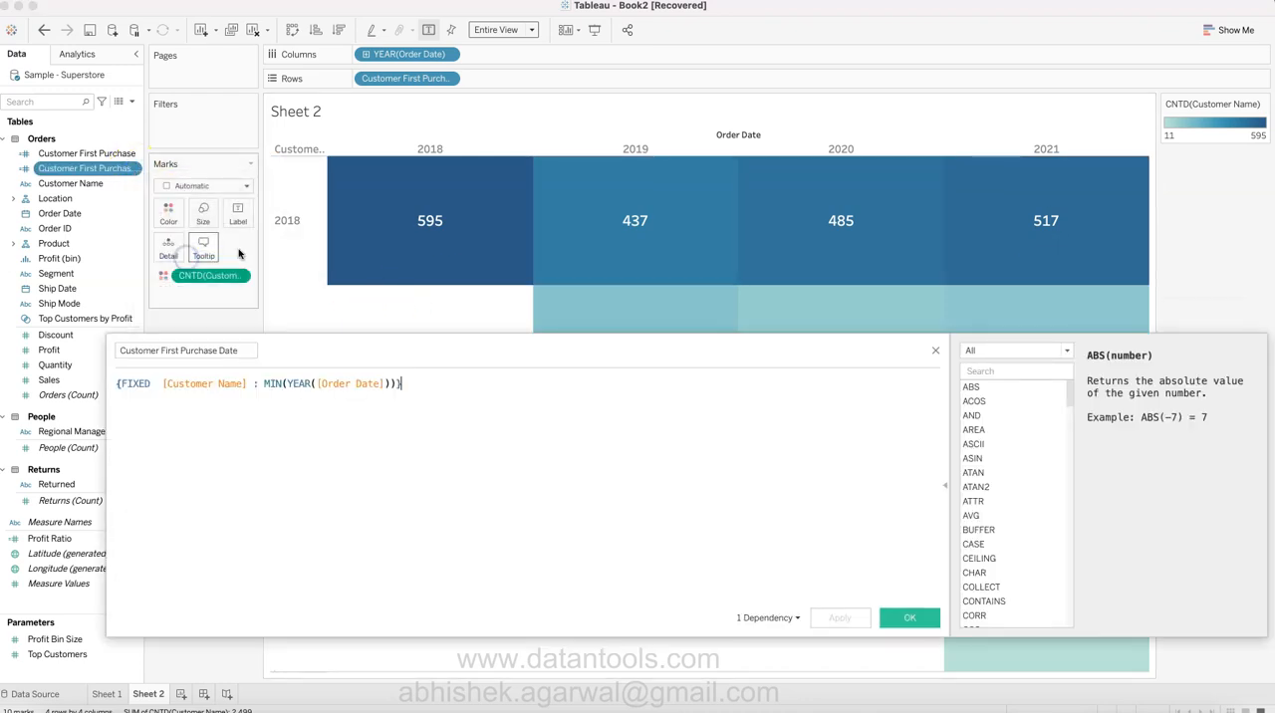
pyautogui.click(135, 383)
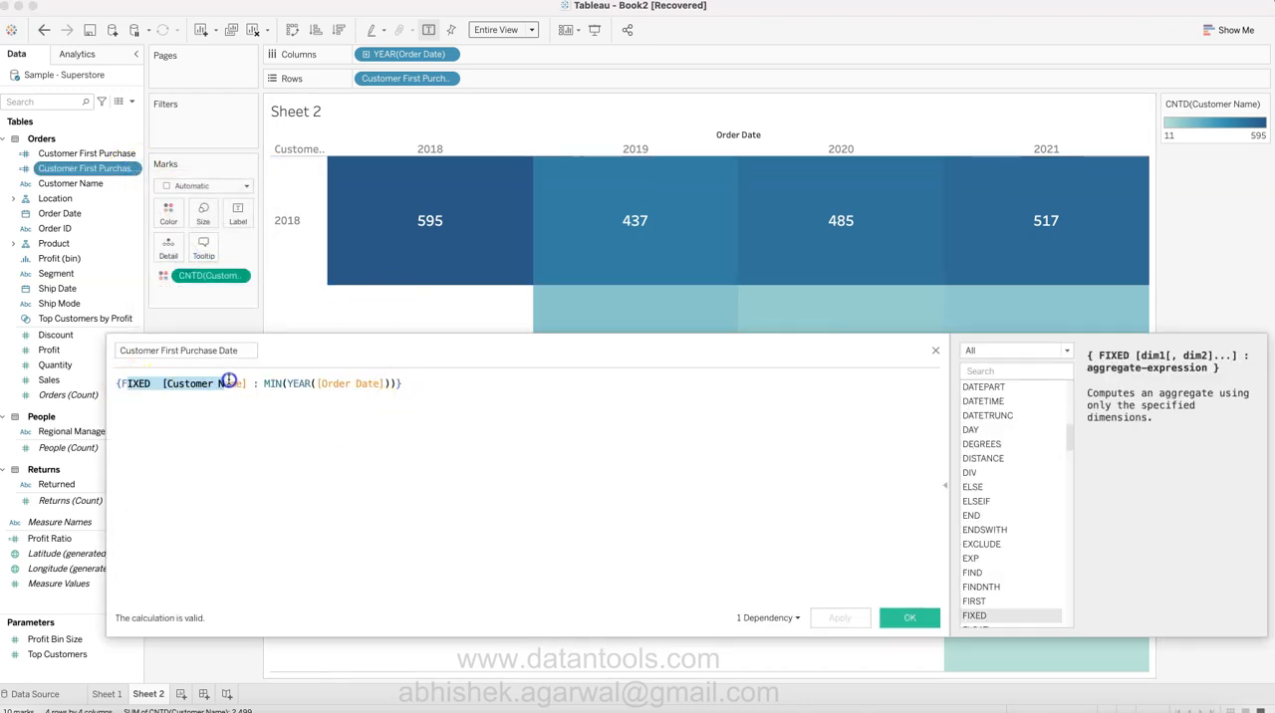